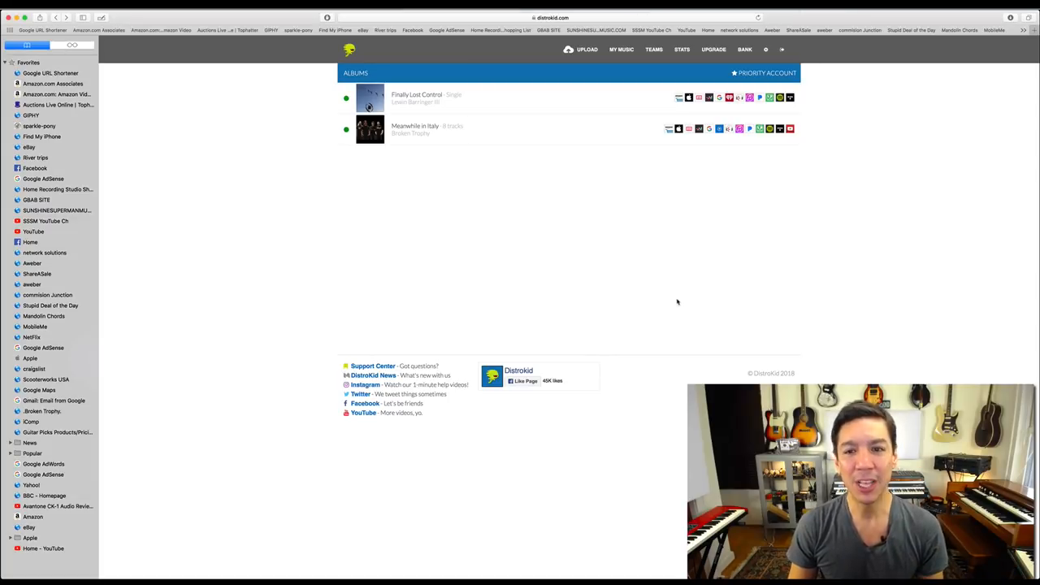
mouse_move(586, 49)
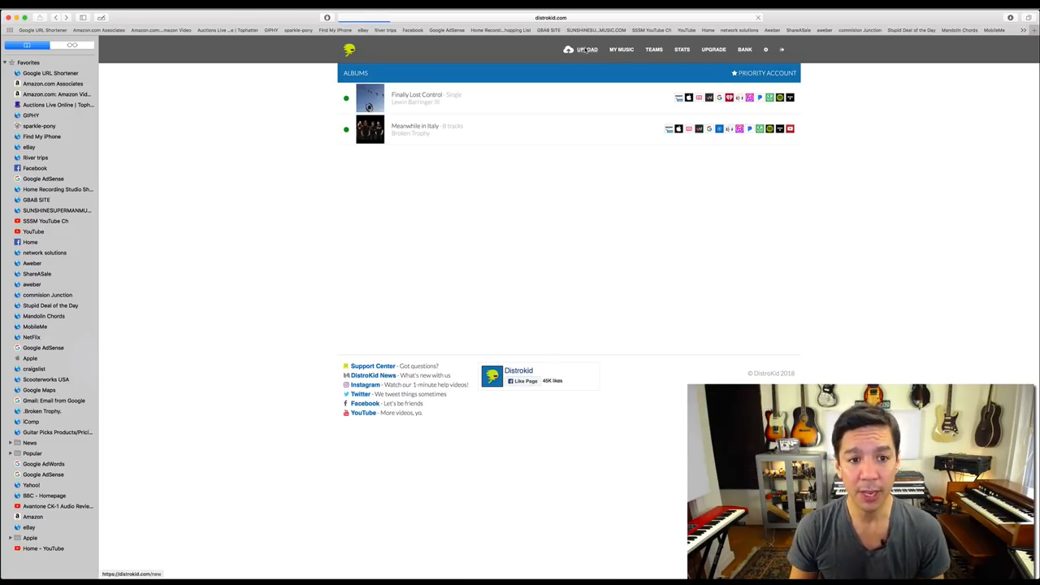
- Start a new upload, choose 17 songs, and scroll down toward the album cover
left_click(586, 49)
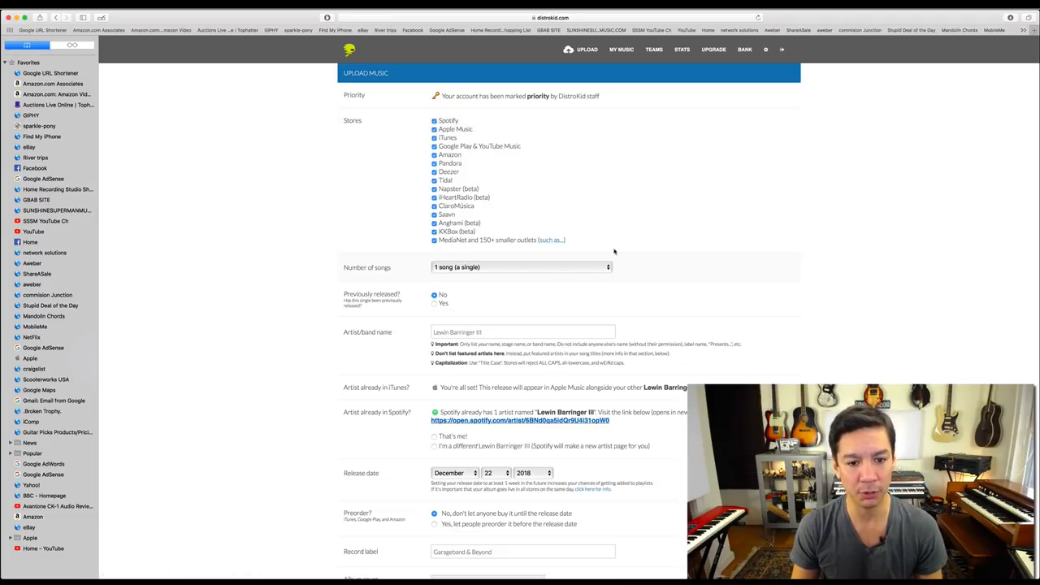
mouse_move(524, 260)
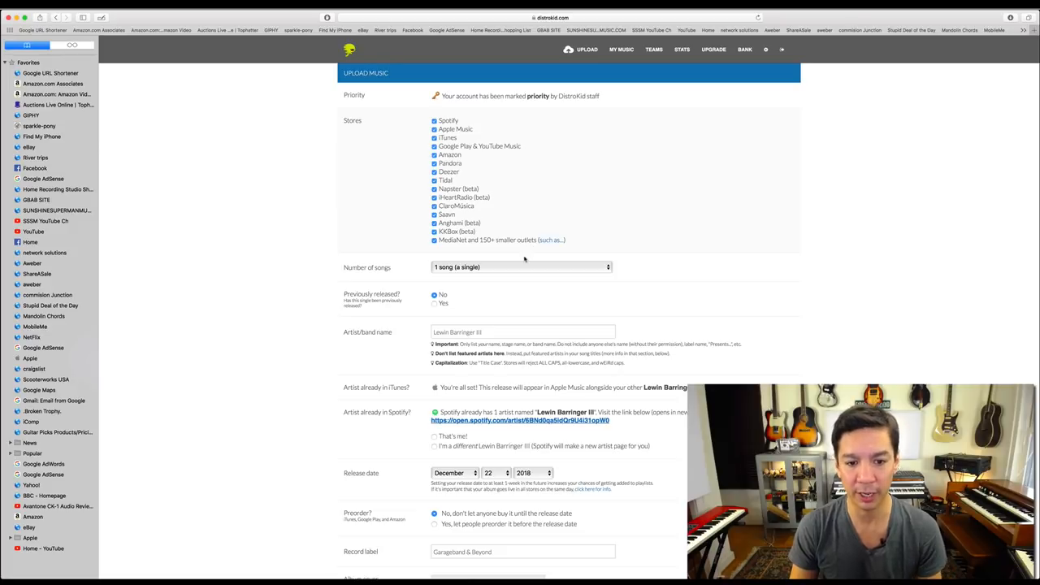
mouse_move(522, 270)
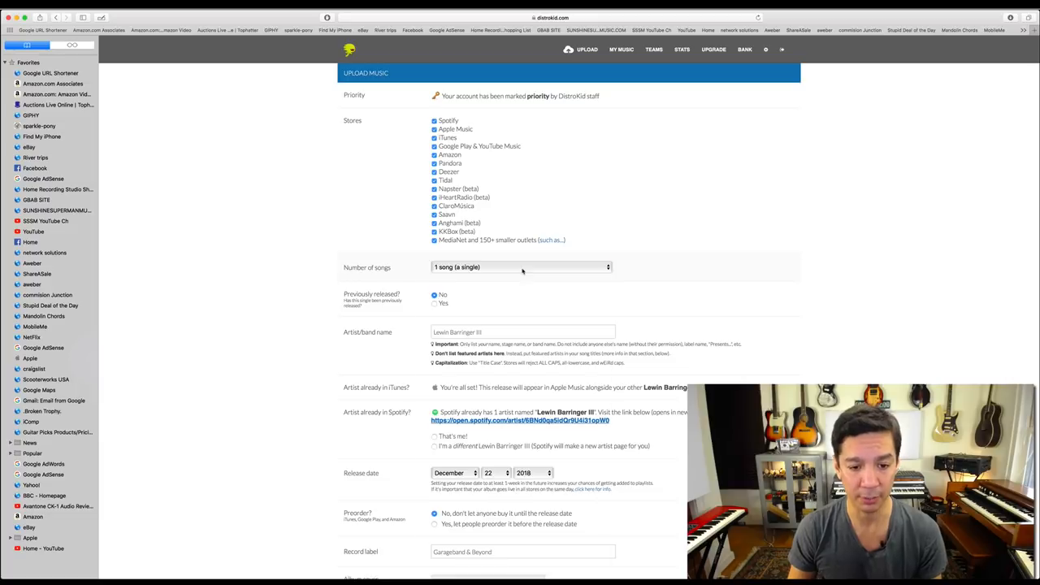
left_click(520, 267)
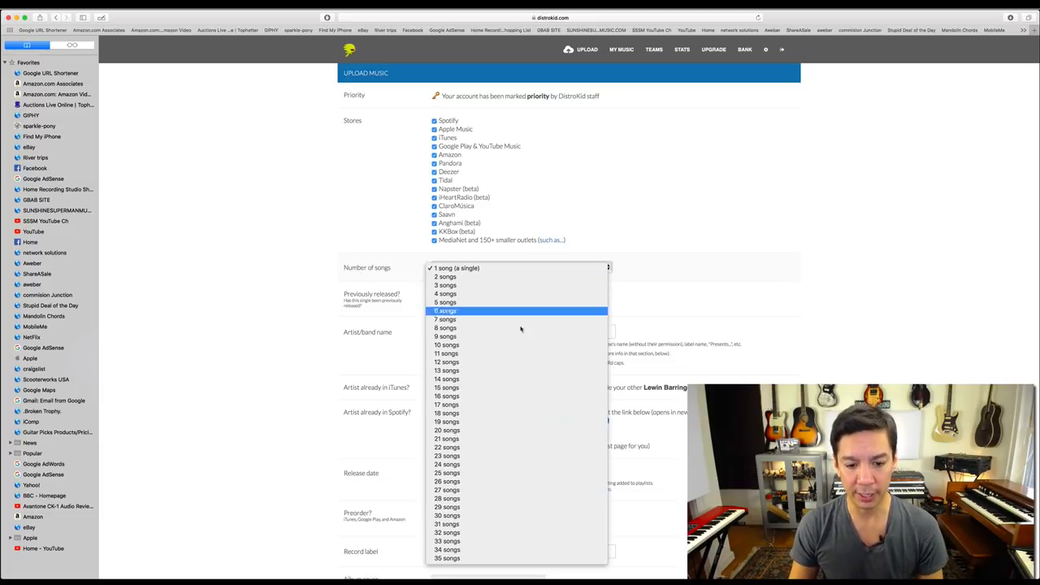
left_click(447, 404)
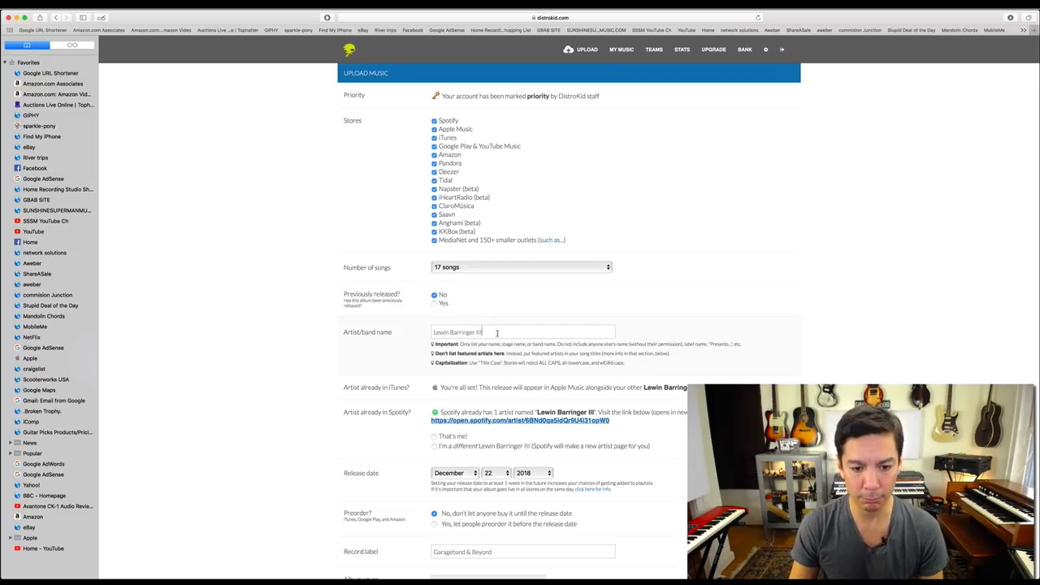
scroll("down", 3)
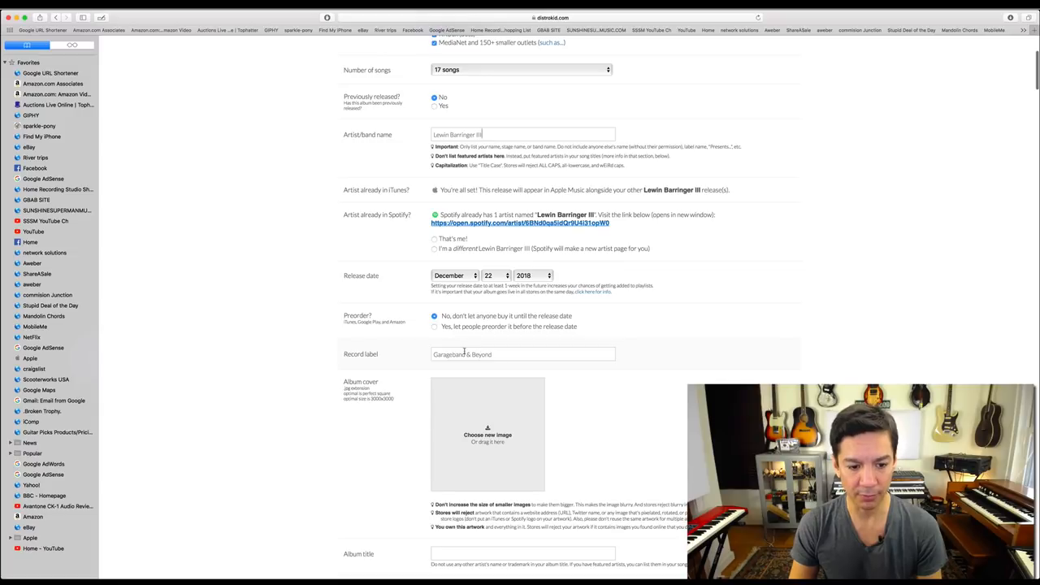
scroll("down", 3)
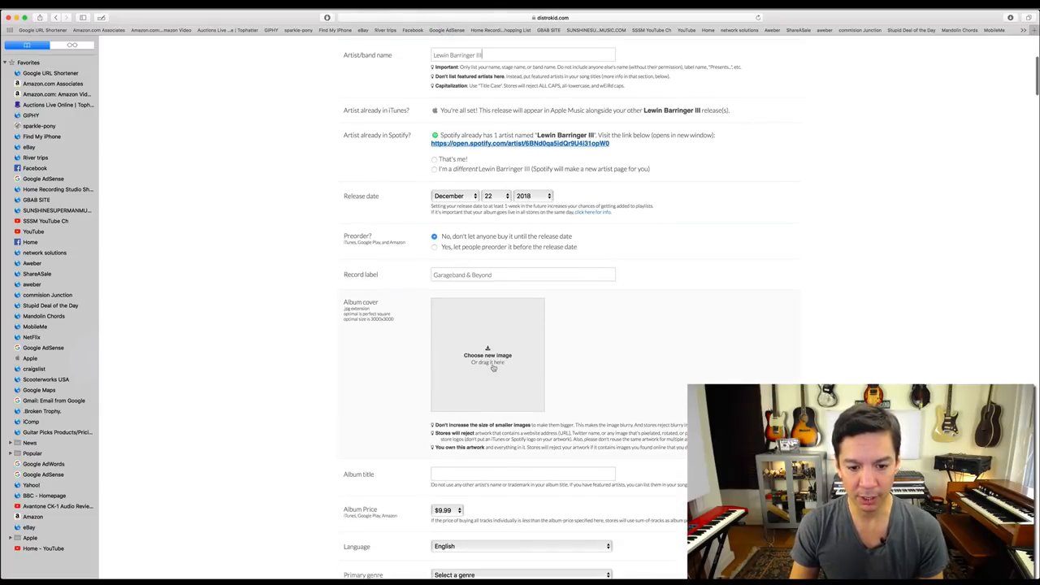
scroll("down", 3)
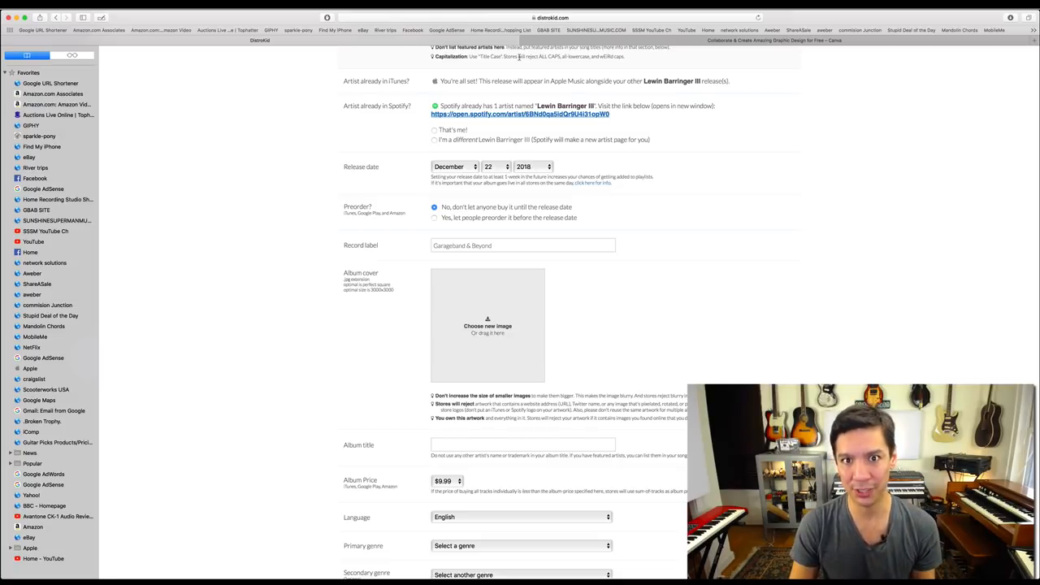
left_click(772, 40)
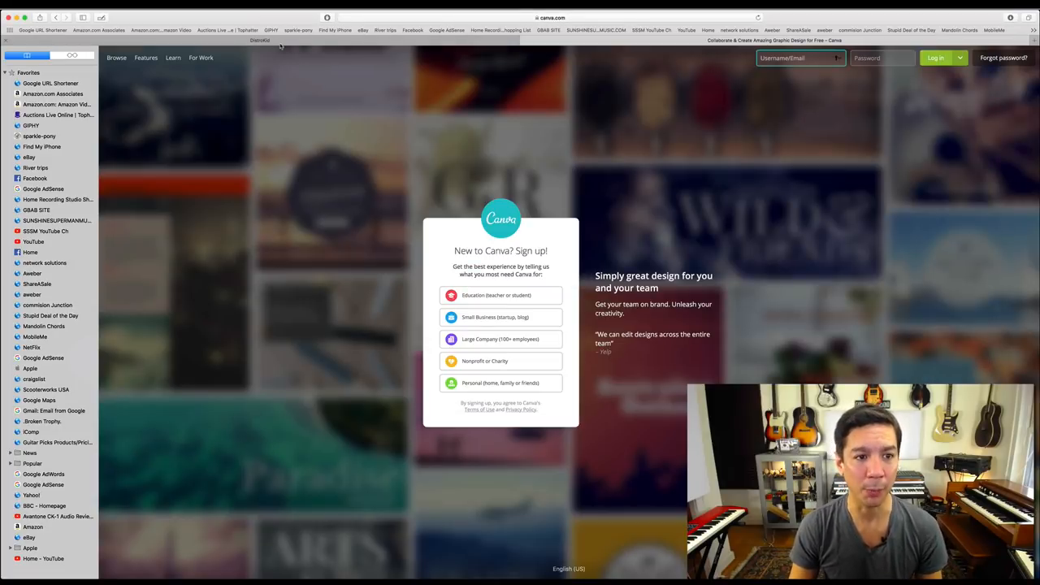
left_click(260, 41)
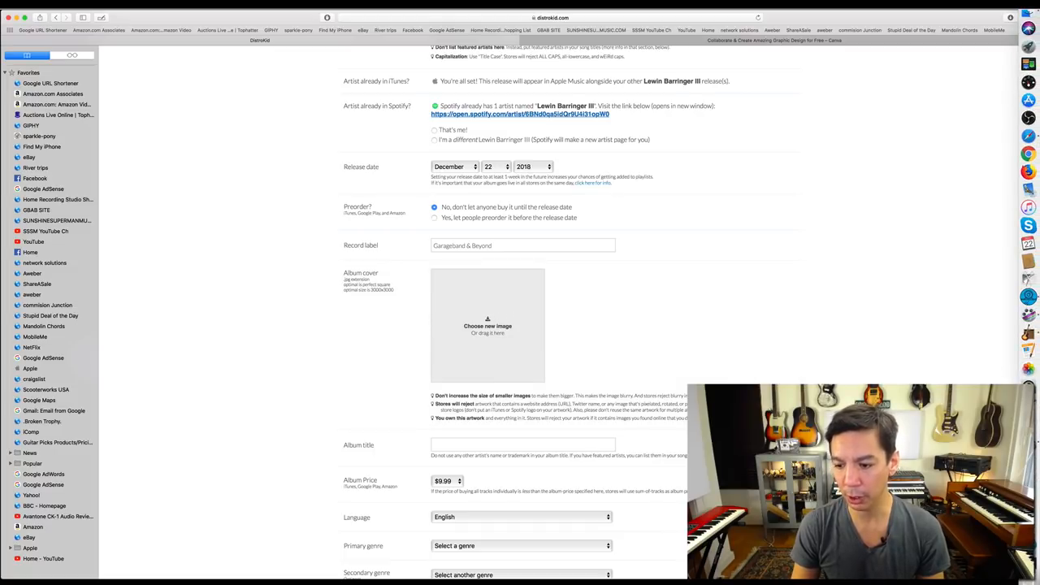
left_click(487, 325)
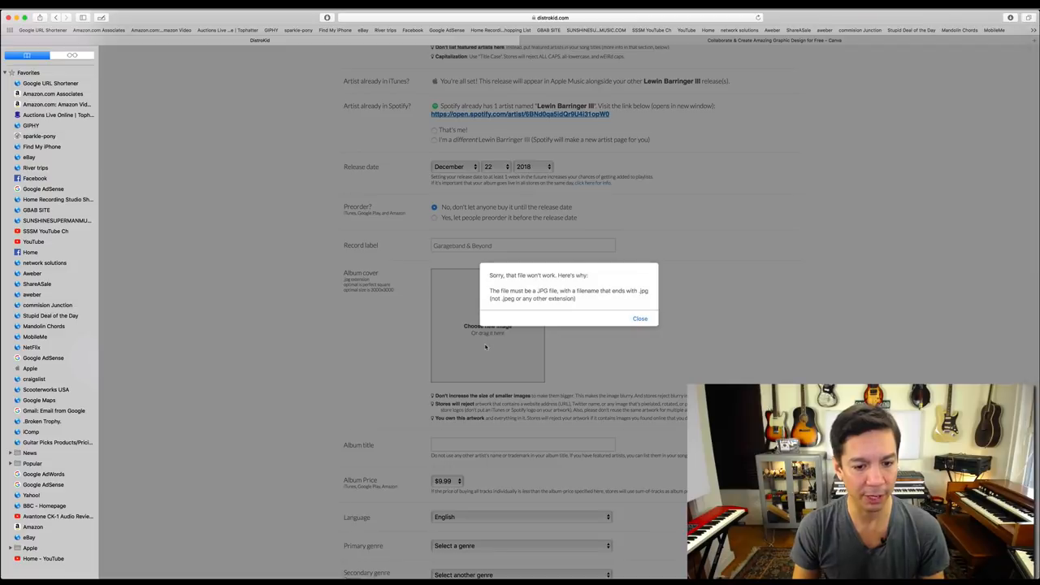
mouse_move(610, 340)
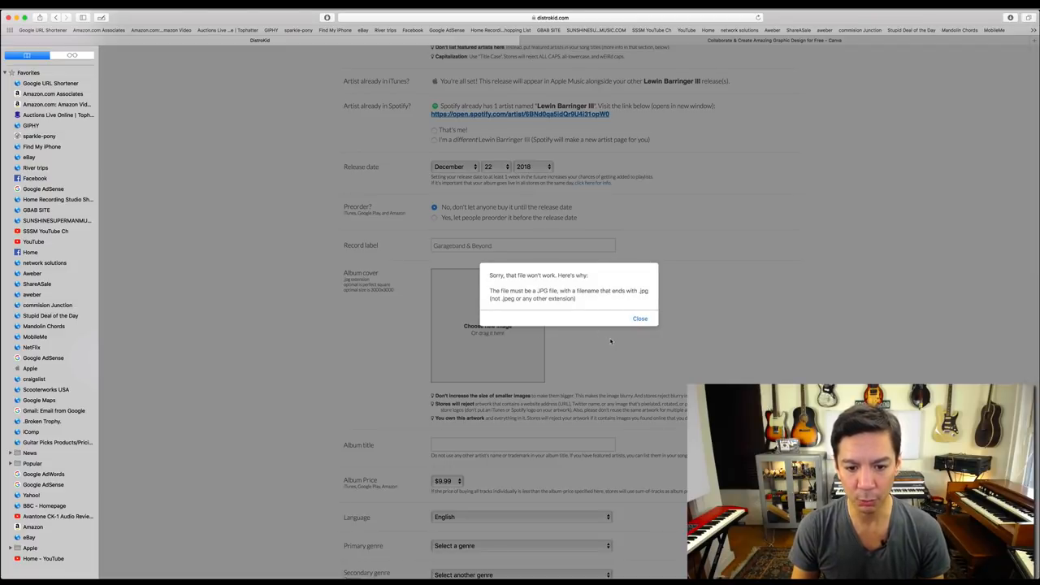
left_click(640, 318)
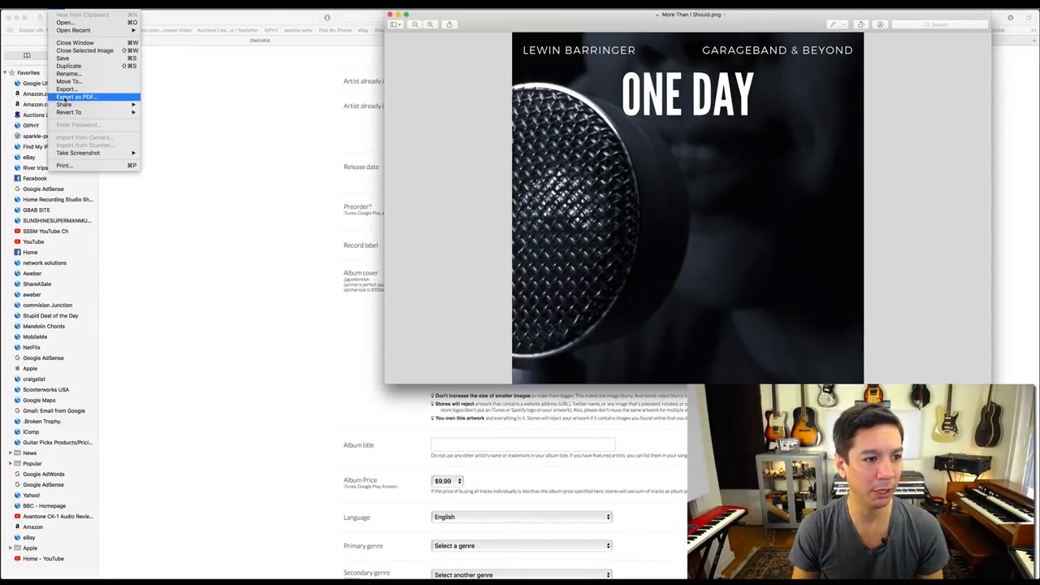
mouse_move(65, 89)
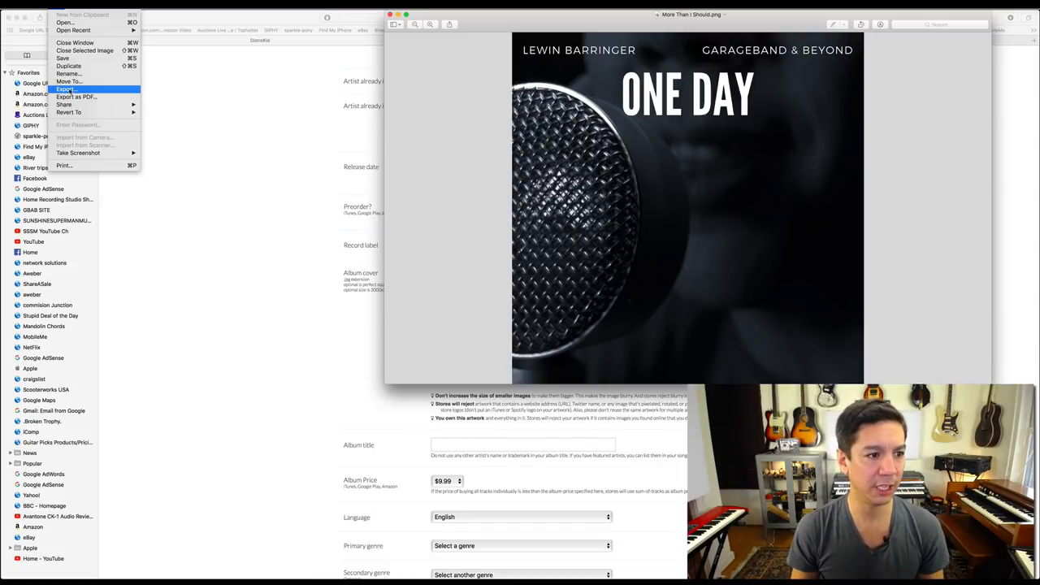
- Save a JPEG copy of the One Day artwork from Preview
left_click(63, 88)
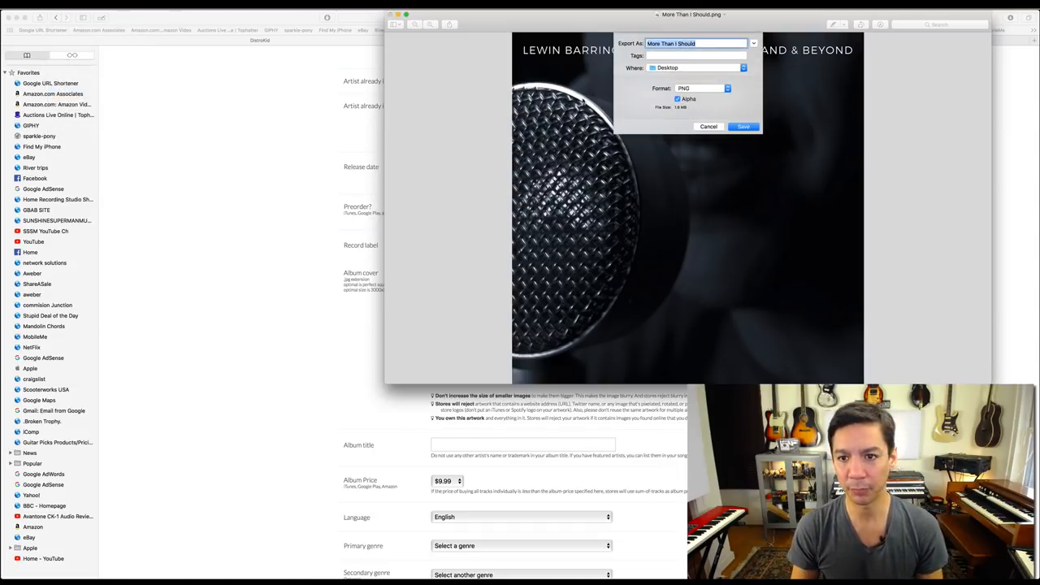
left_click(726, 88)
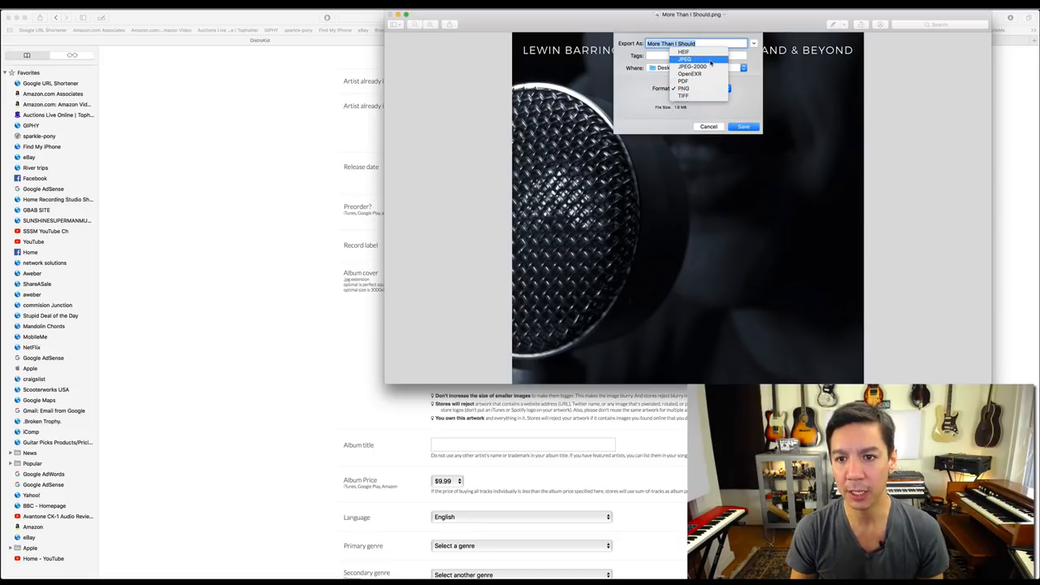
left_click(685, 59)
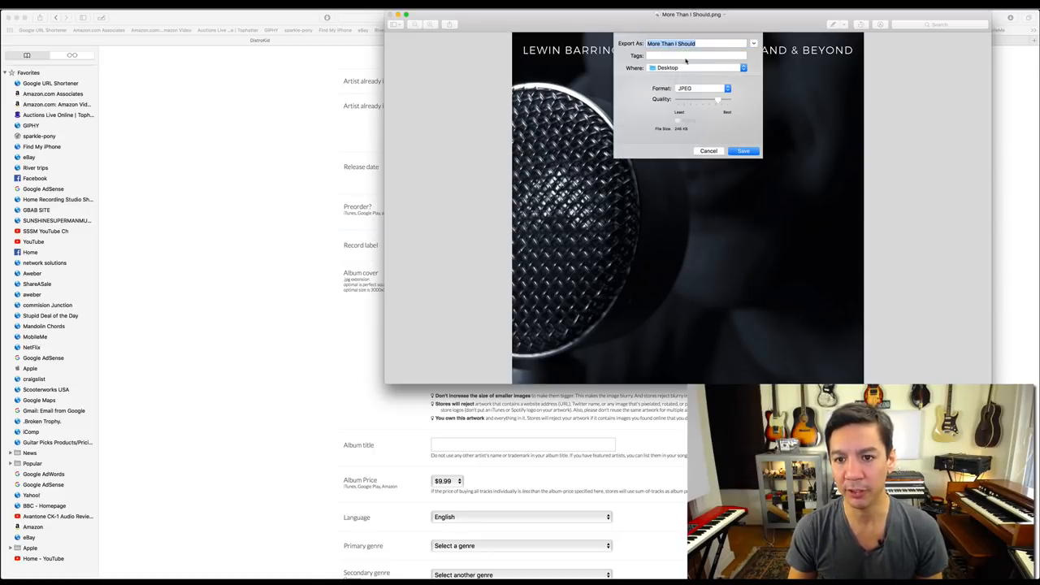
left_click(743, 150)
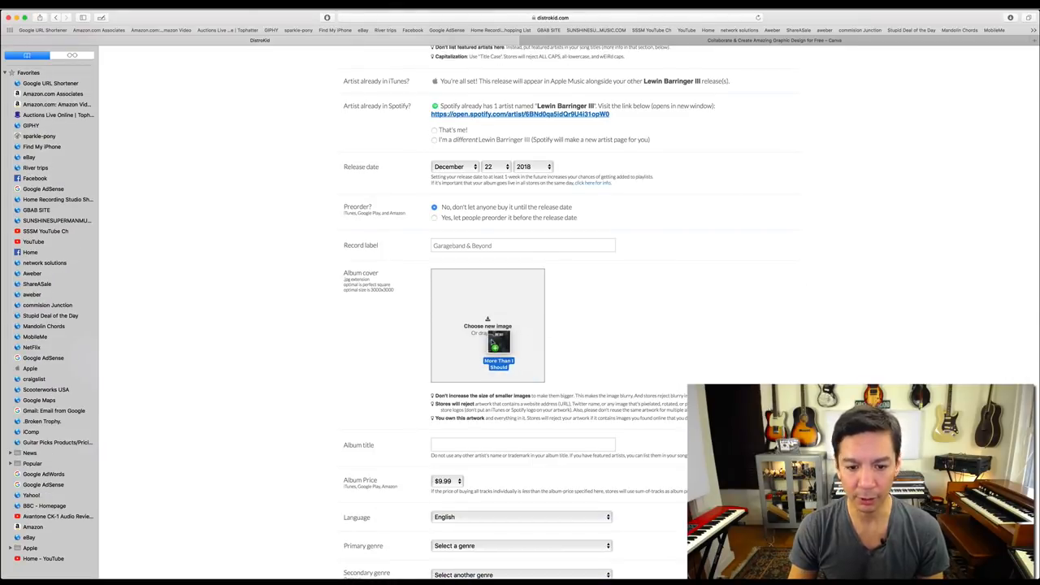
- Add the JPEG artwork as album cover and title the album 'ONE DAY'
left_click(487, 326)
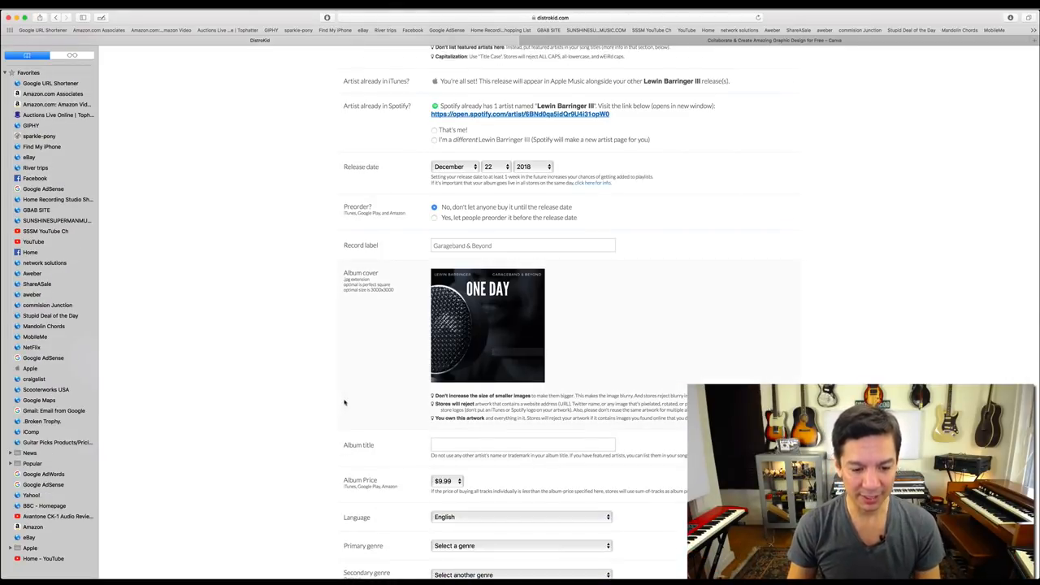
scroll("down", 3)
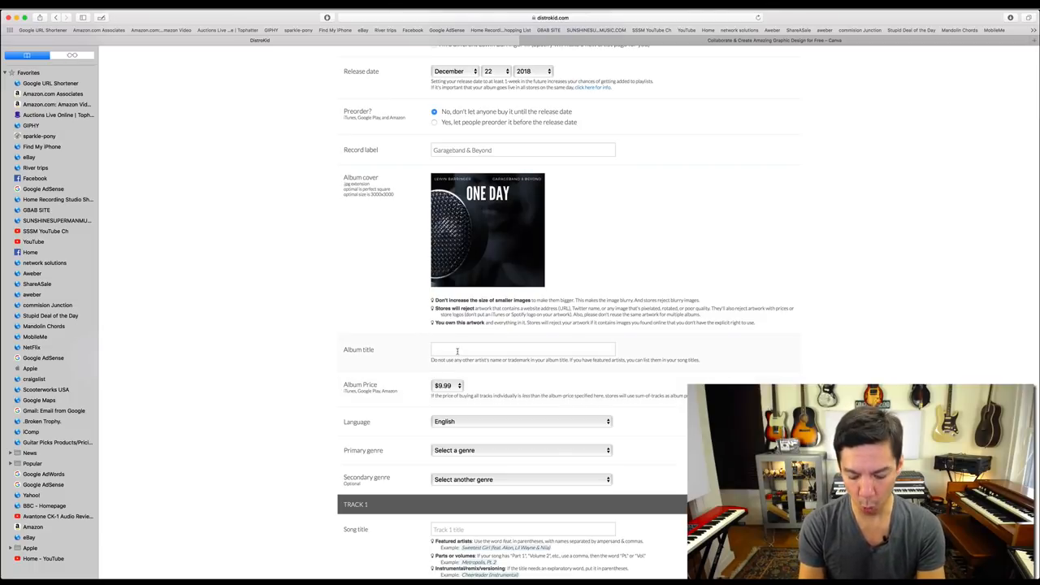
type("ONE DAY")
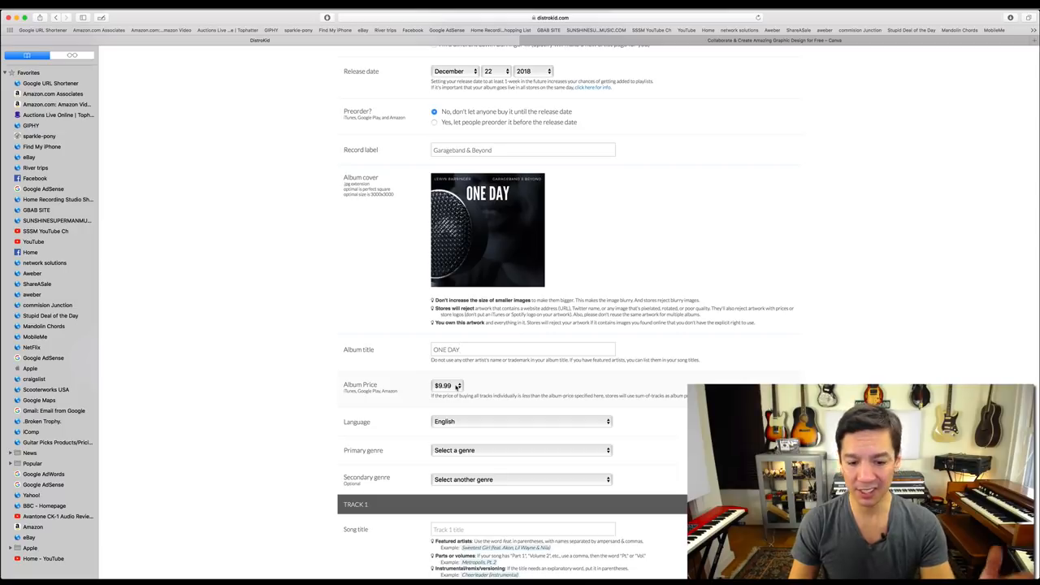
scroll("down", 3)
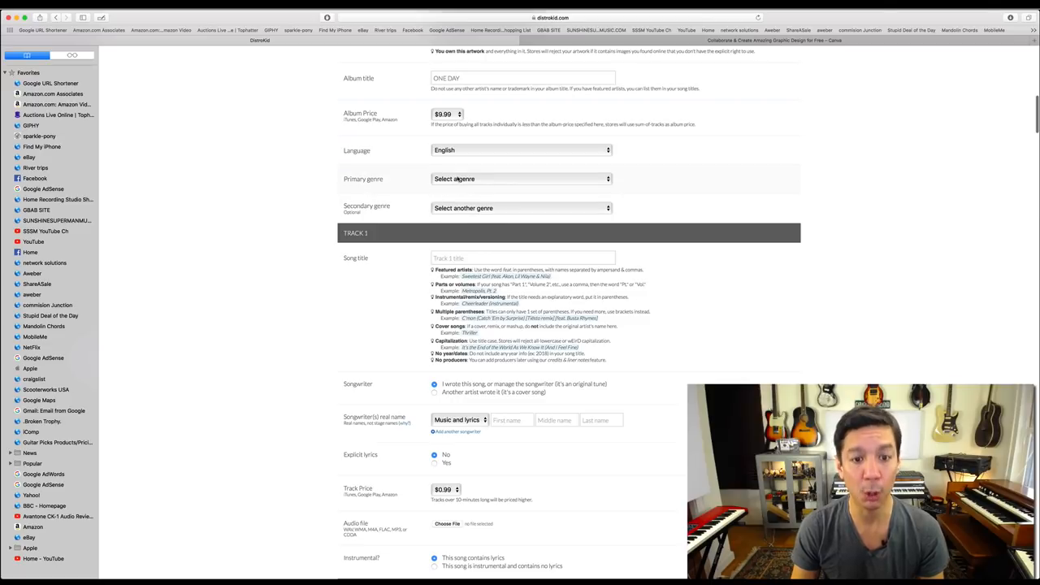
- Set the primary genre to Rock and the secondary genre to Singer/Songwriter
left_click(520, 178)
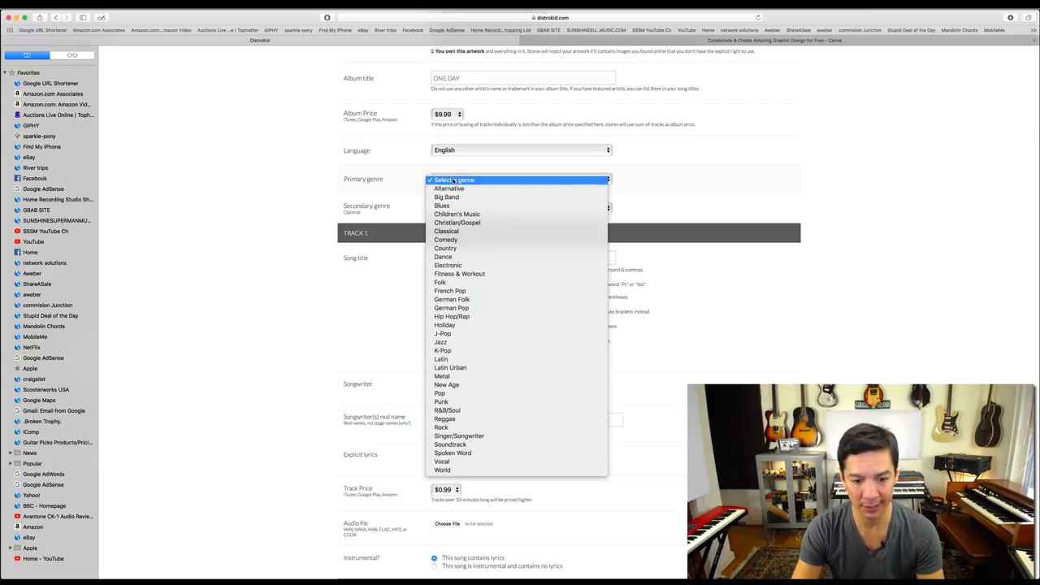
mouse_move(508, 359)
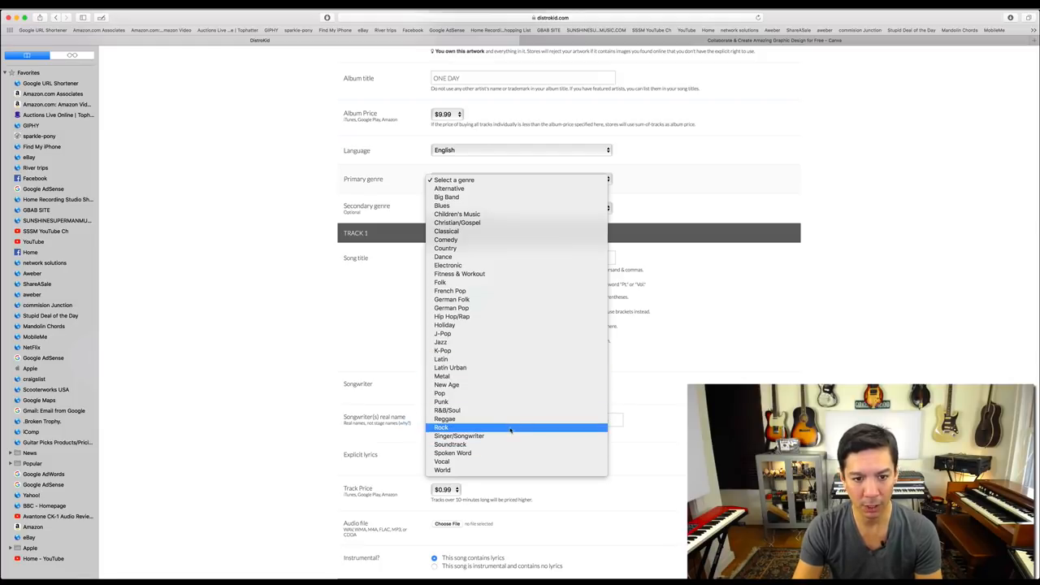
left_click(441, 427)
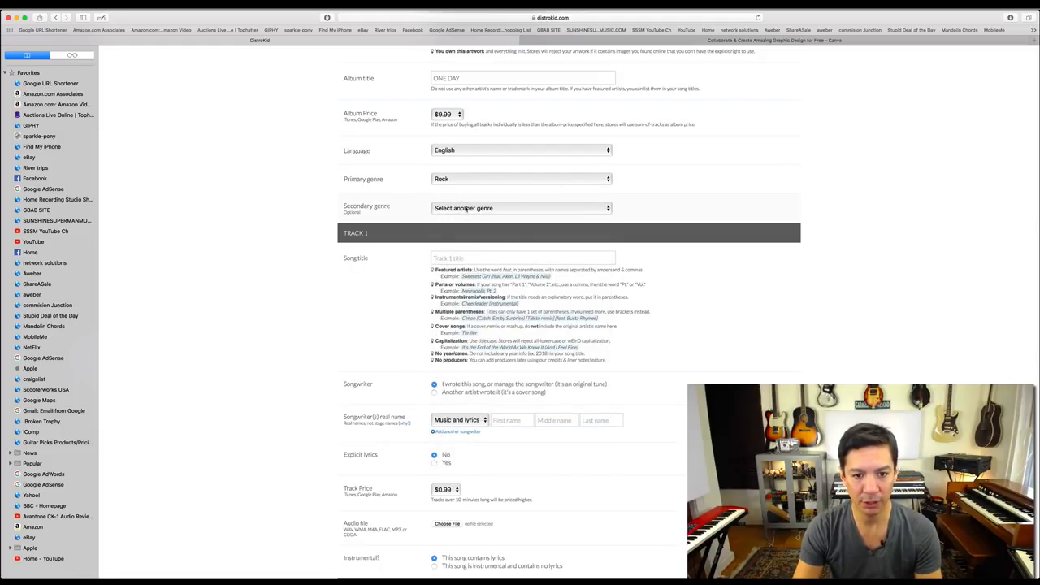
left_click(520, 208)
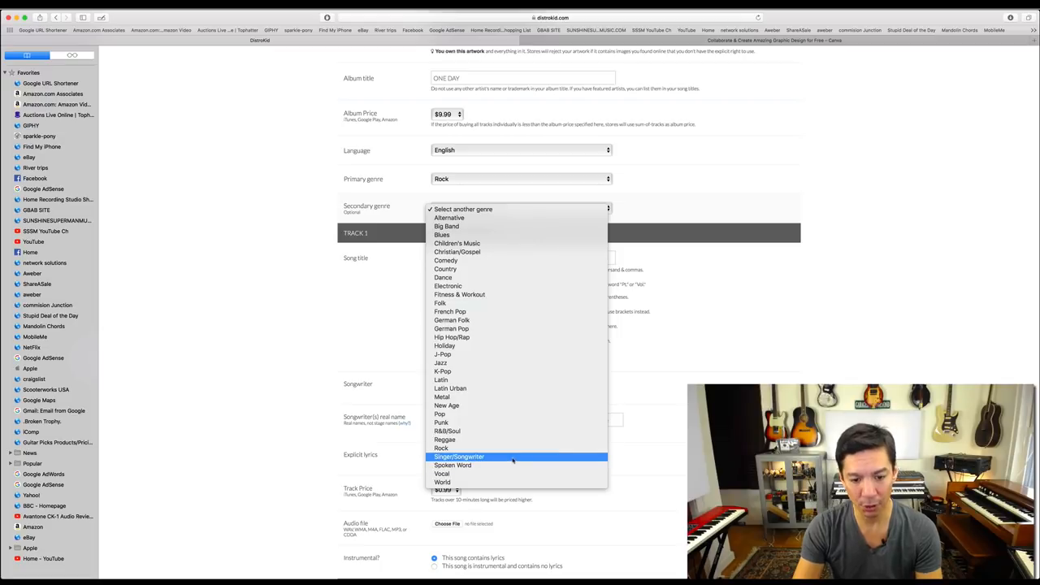
left_click(459, 456)
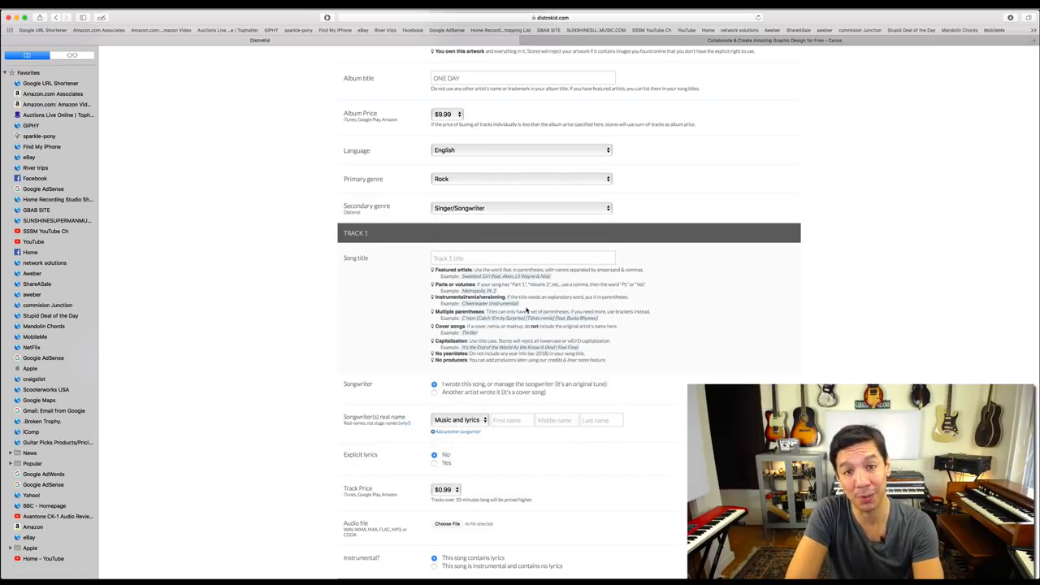
mouse_move(530, 207)
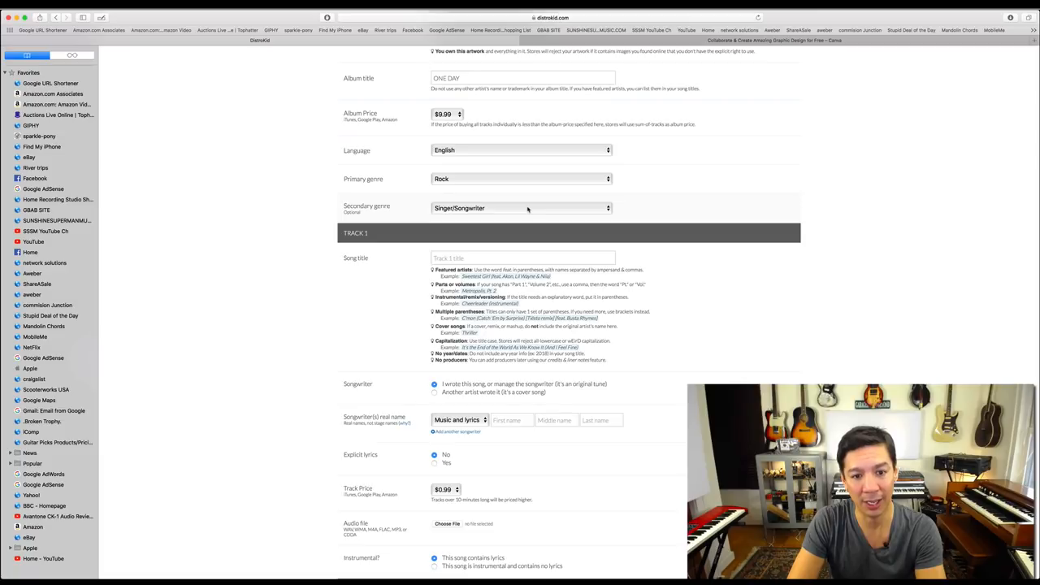
left_click(520, 208)
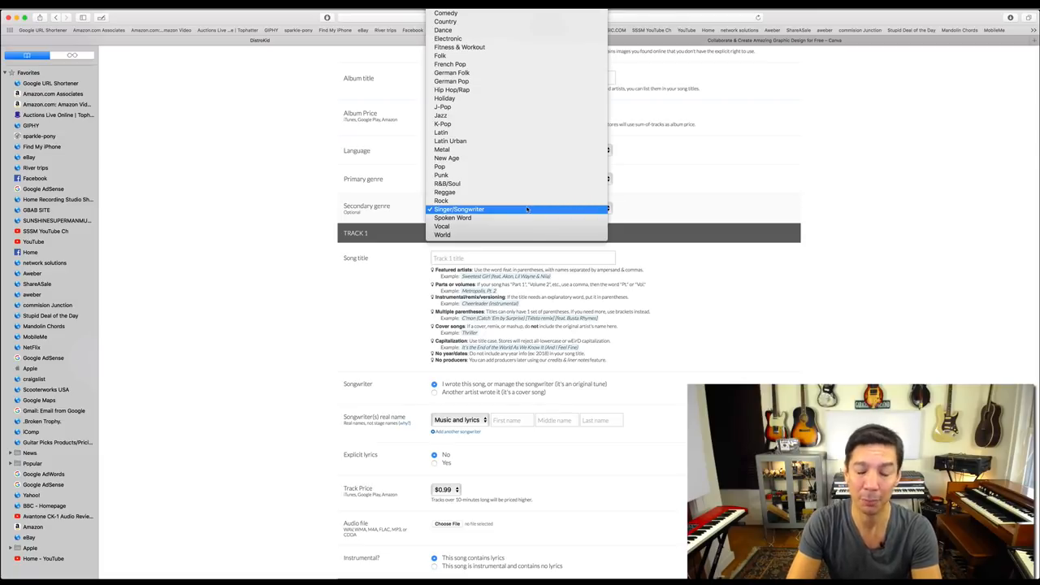
mouse_move(520, 184)
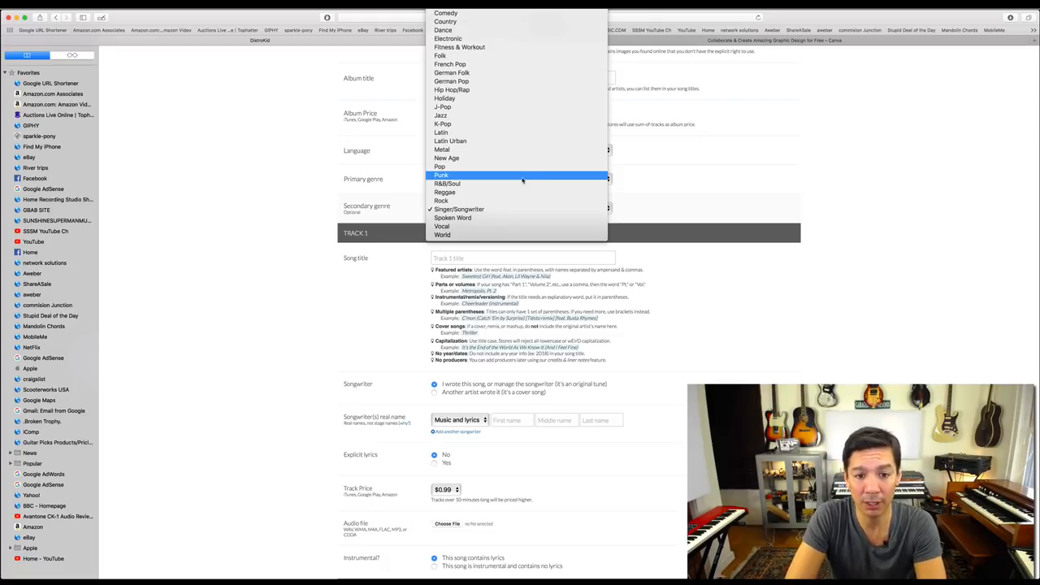
mouse_move(534, 150)
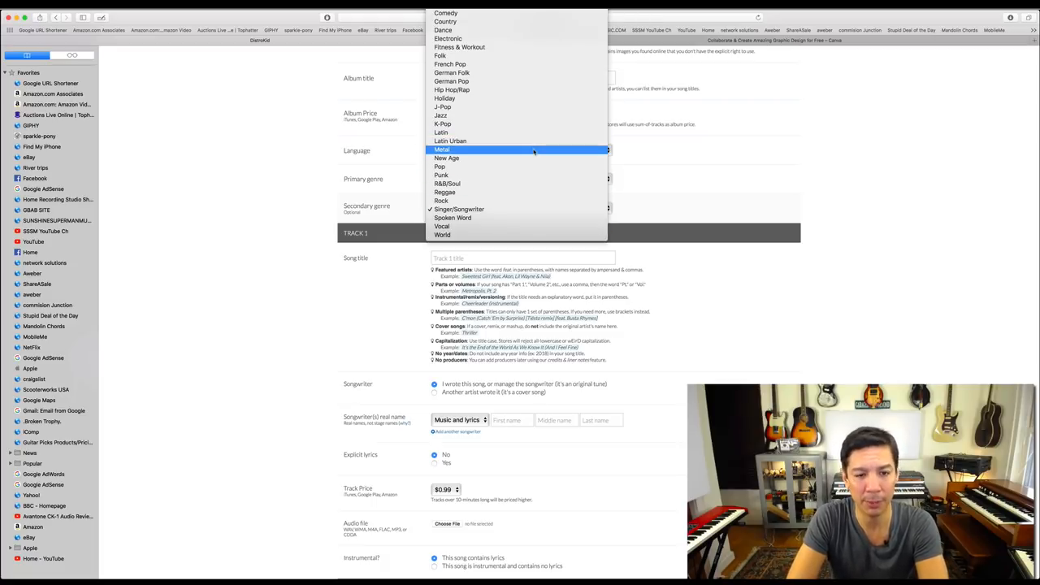
mouse_move(507, 107)
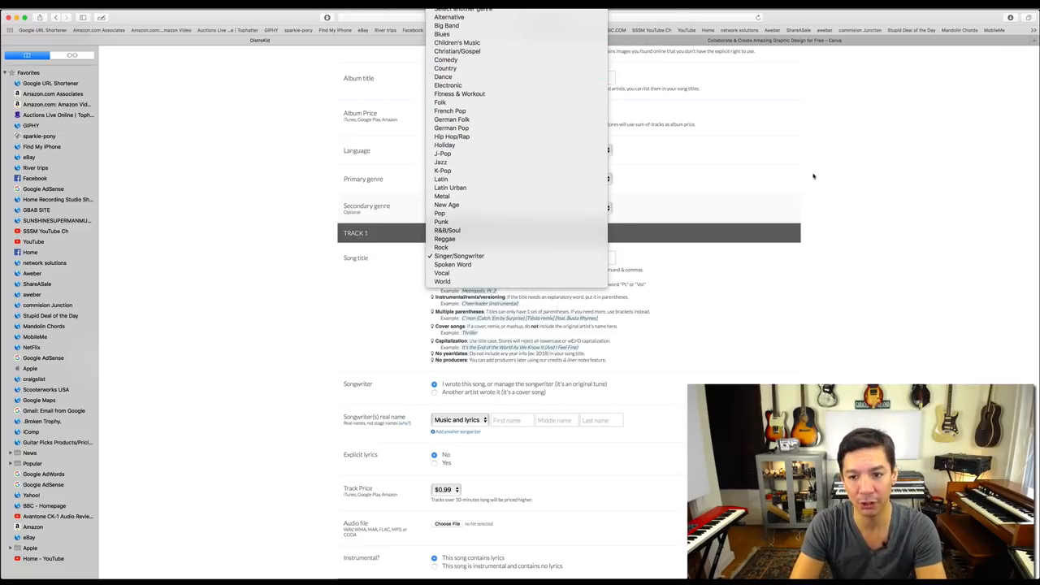
left_click(459, 255)
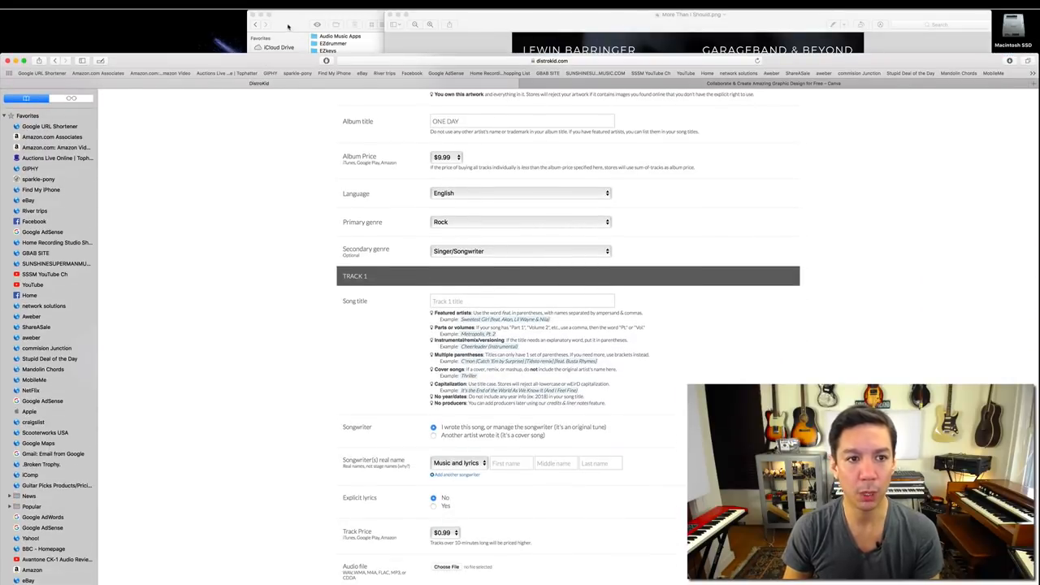
left_click(333, 58)
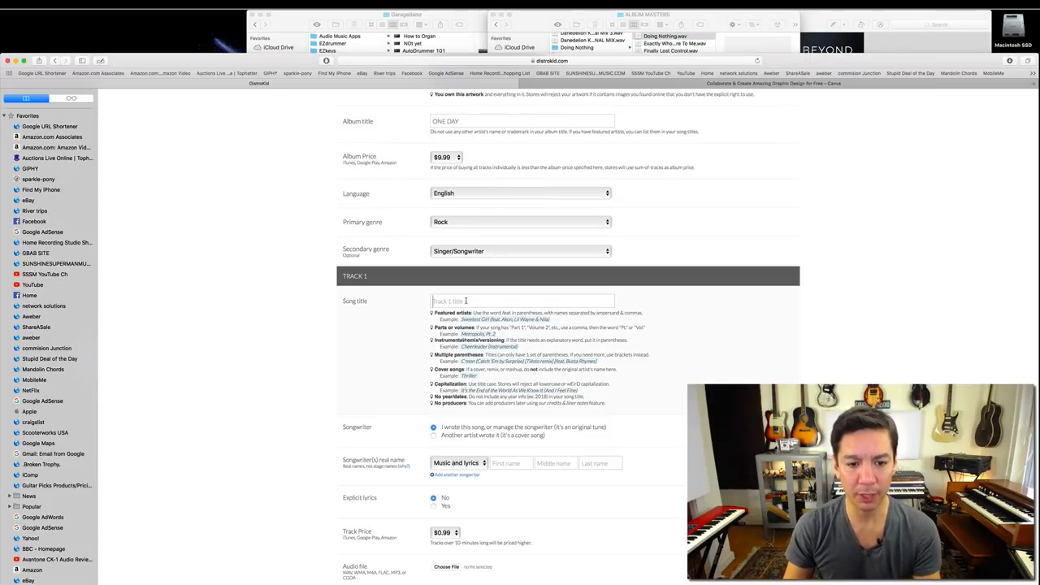
type("Doing No")
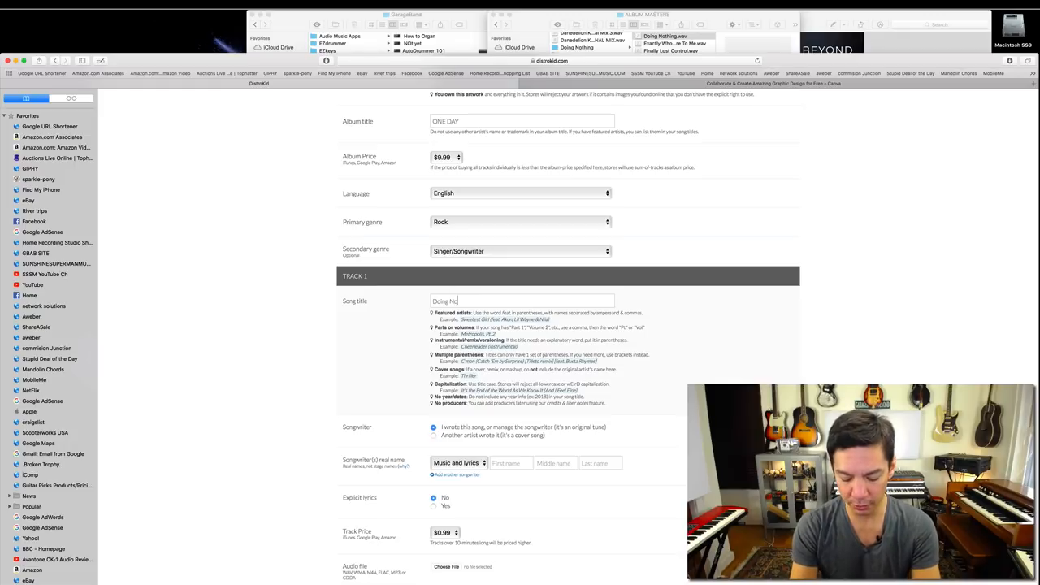
type("hing")
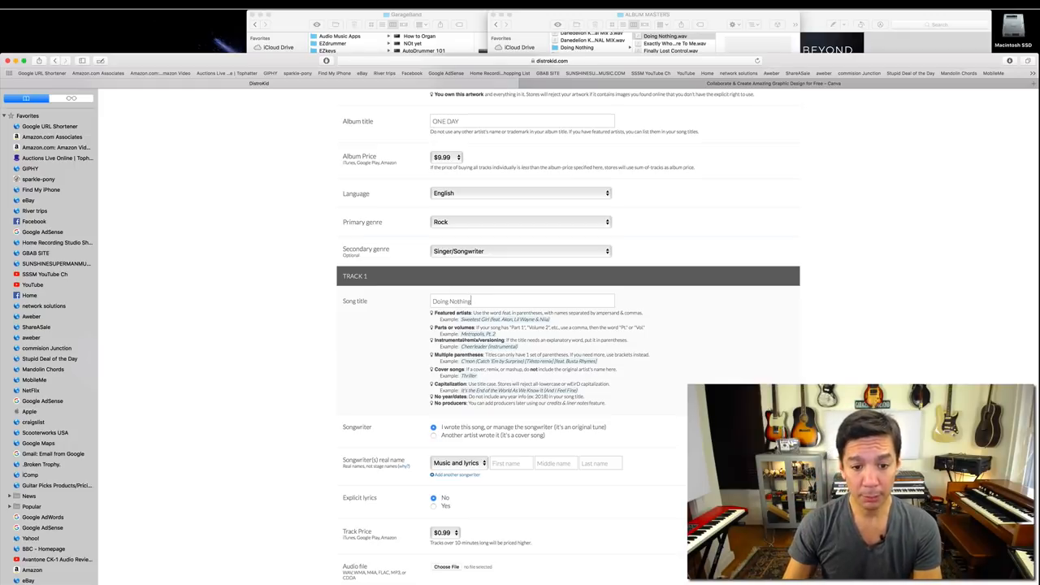
scroll("down", 3)
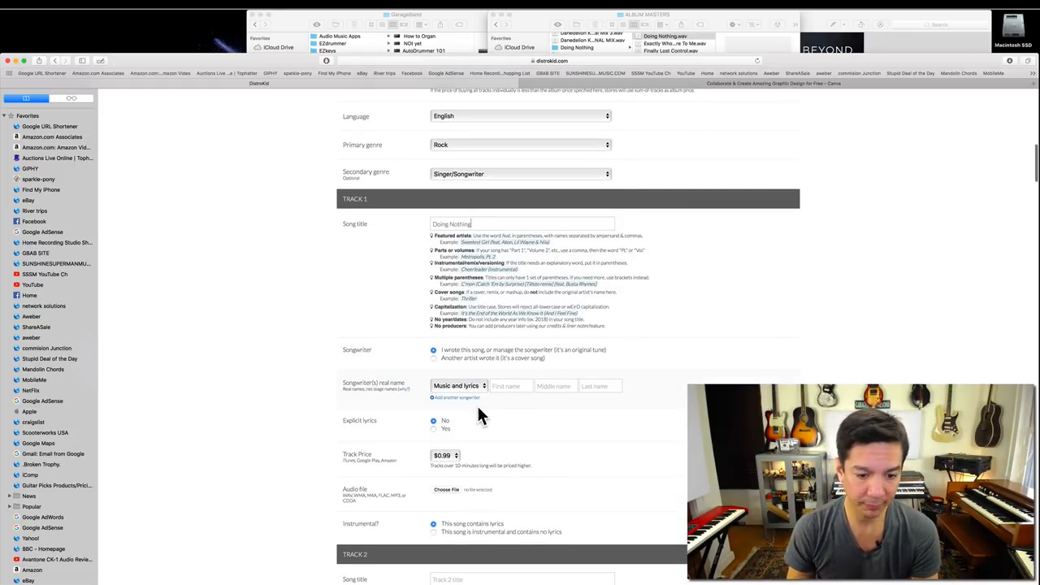
left_click(510, 386)
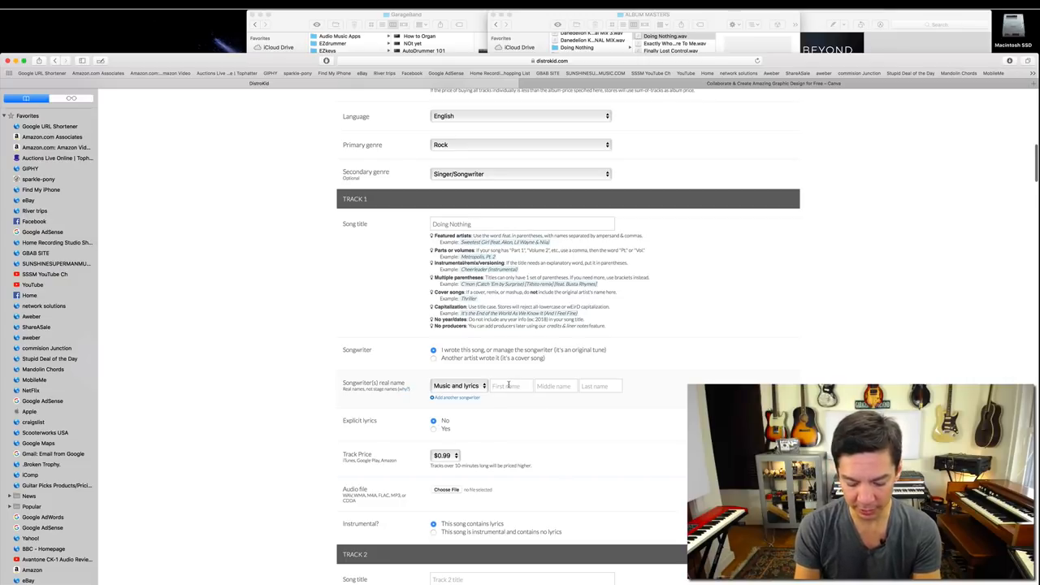
type("Lewin")
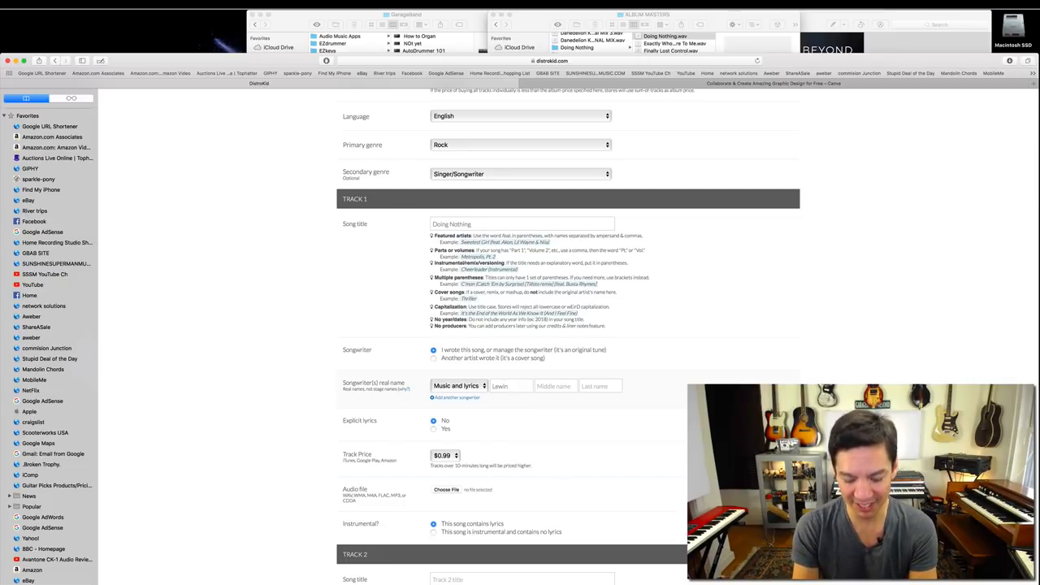
type("Bennitt")
type("Barringer")
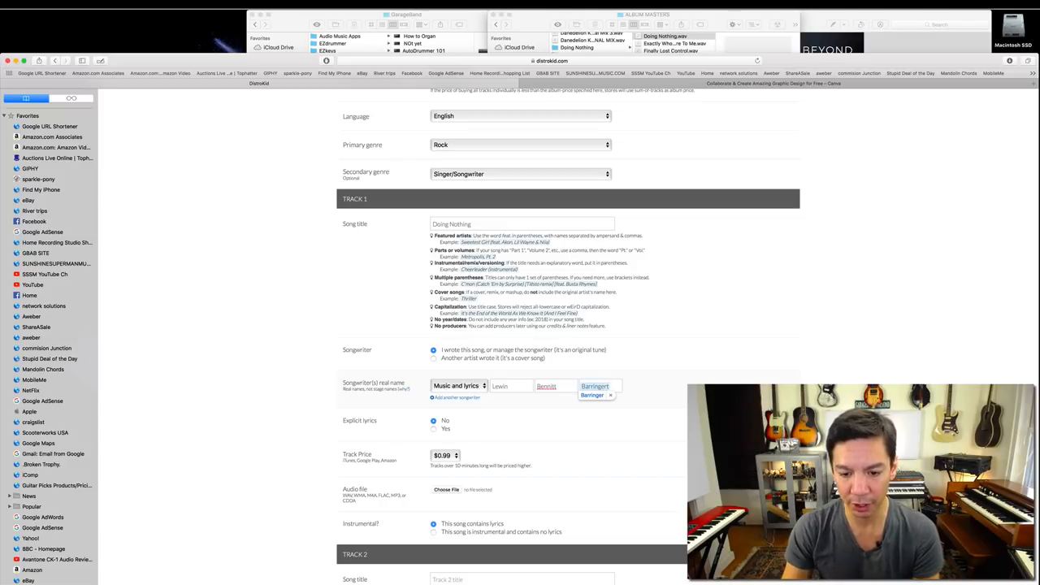
- Title Track 2 'Exactly Who You Are To Me'
scroll("down", 3)
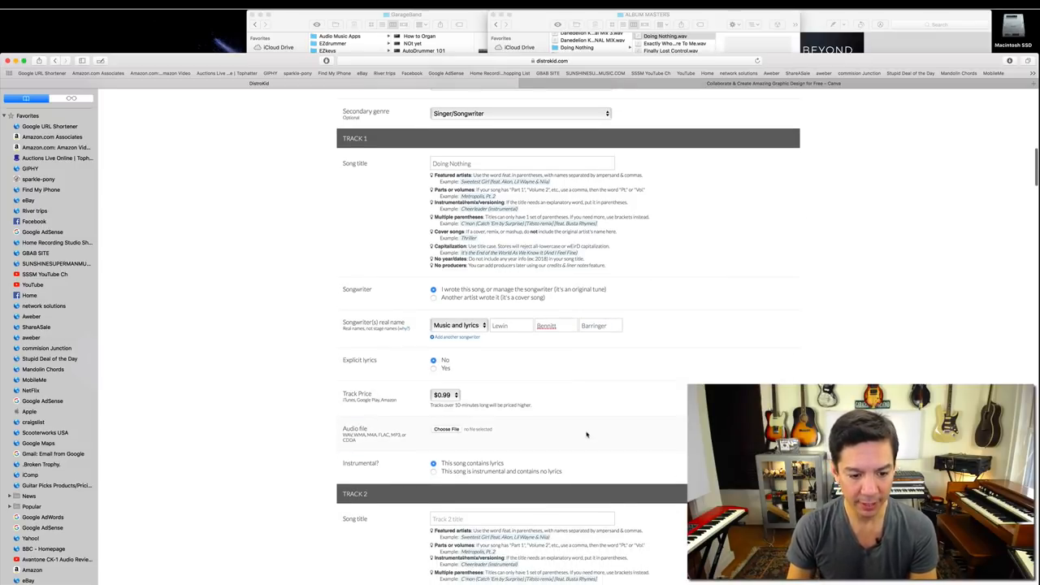
scroll("up", 3)
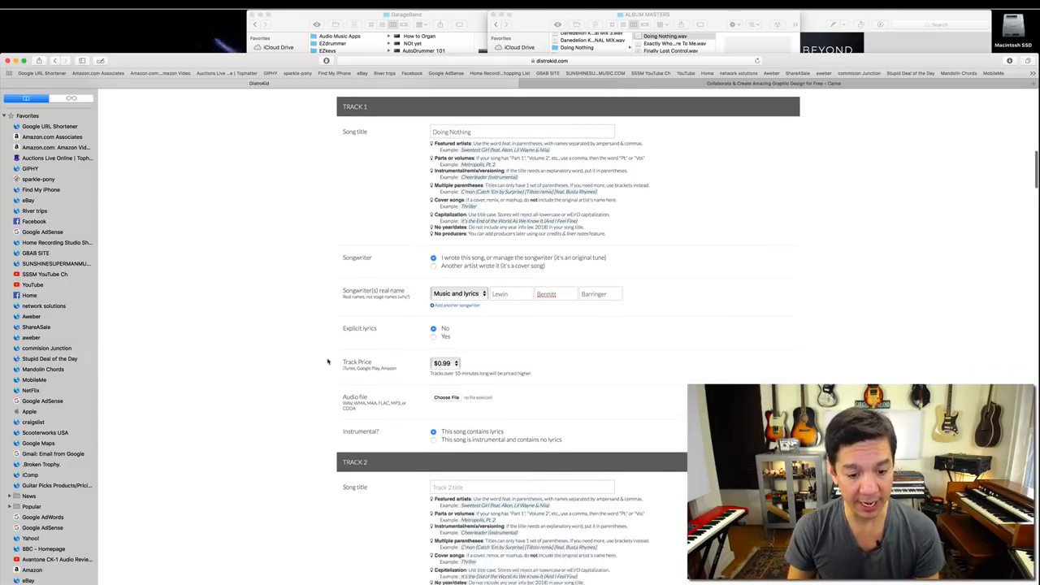
scroll("down", 3)
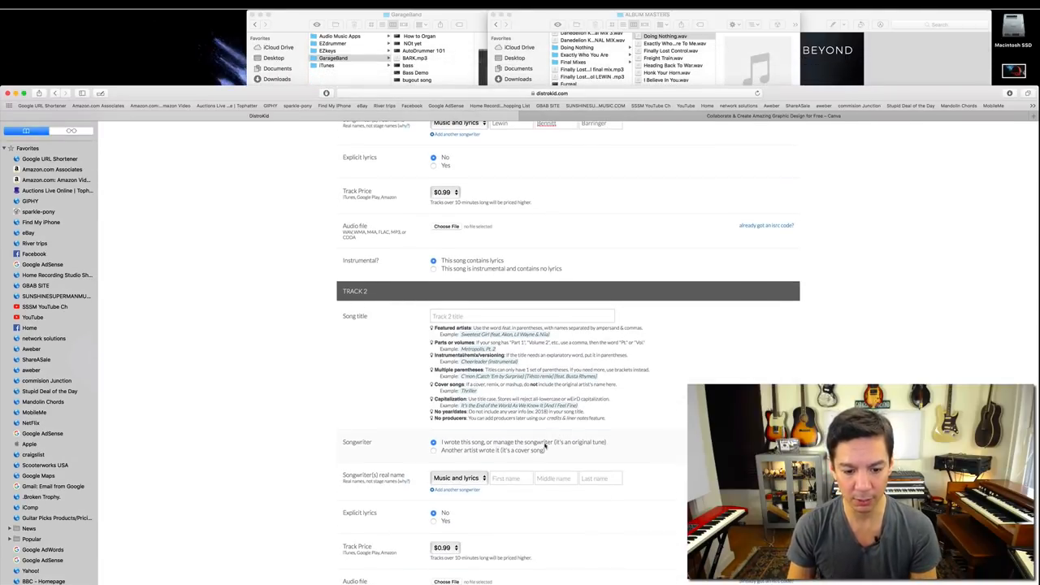
scroll("down", 3)
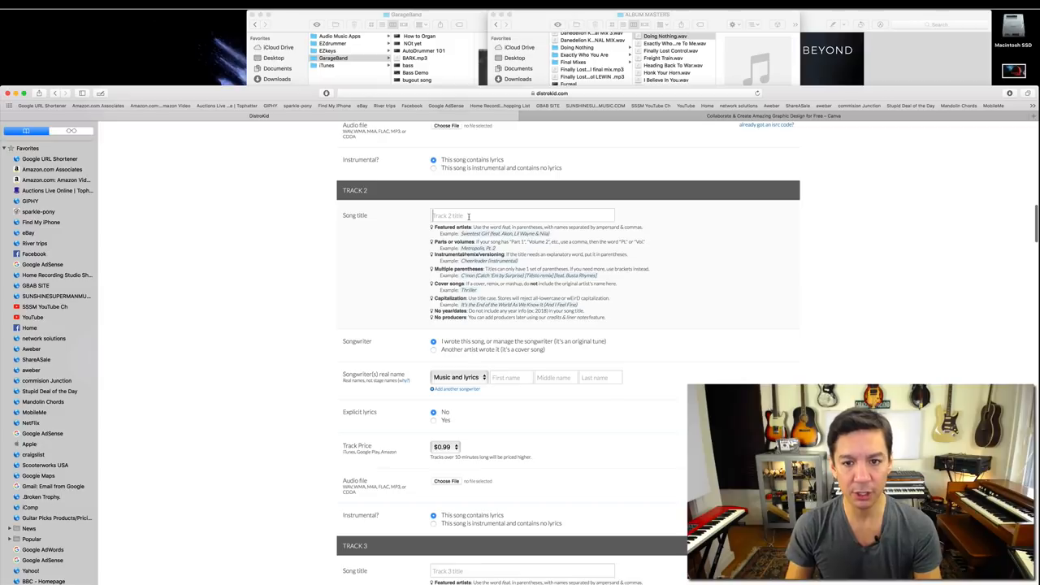
type("Exact")
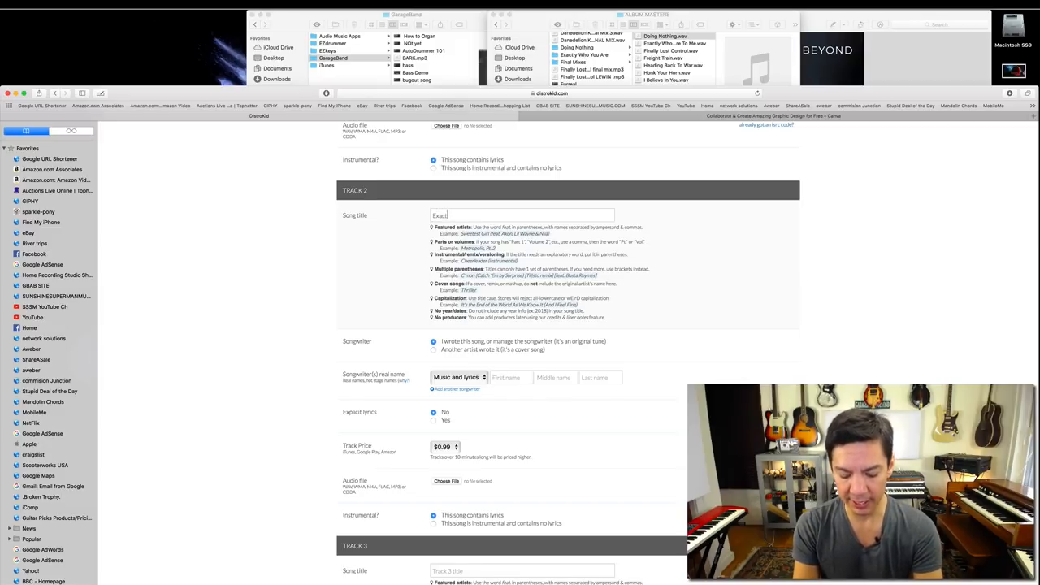
type("ly")
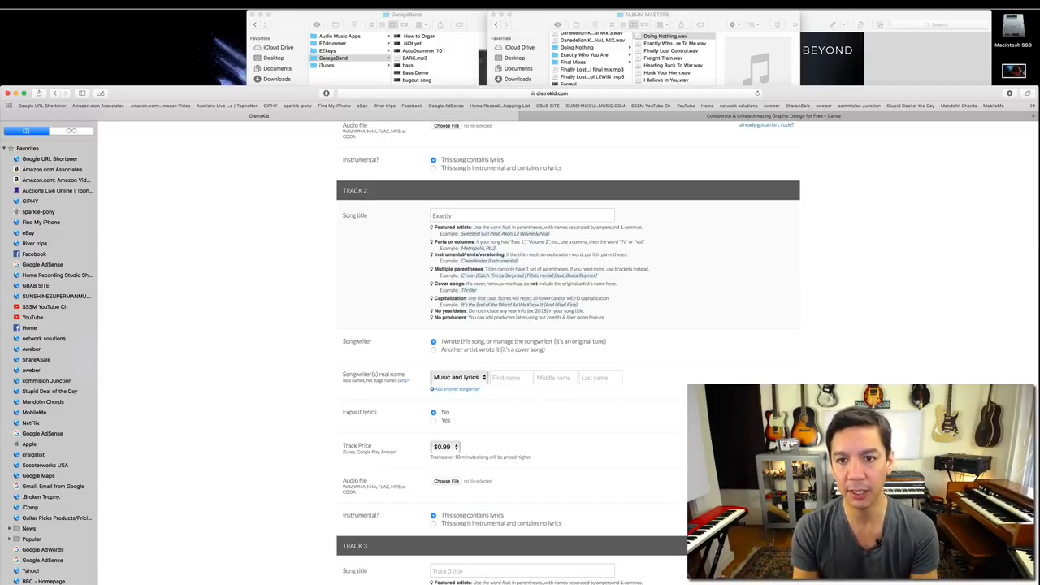
type("Exactly Who You")
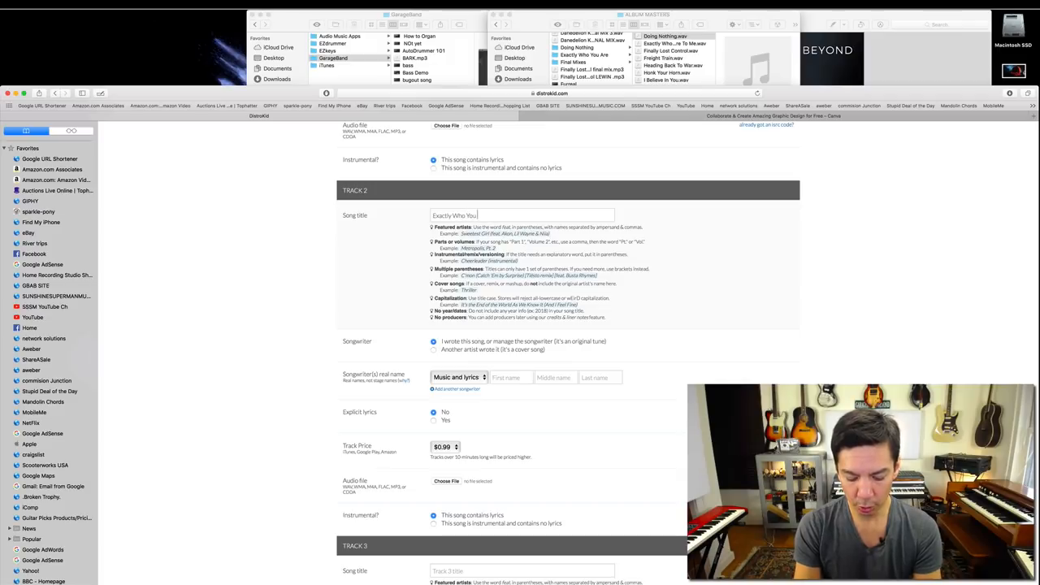
type("Are To Me")
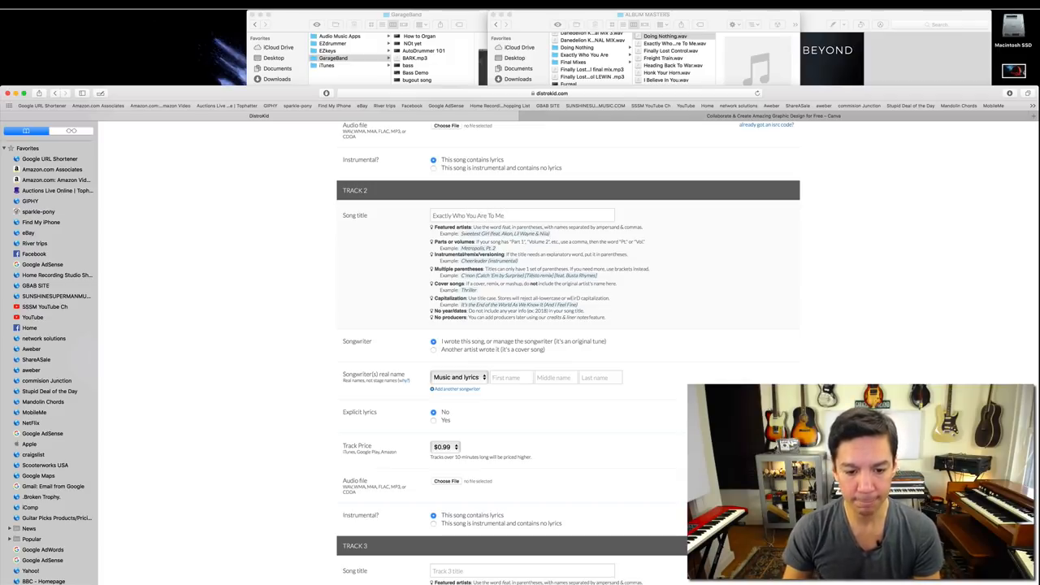
- AutoFill Track 2's songwriter name from the saved Lewin contact
left_click(511, 377)
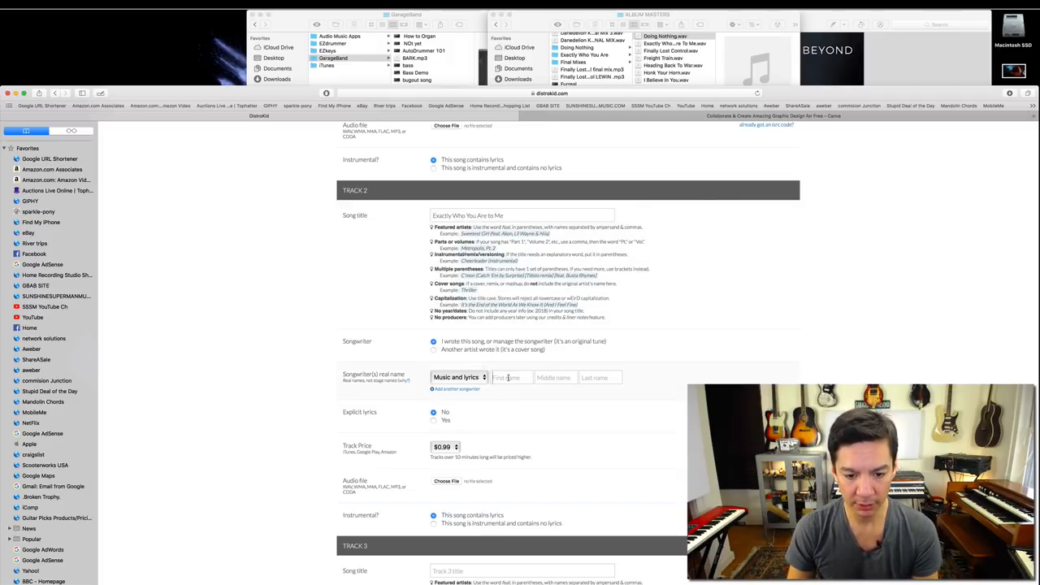
type("Lewin")
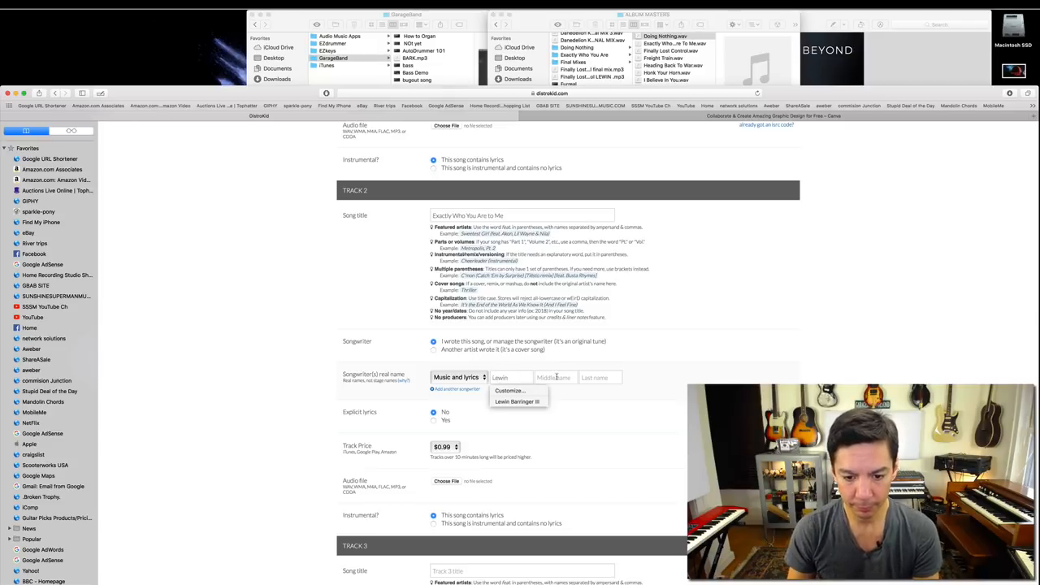
left_click(517, 402)
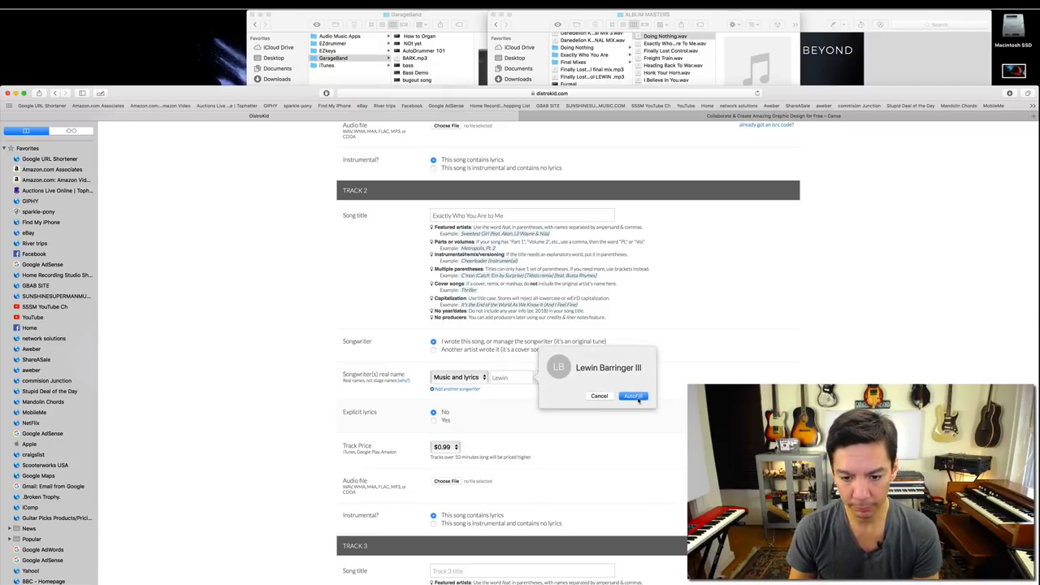
left_click(633, 396)
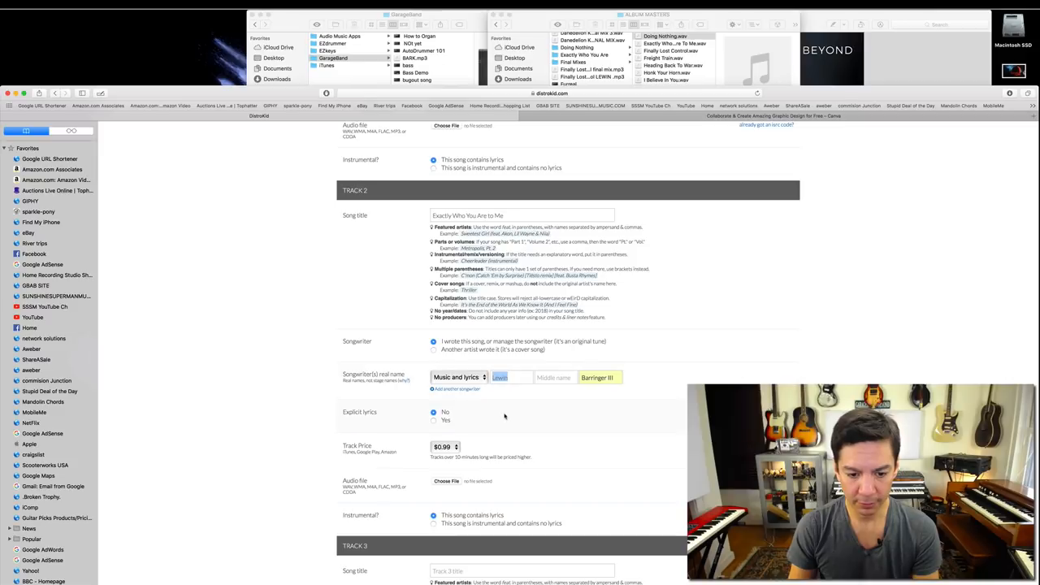
scroll("down", 3)
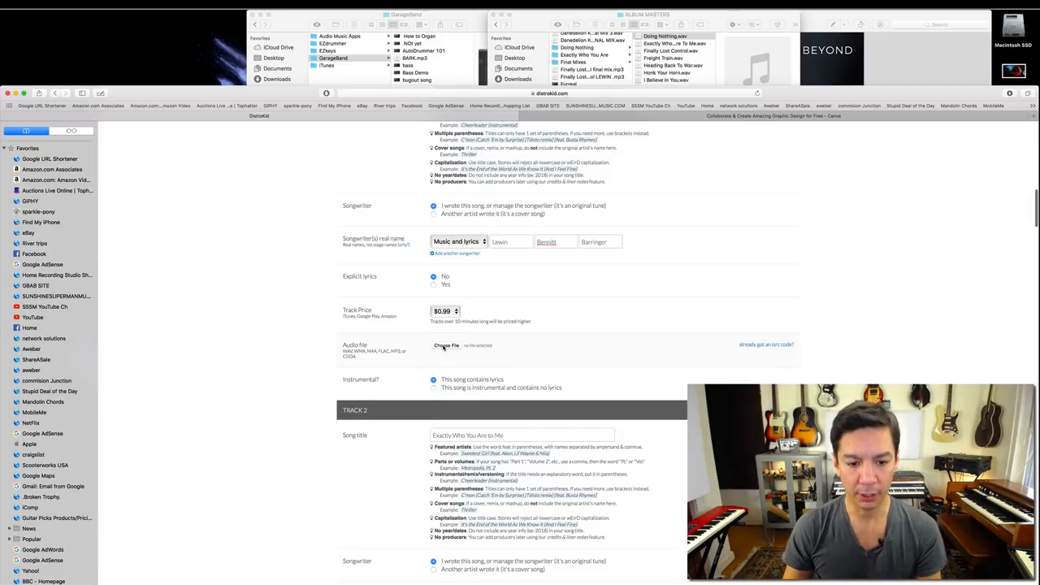
- Attach Doing Nothing.wav from ALBUM MASTERS as Track 1's audio file
left_click(446, 345)
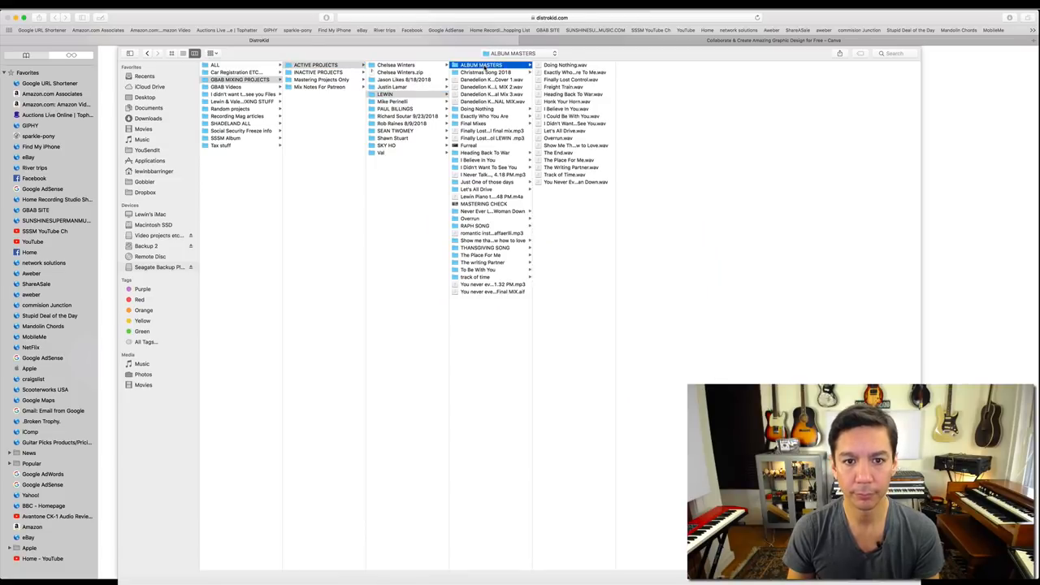
left_click(565, 64)
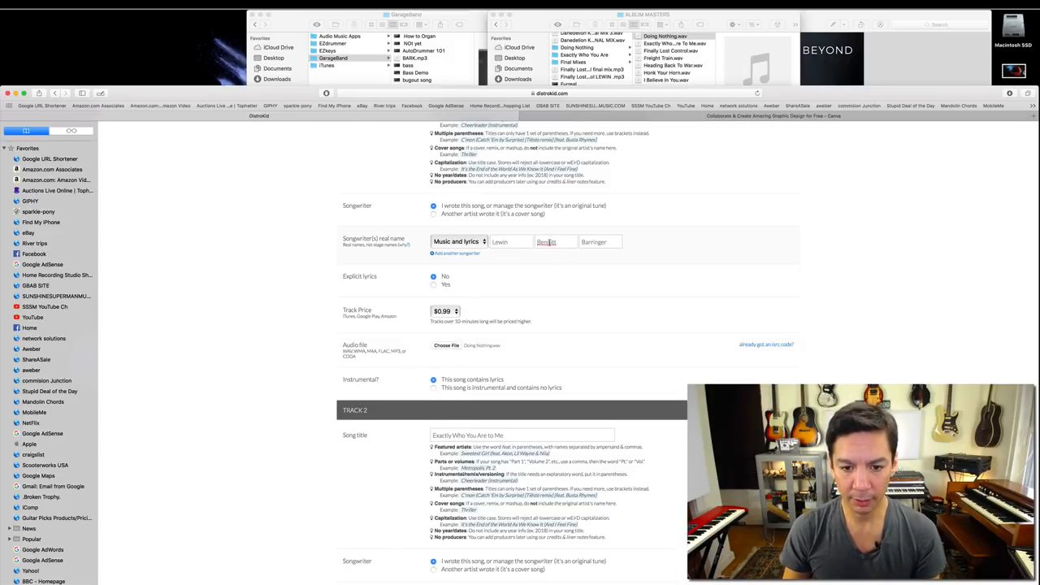
- Scroll the form and attach the 'Exactly Who You Are to Me' WAV to Track 2
scroll("up", 3)
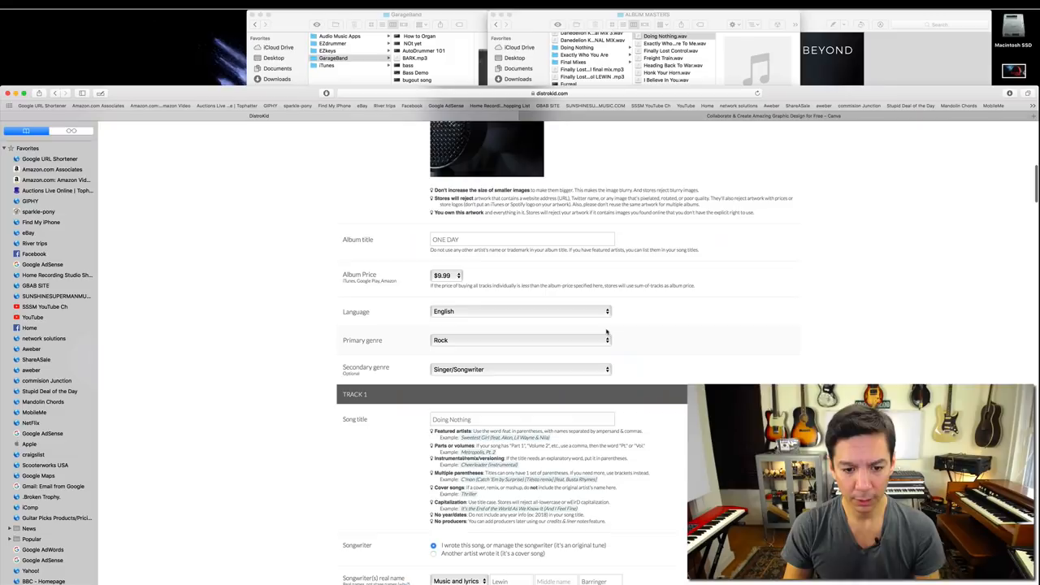
scroll("down", 3)
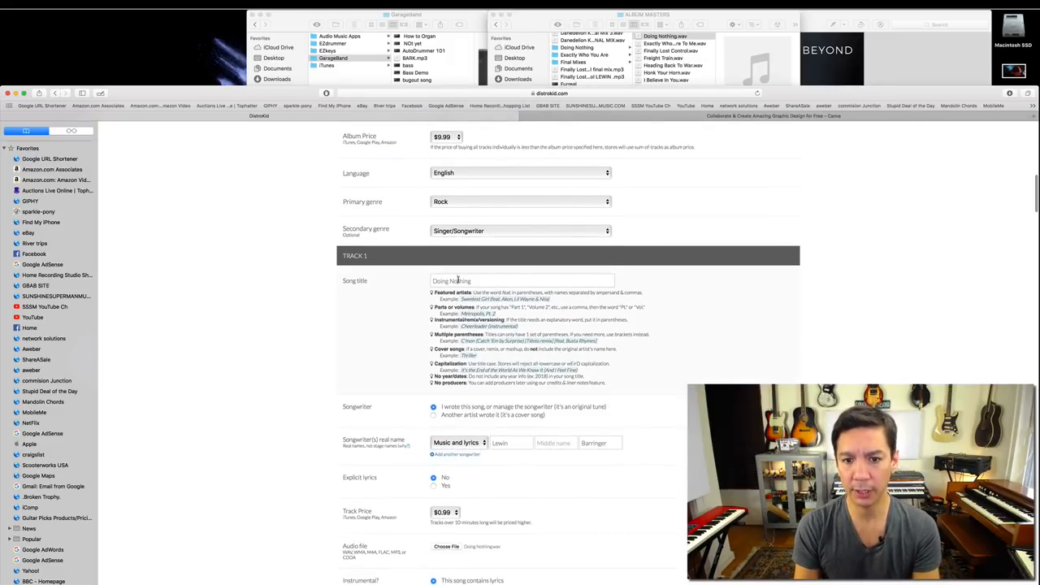
scroll("up", 3)
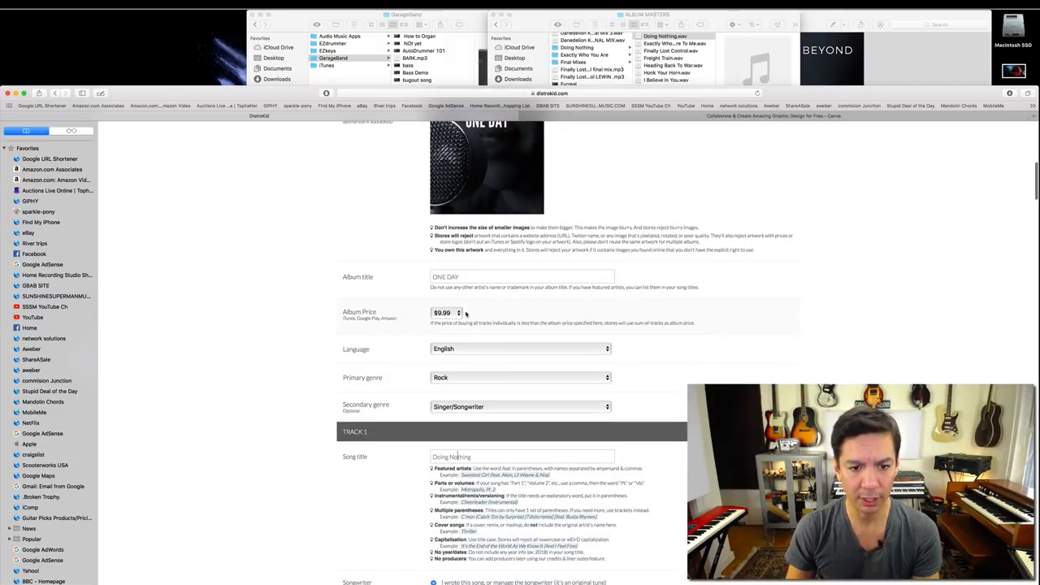
scroll("up", 3)
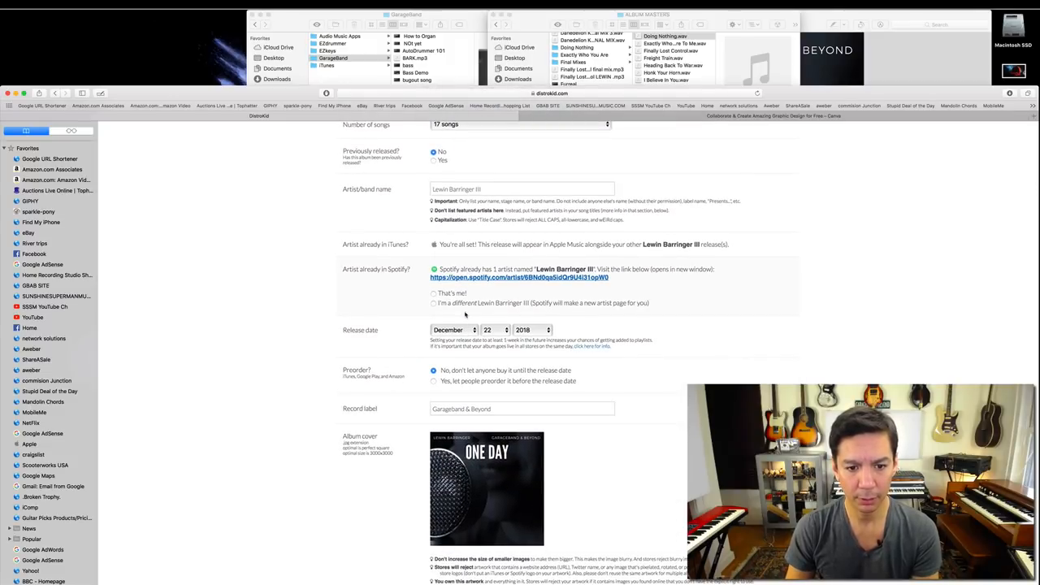
scroll("down", 3)
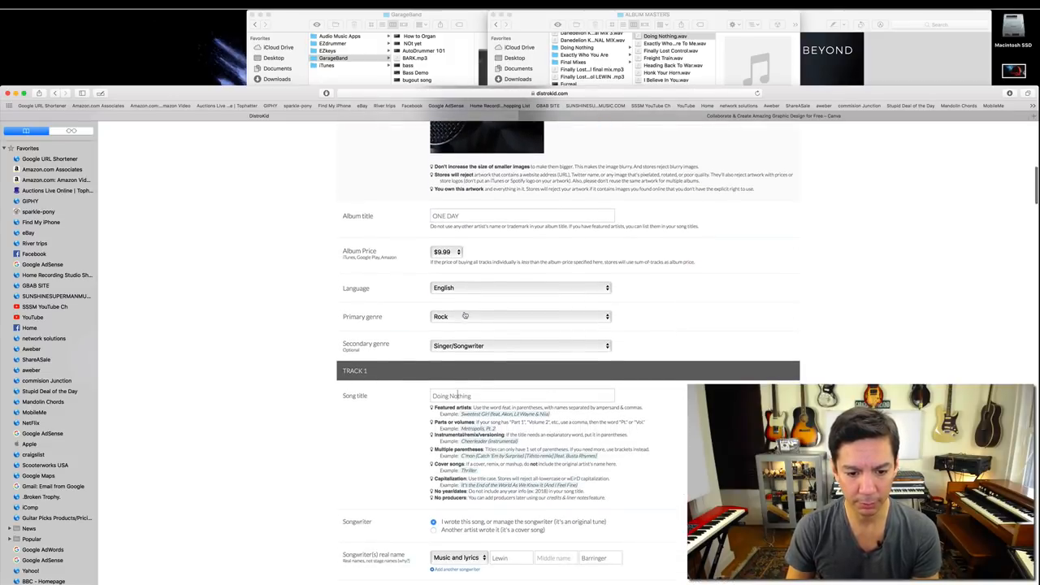
scroll("down", 3)
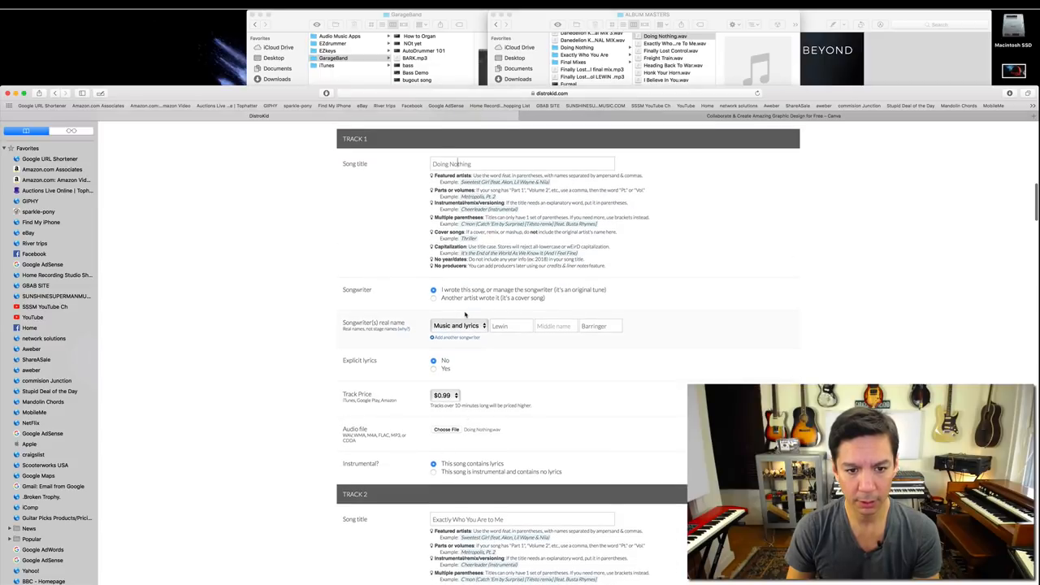
scroll("down", 3)
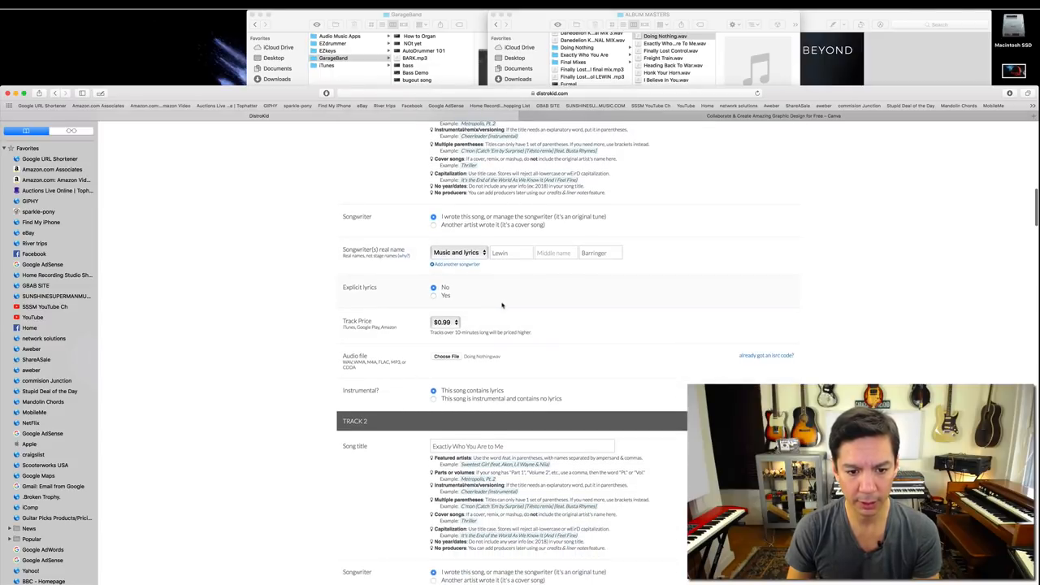
mouse_move(476, 368)
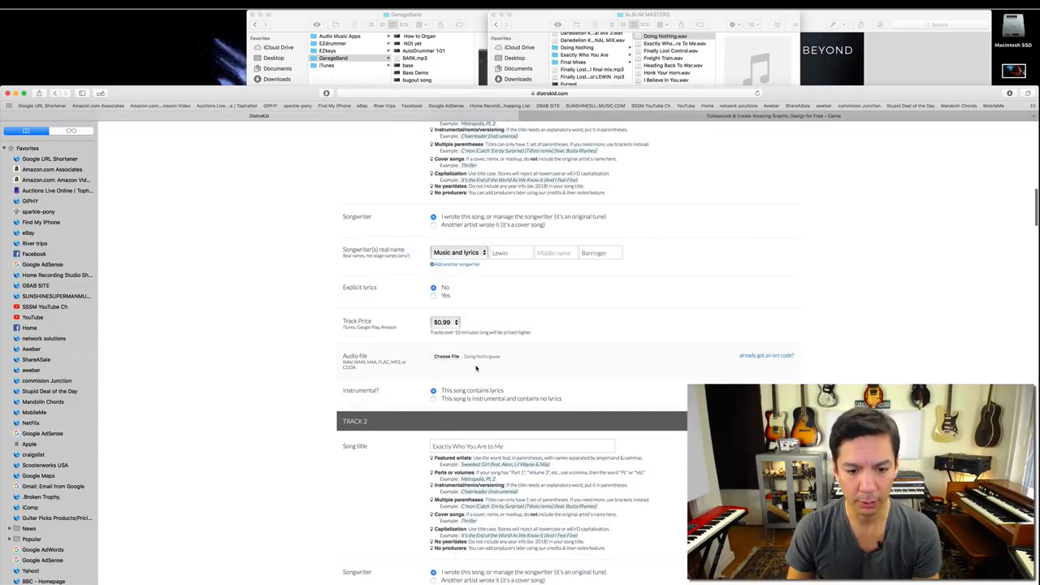
scroll("down", 3)
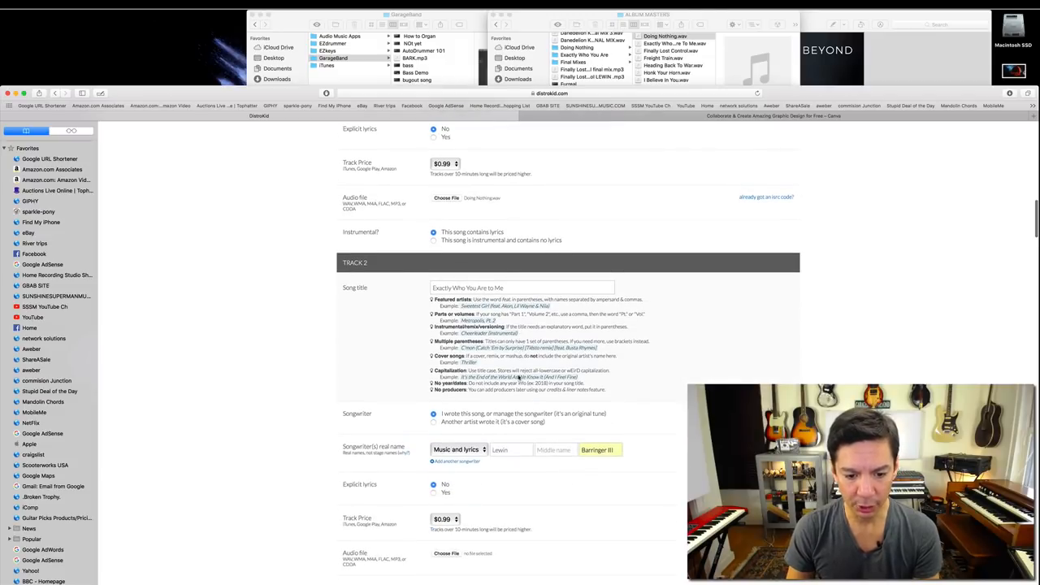
scroll("down", 3)
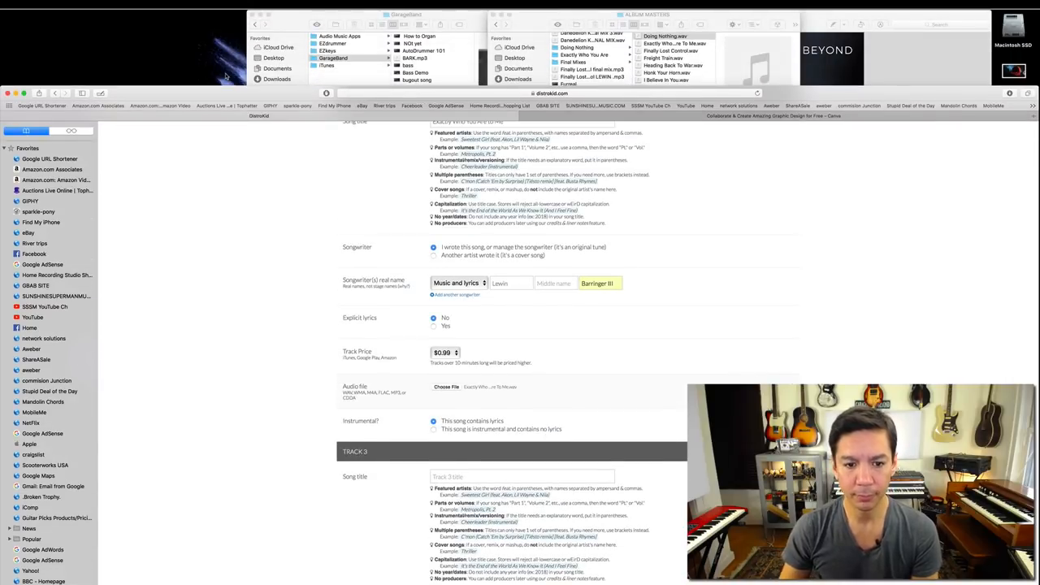
- Enter 'Finally Lost Control' as Track 3's song title
scroll("down", 3)
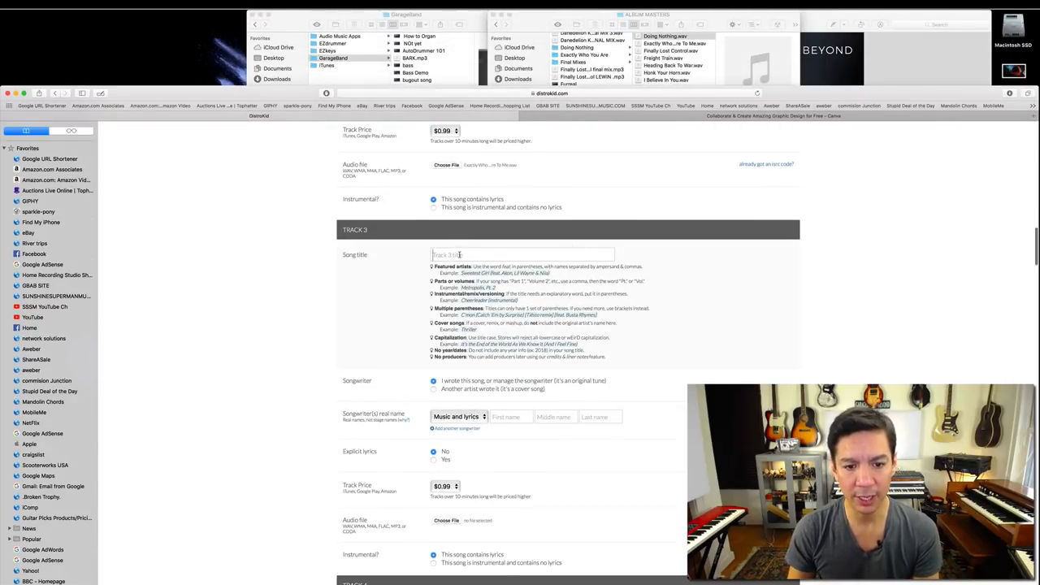
type("Final")
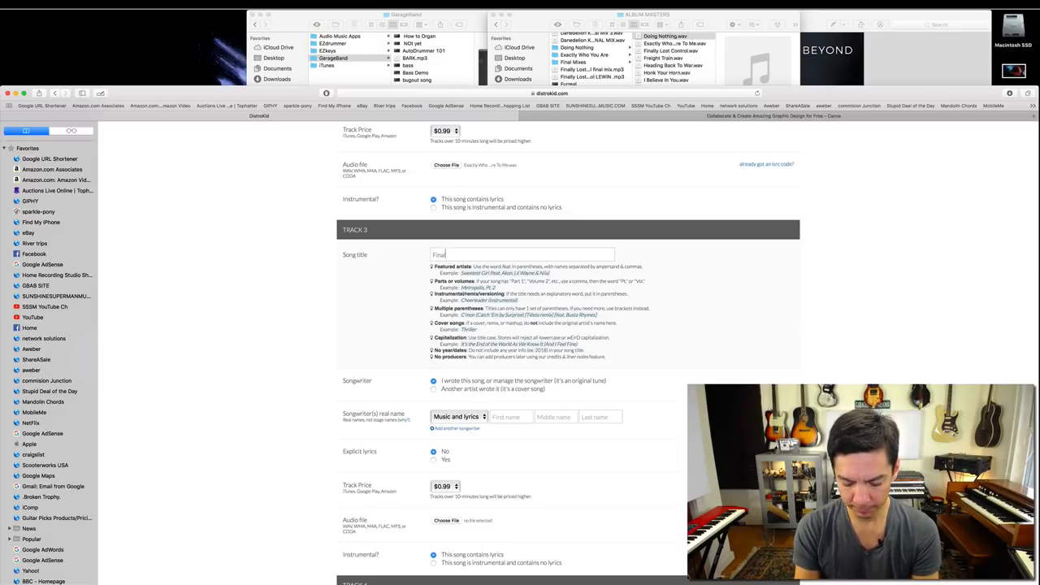
type("Finally Lost")
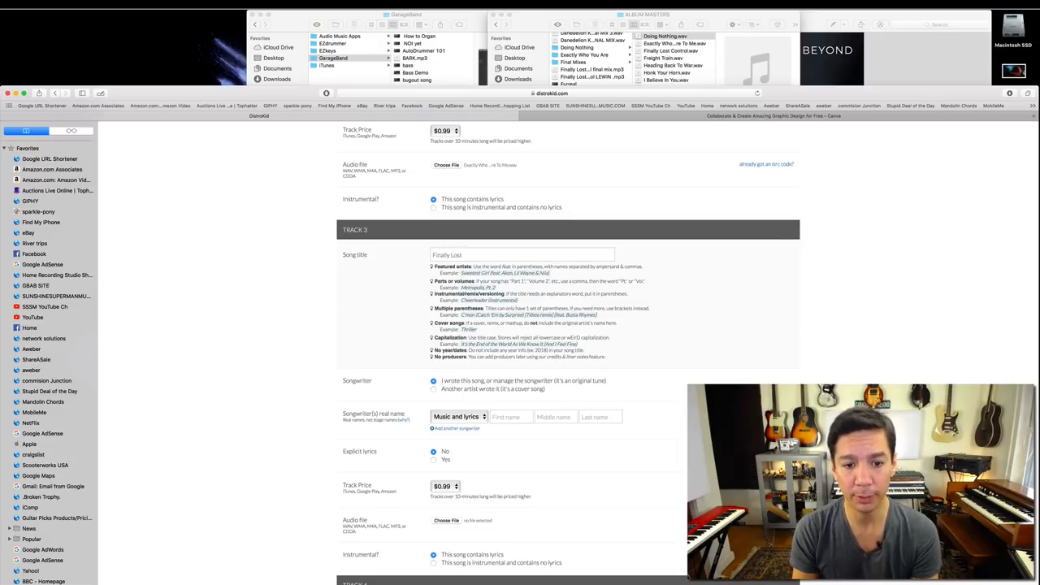
type("Cont")
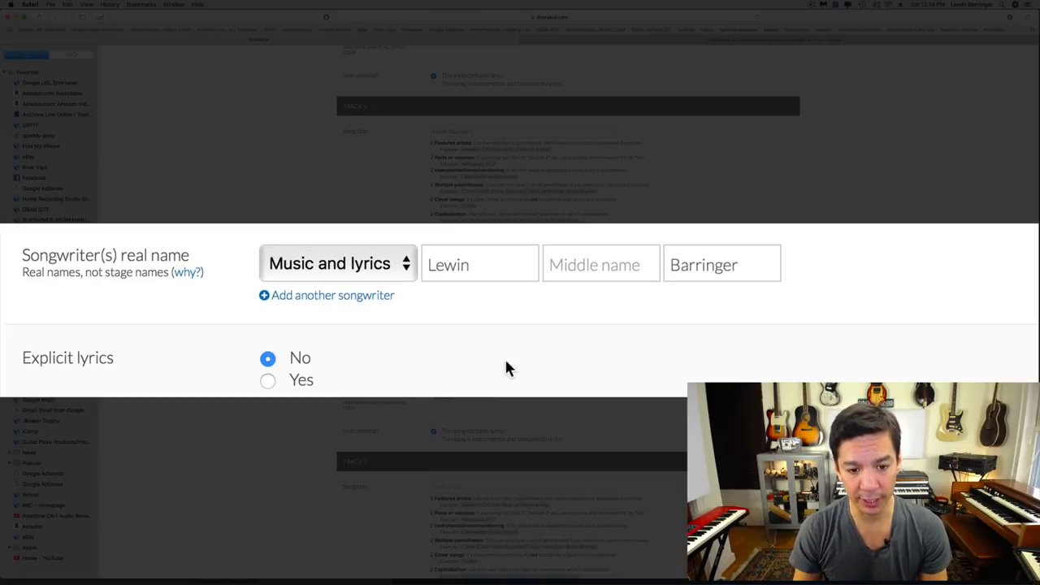
left_click(326, 295)
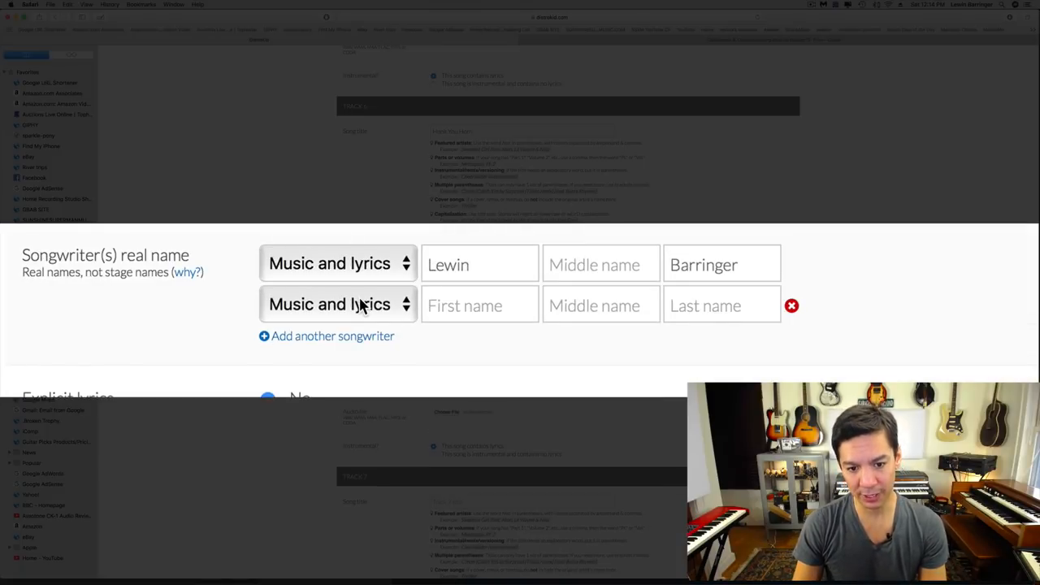
left_click(480, 305)
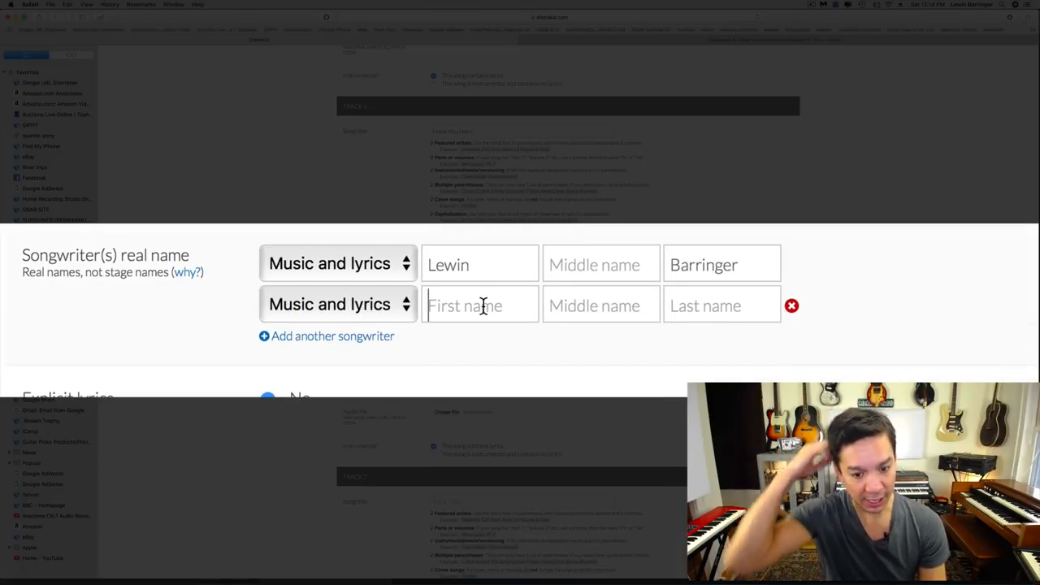
type("Hez")
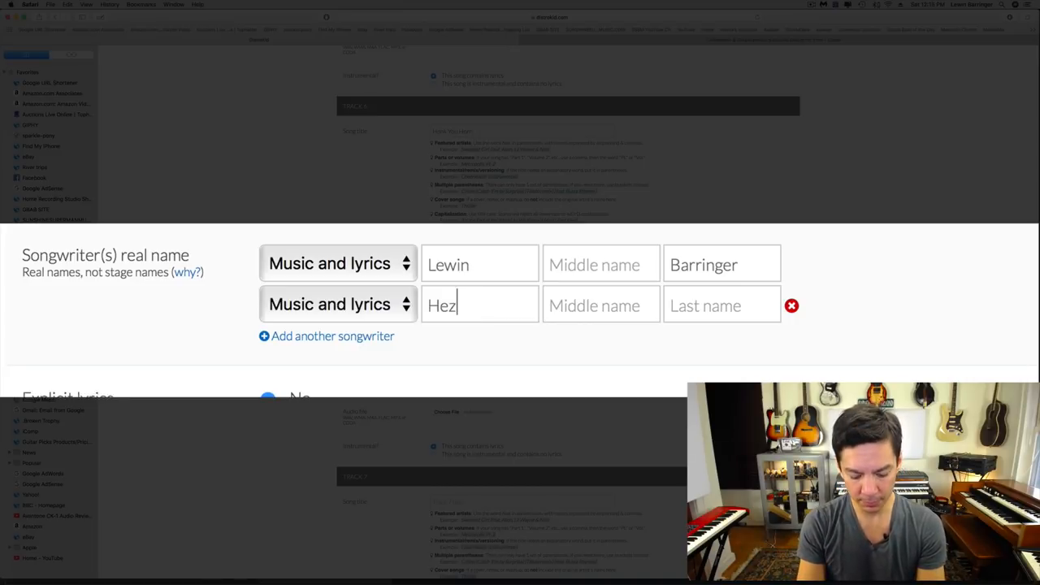
type("ekiah")
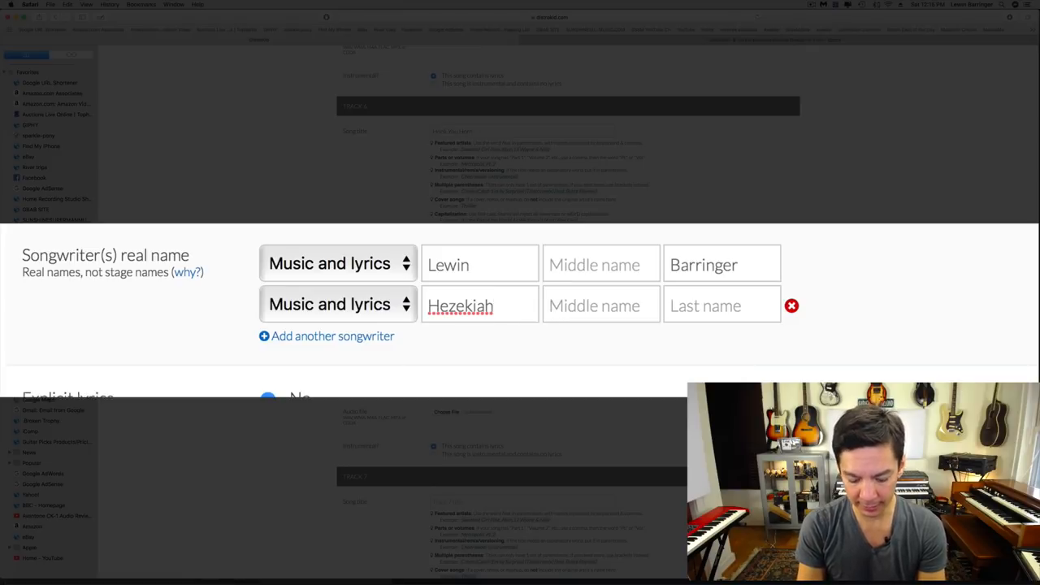
type("Jones")
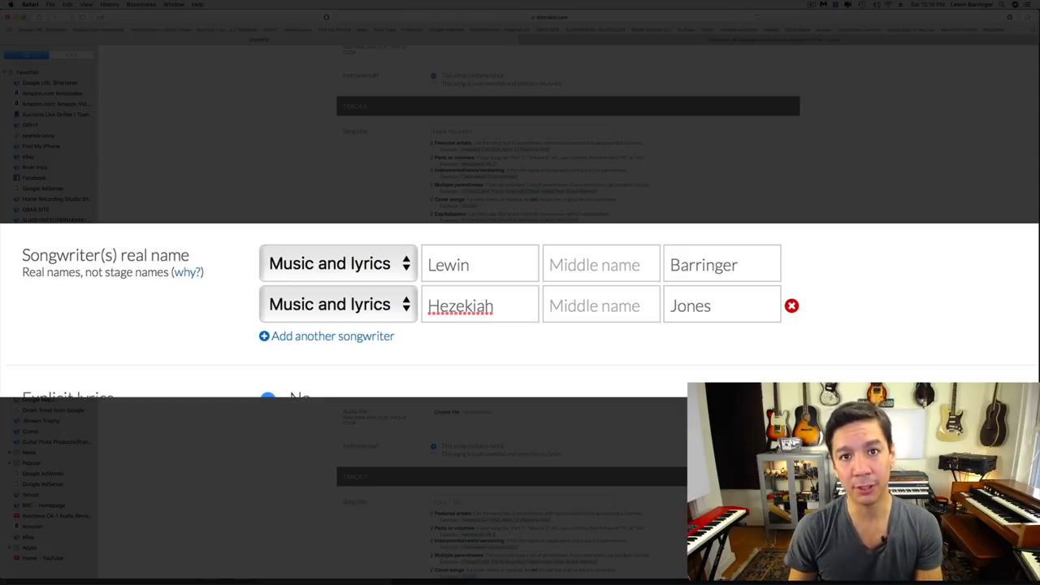
mouse_move(453, 412)
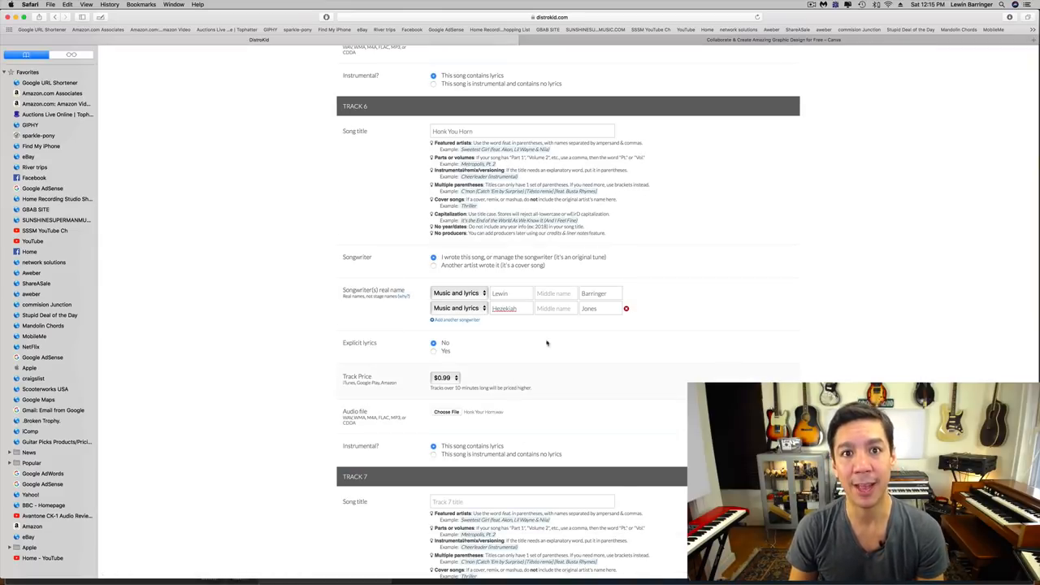
- Scroll down to the empty Track 17 section above the Extras
scroll("down", 3)
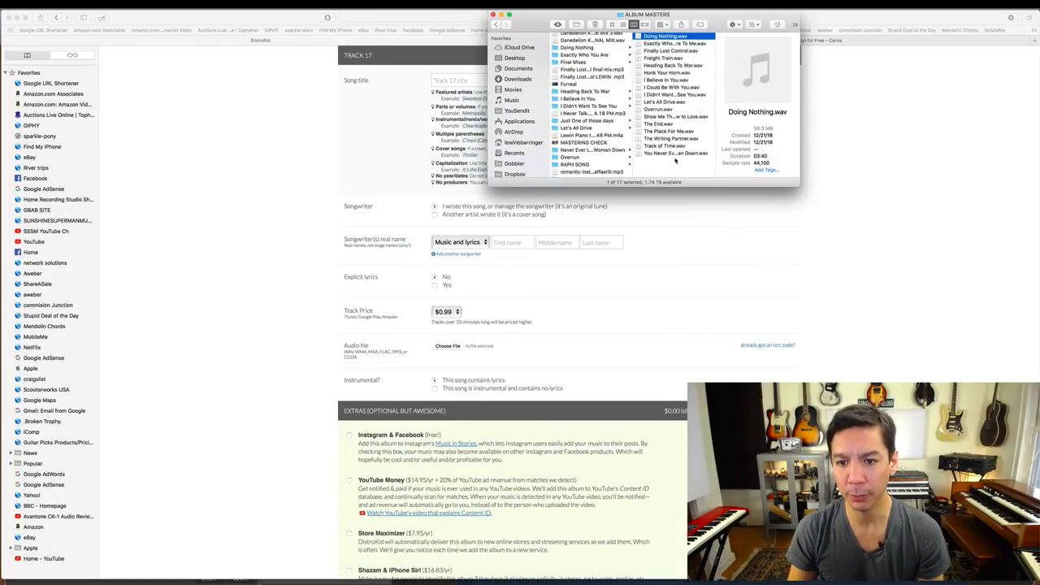
- Title Track 17 'Never Ever Let Your Woman Down', credit Lewin Barringer, and attach its WAV
left_click(496, 14)
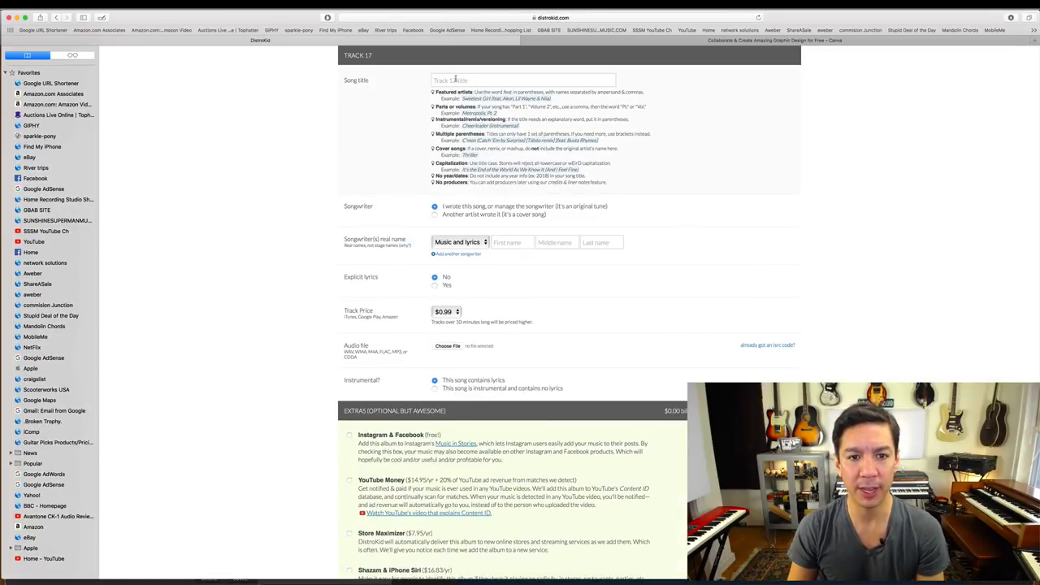
type("Never")
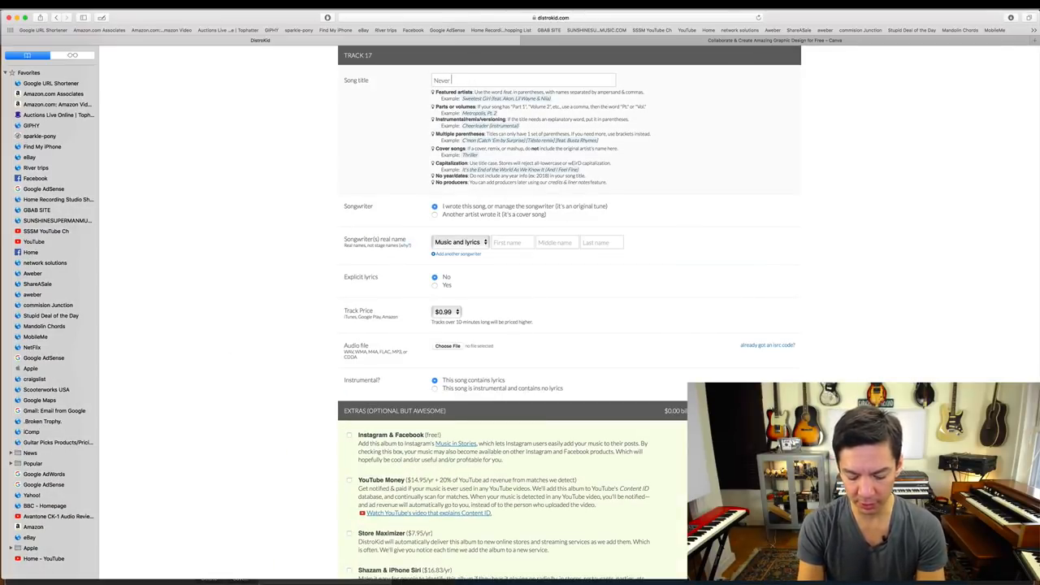
type("Ever Let Your Woman Down")
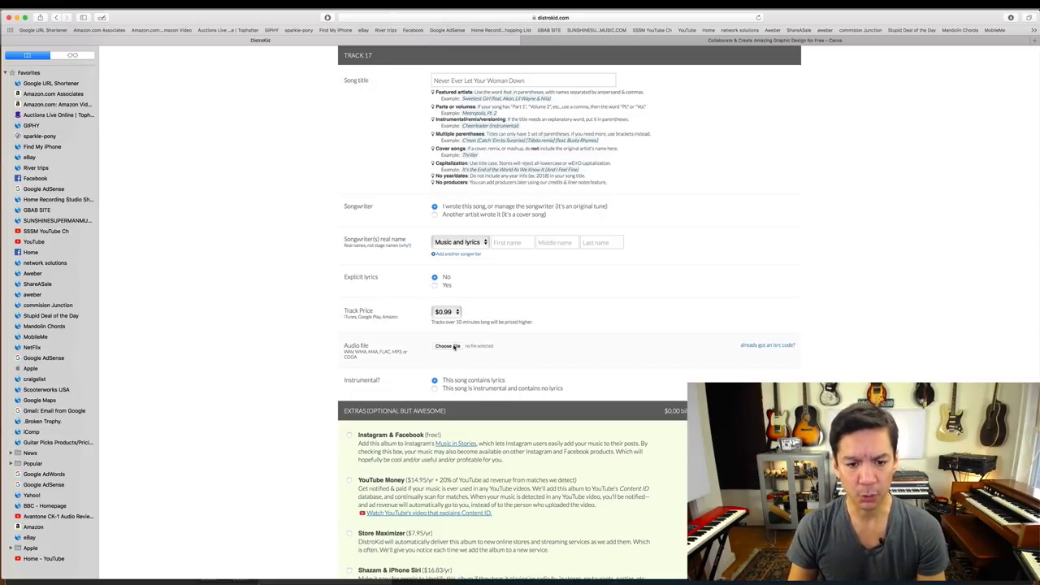
type("Lewin")
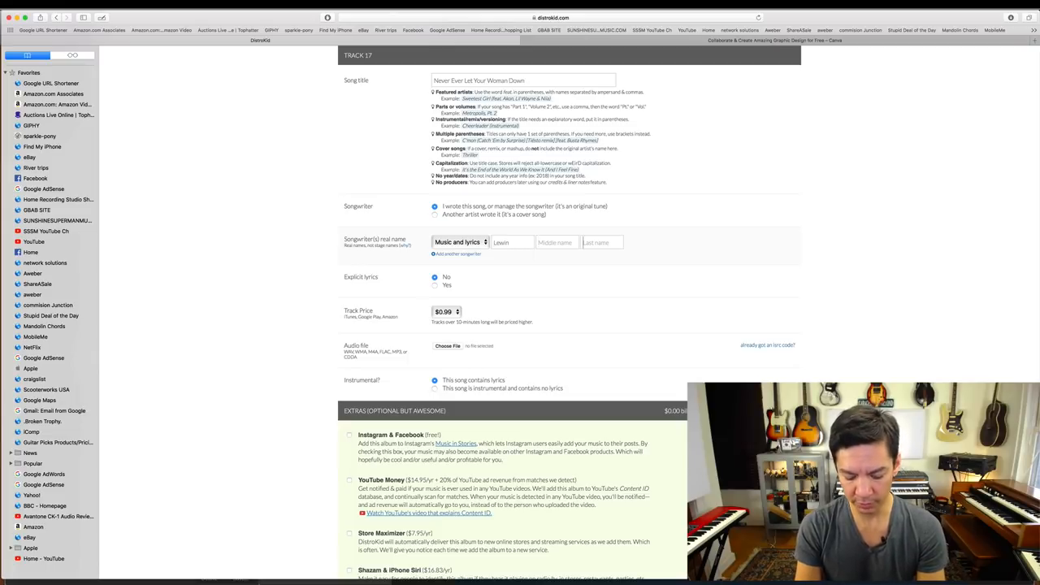
type("Barringer")
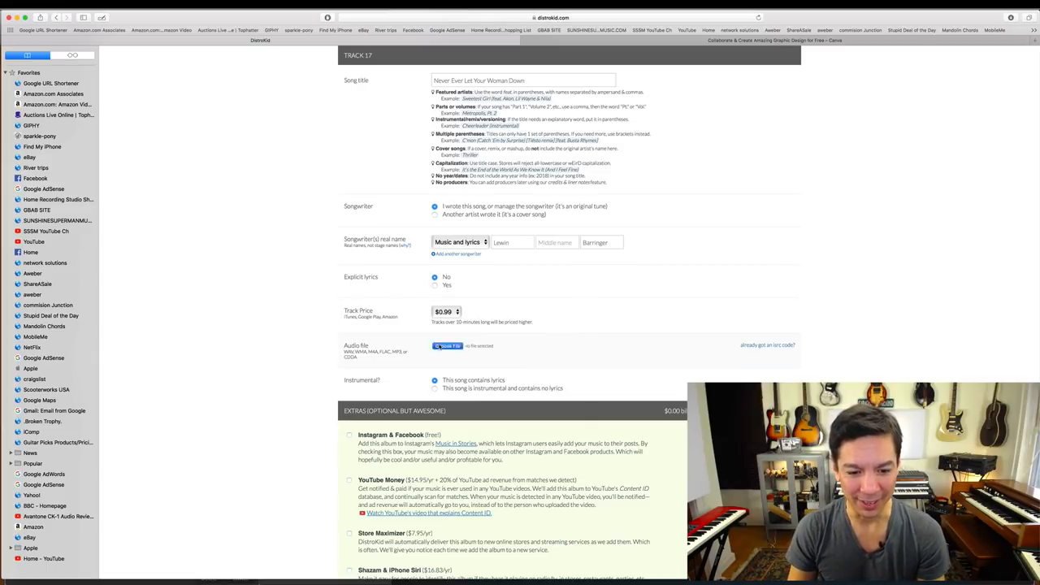
left_click(447, 345)
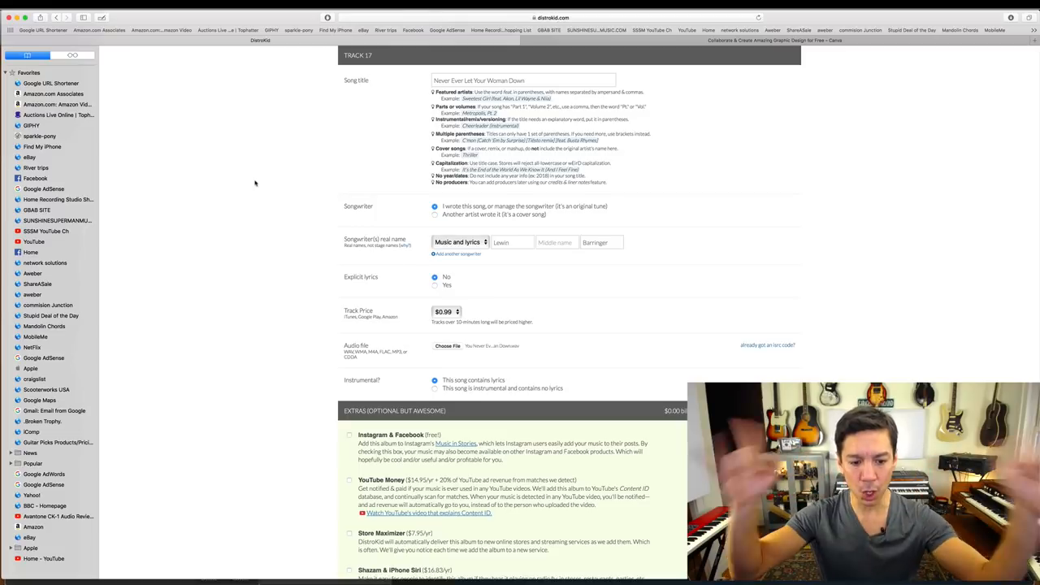
scroll("down", 3)
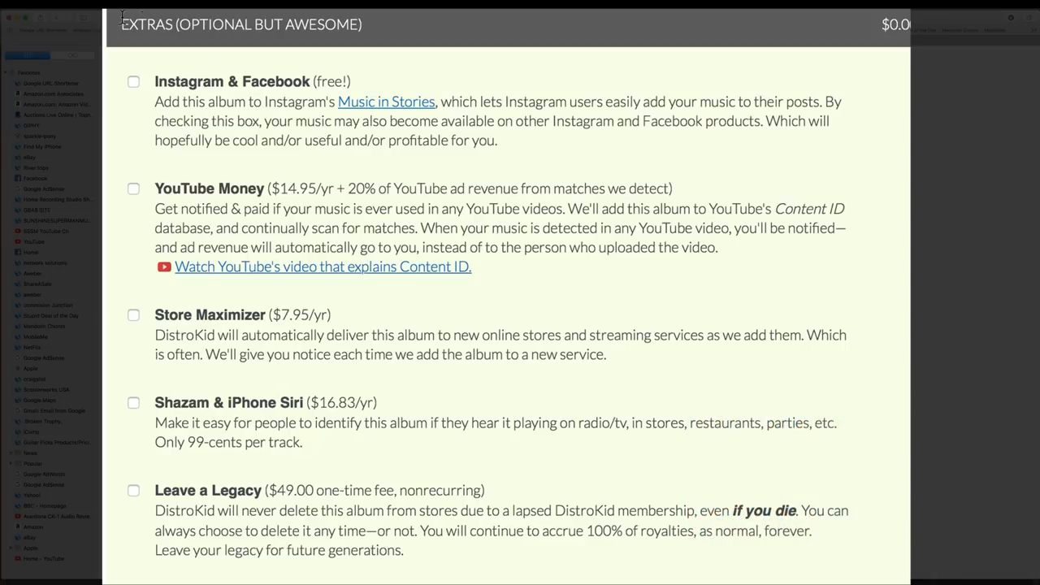
mouse_move(240, 45)
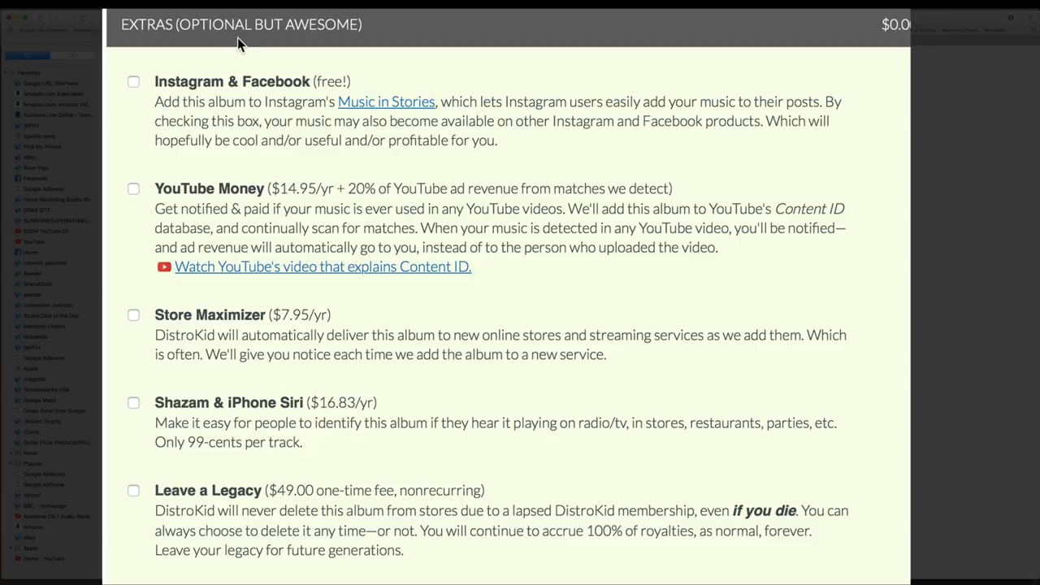
mouse_move(238, 102)
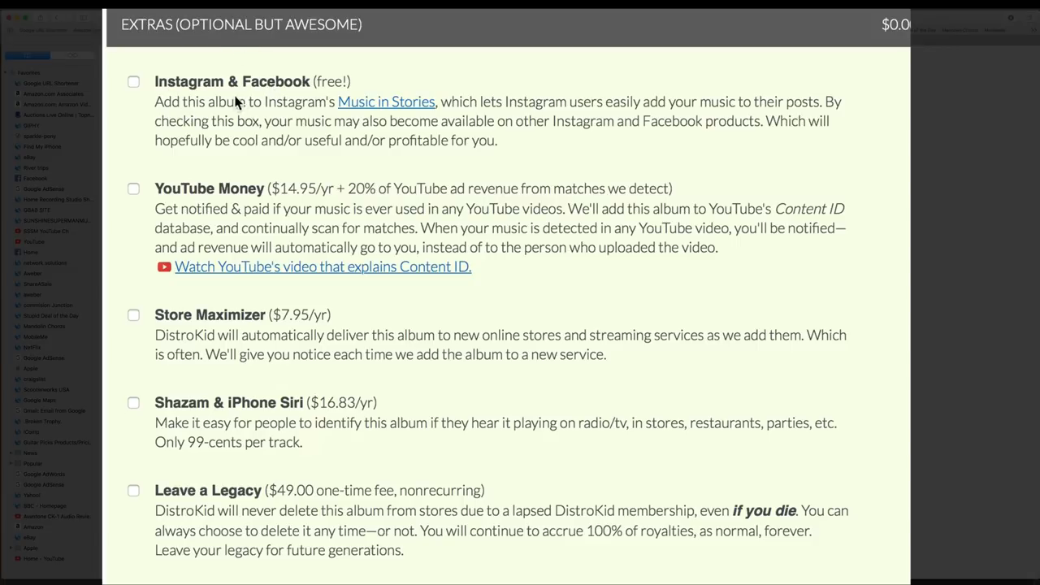
mouse_move(260, 114)
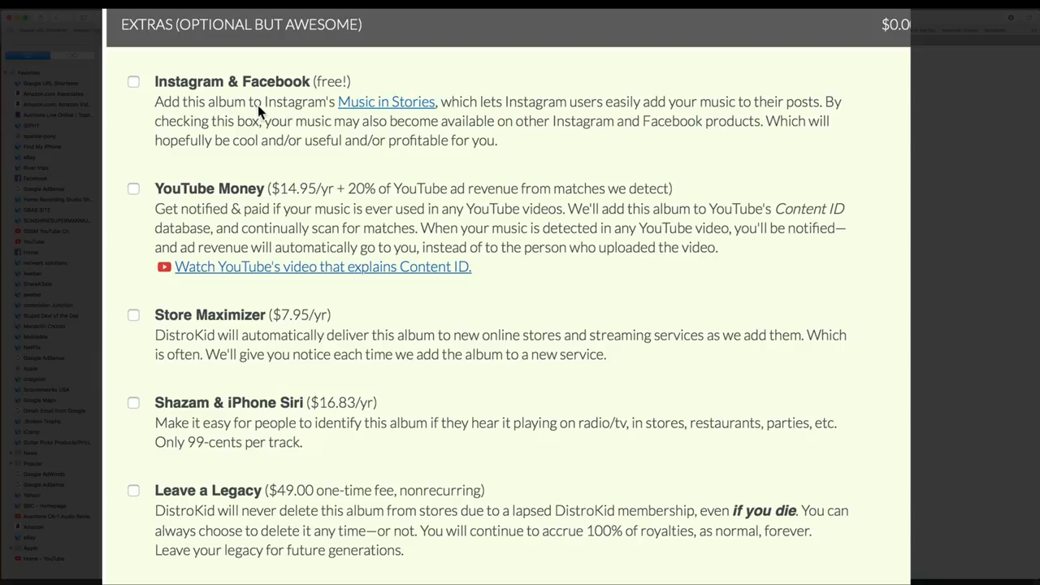
mouse_move(492, 112)
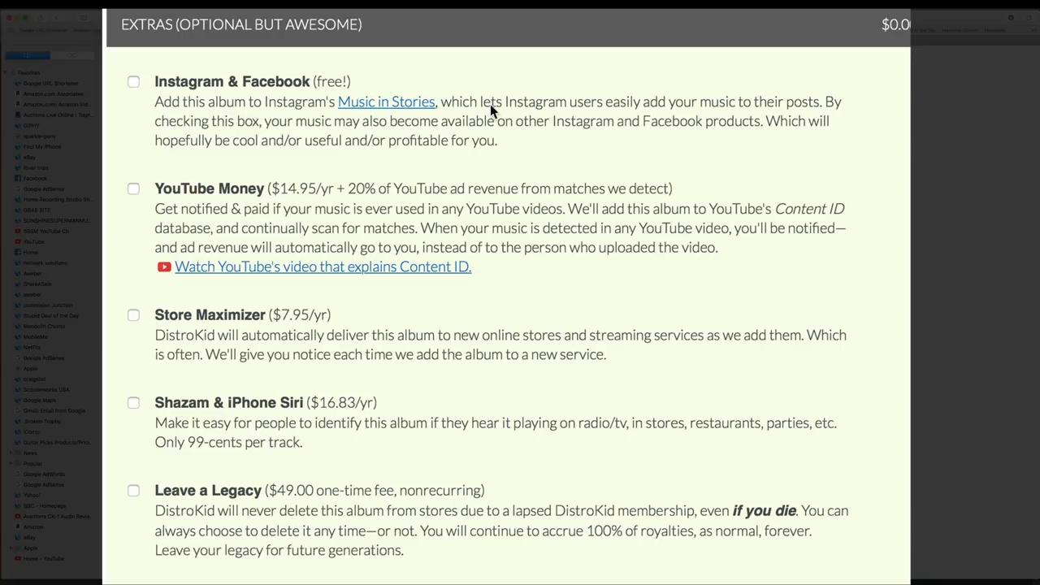
mouse_move(693, 127)
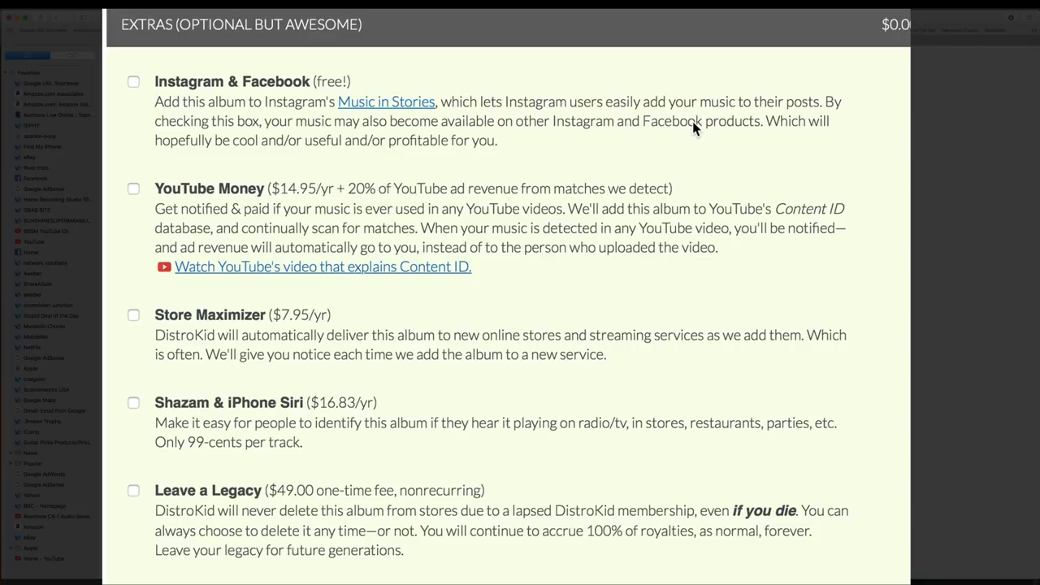
mouse_move(378, 156)
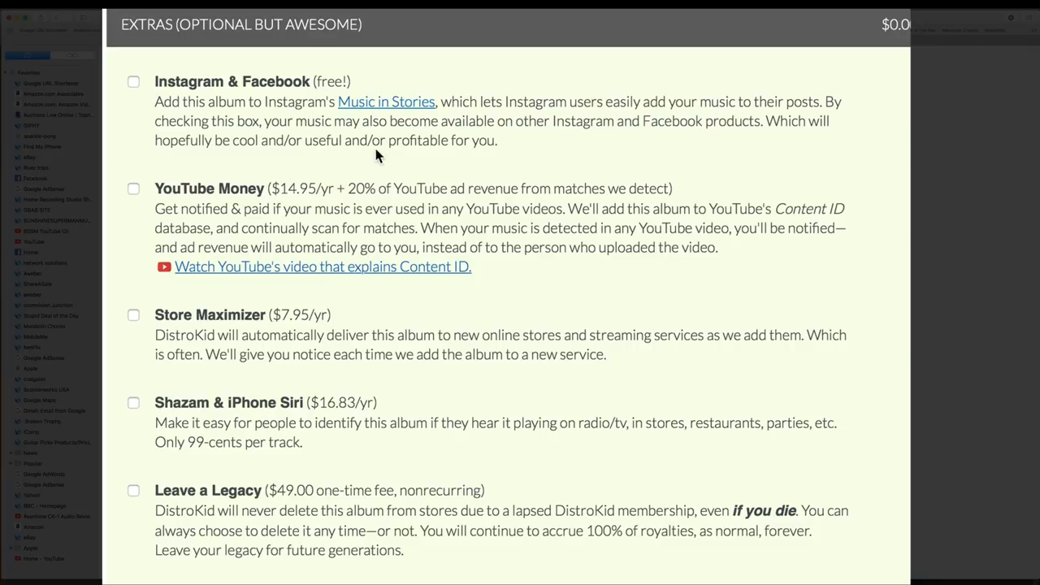
mouse_move(542, 152)
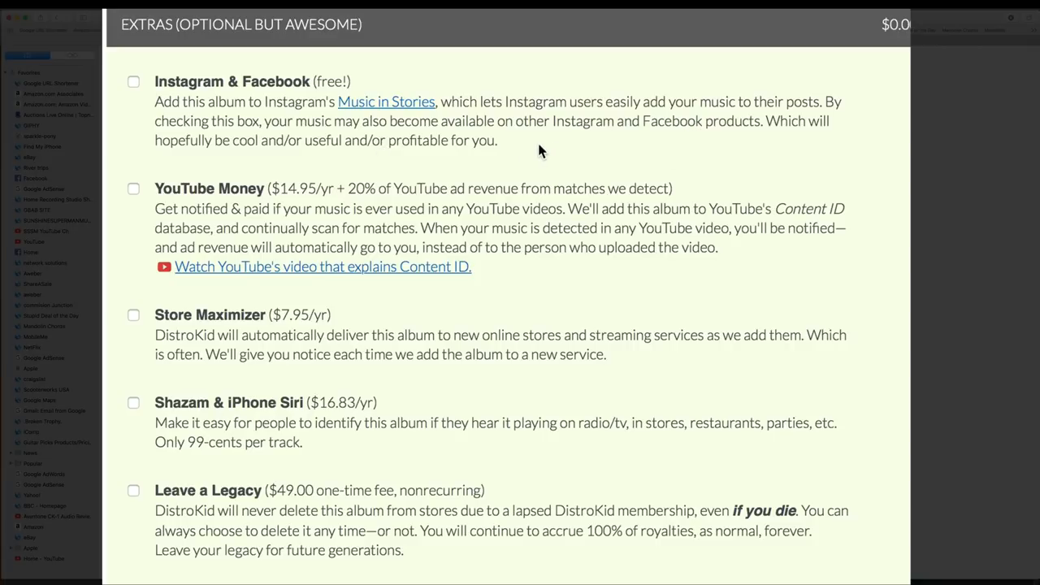
mouse_move(549, 151)
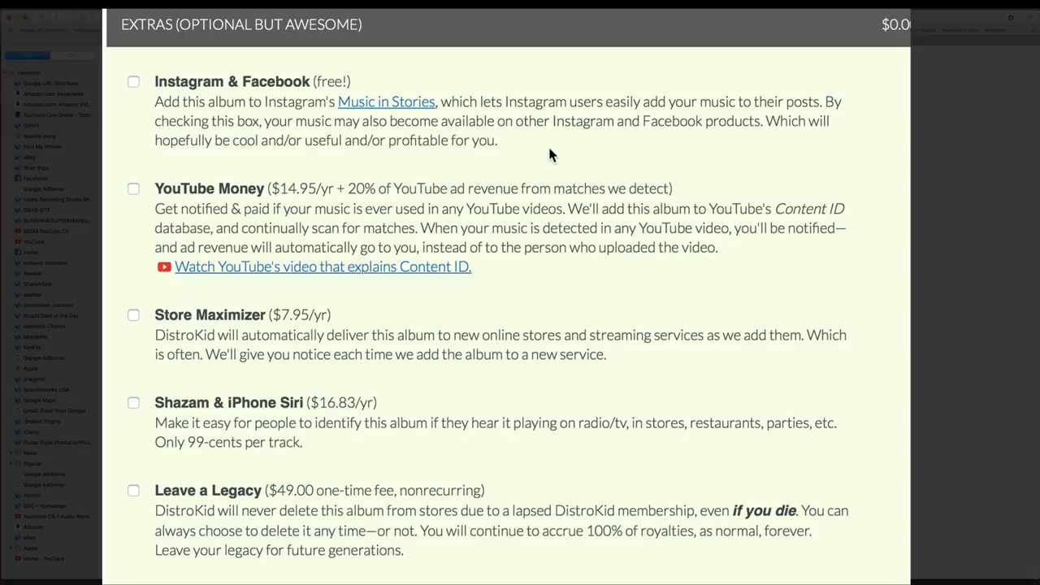
mouse_move(210, 110)
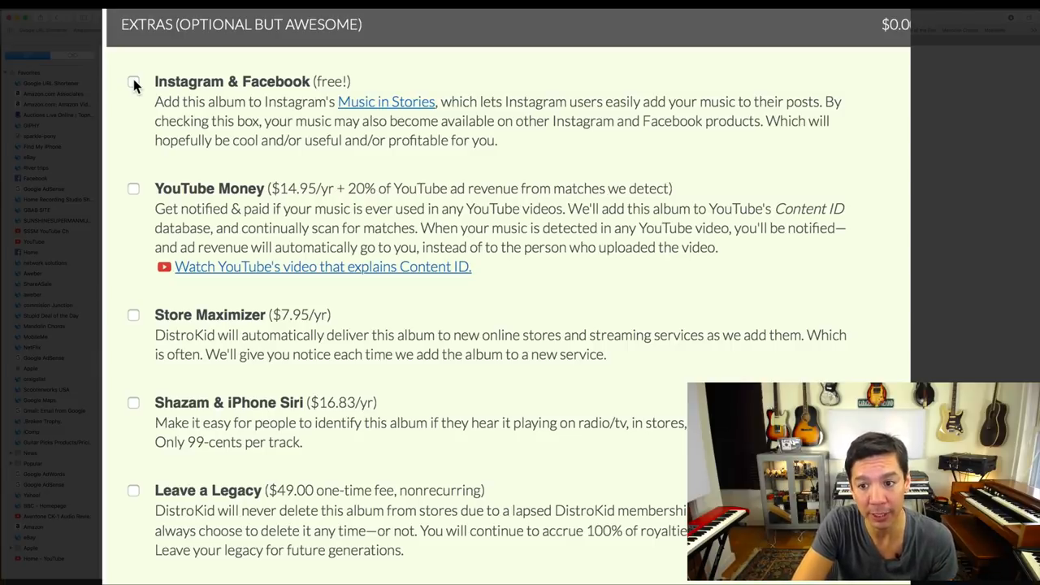
- Tick the free Instagram & Facebook extra, leaving YouTube Money, Store Maximizer, Shazam and Leave a Legacy unticked
left_click(133, 84)
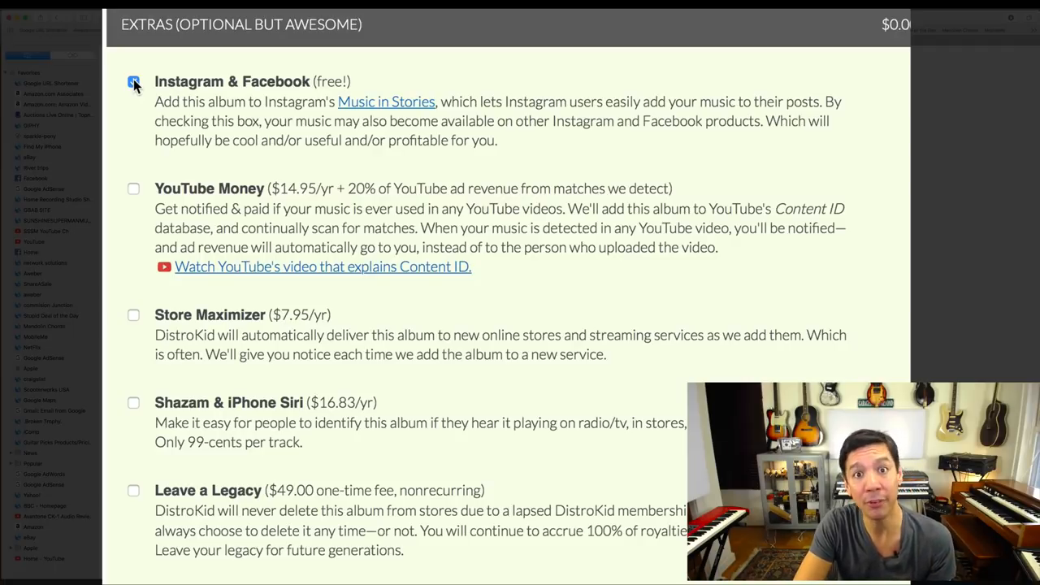
left_click(133, 81)
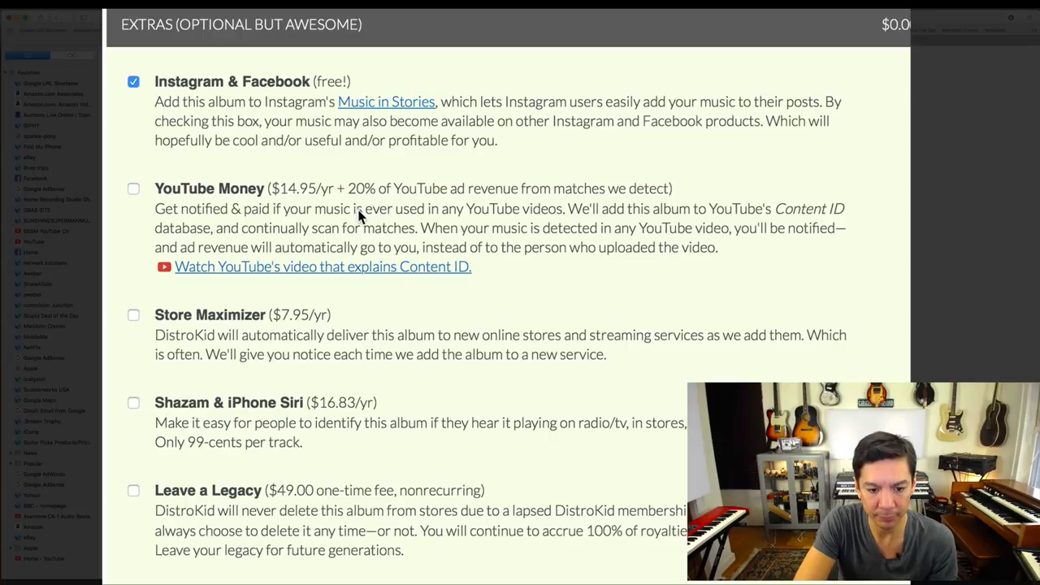
mouse_move(138, 191)
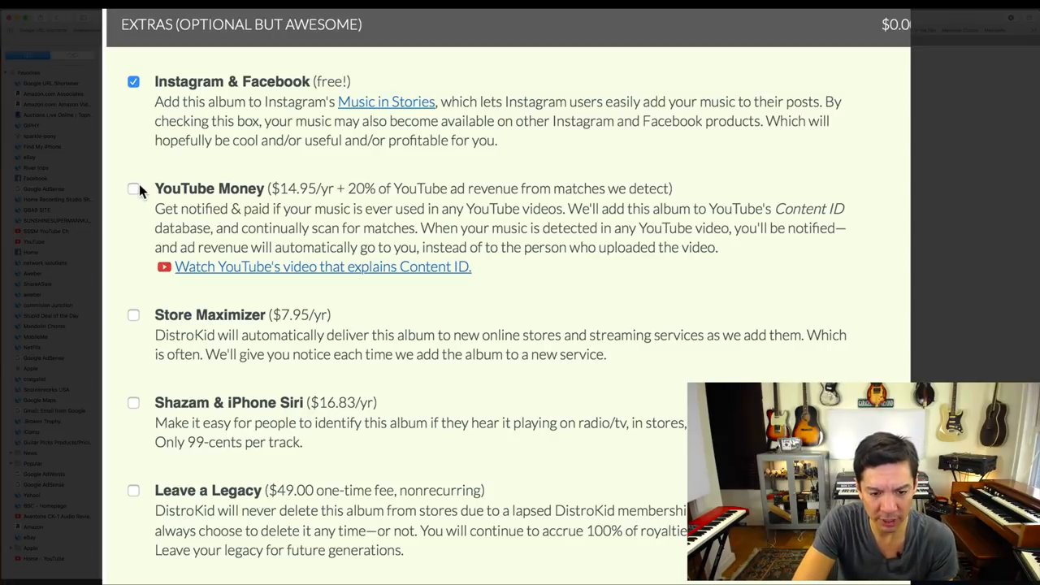
mouse_move(109, 313)
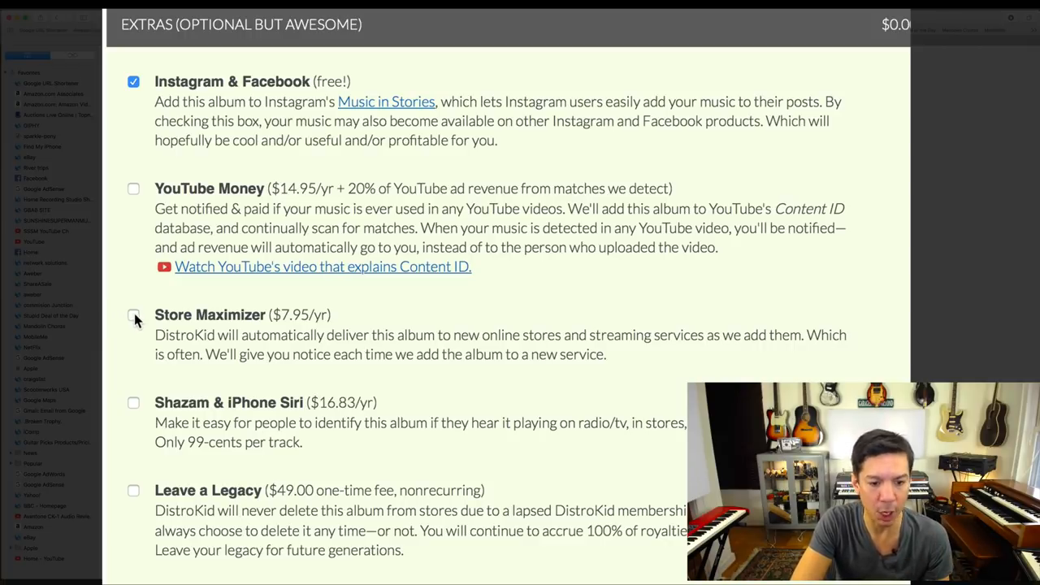
mouse_move(137, 329)
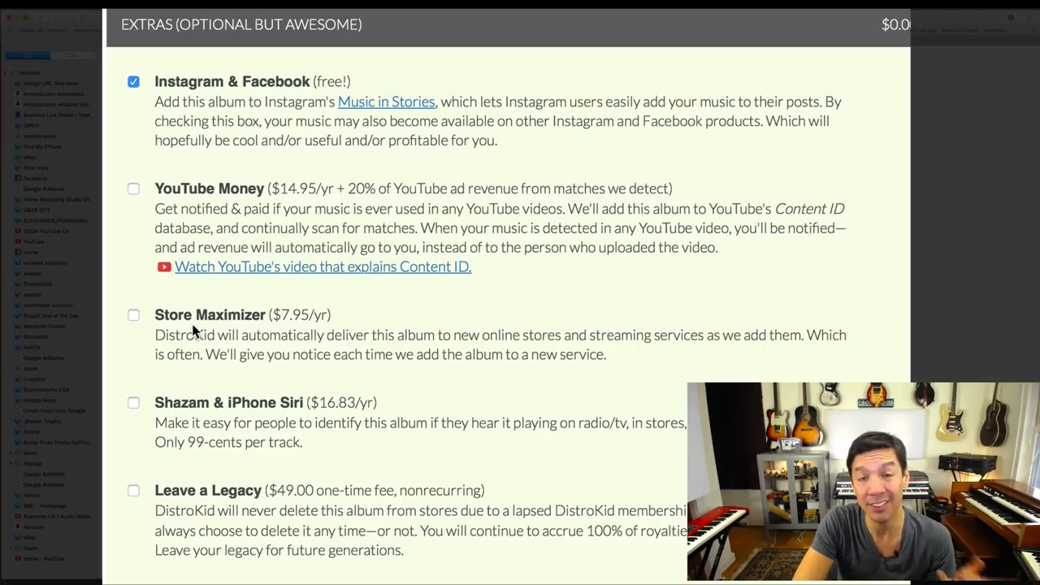
mouse_move(150, 357)
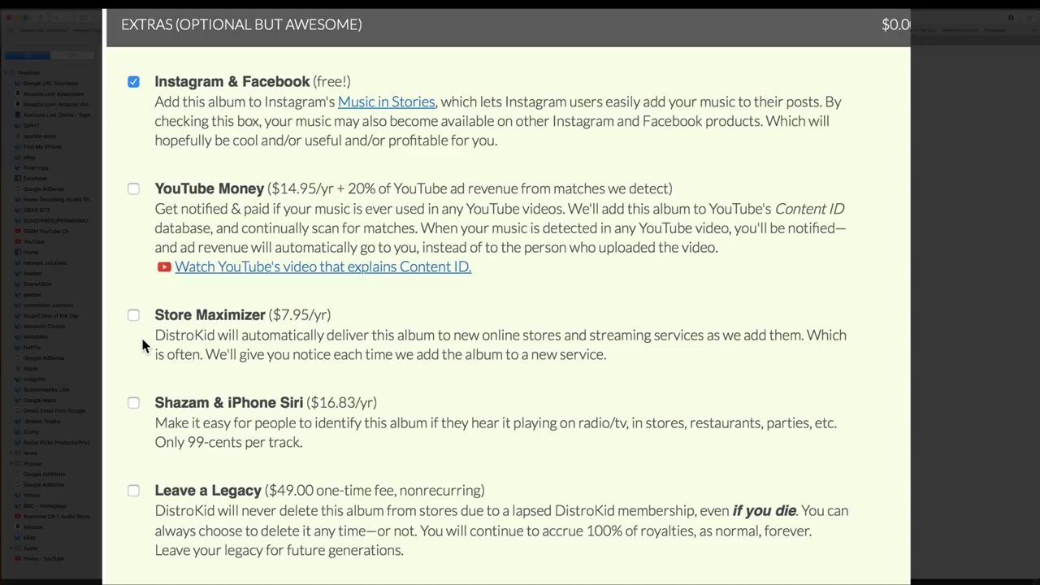
mouse_move(148, 372)
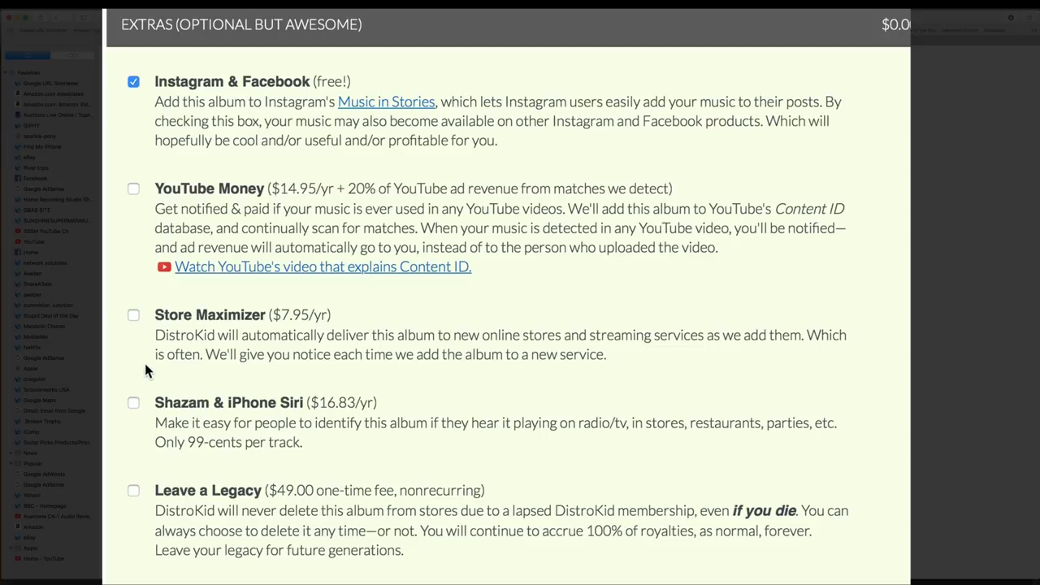
mouse_move(166, 373)
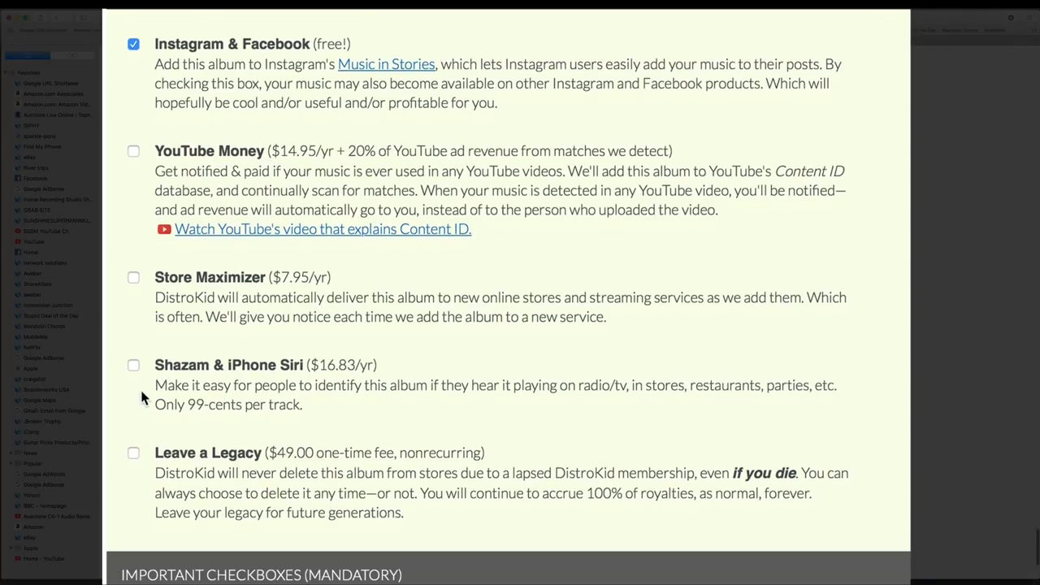
mouse_move(479, 412)
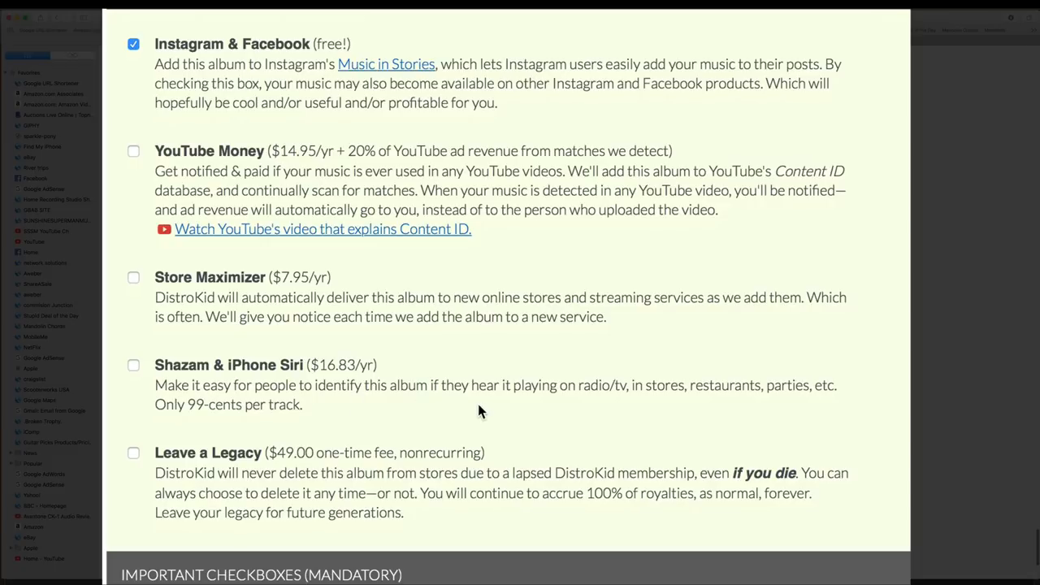
mouse_move(808, 403)
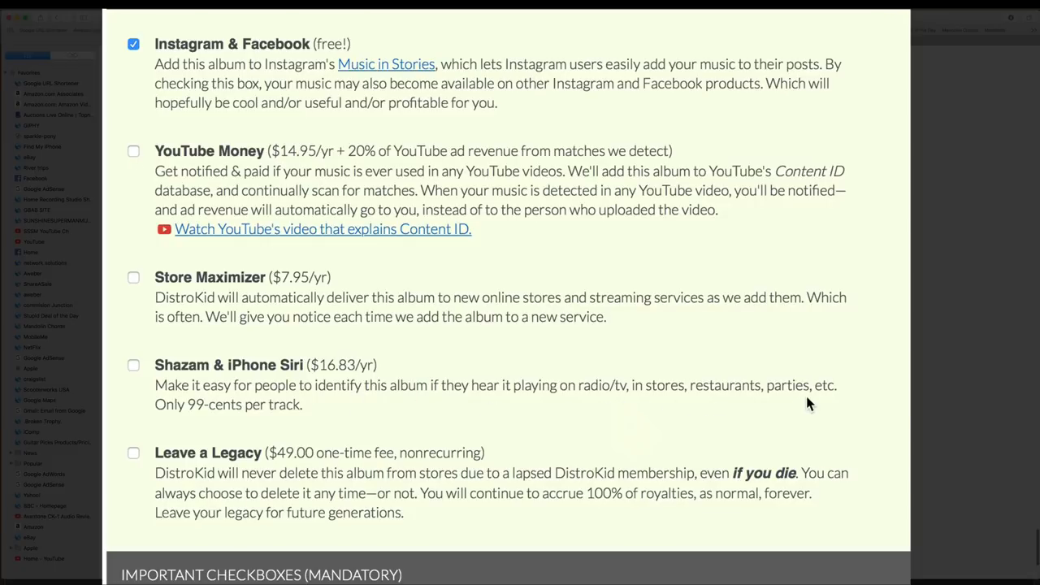
mouse_move(232, 427)
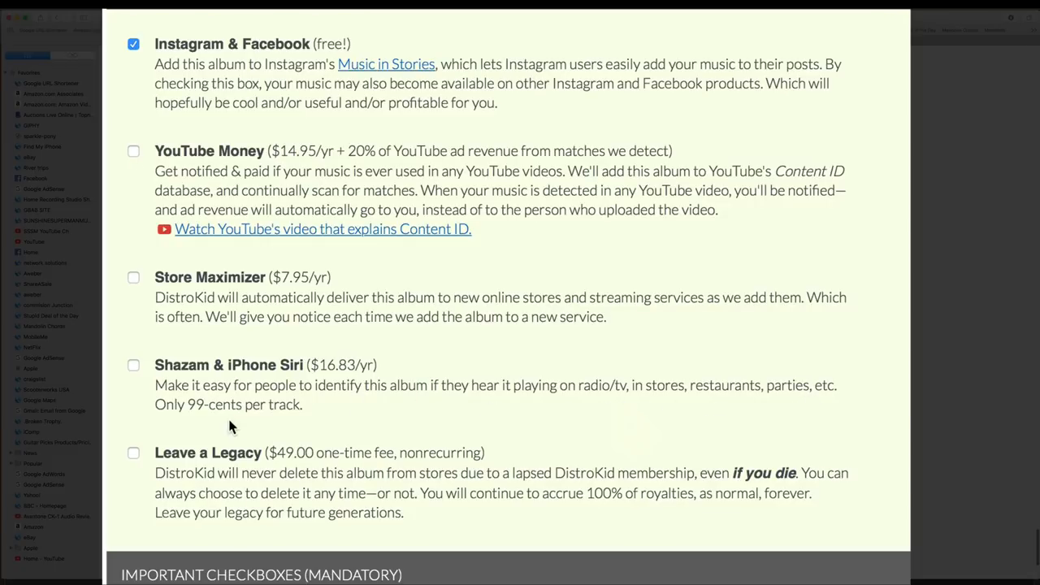
- Tick the recorded-this-music, no-other-artist's-name and Distribution Agreement checkboxes
scroll("down", 3)
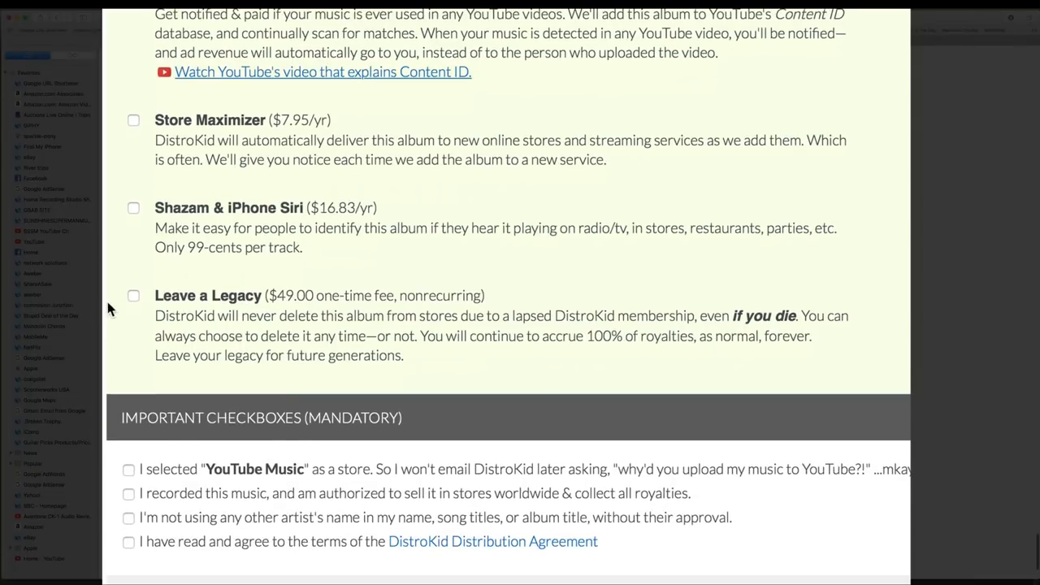
mouse_move(304, 335)
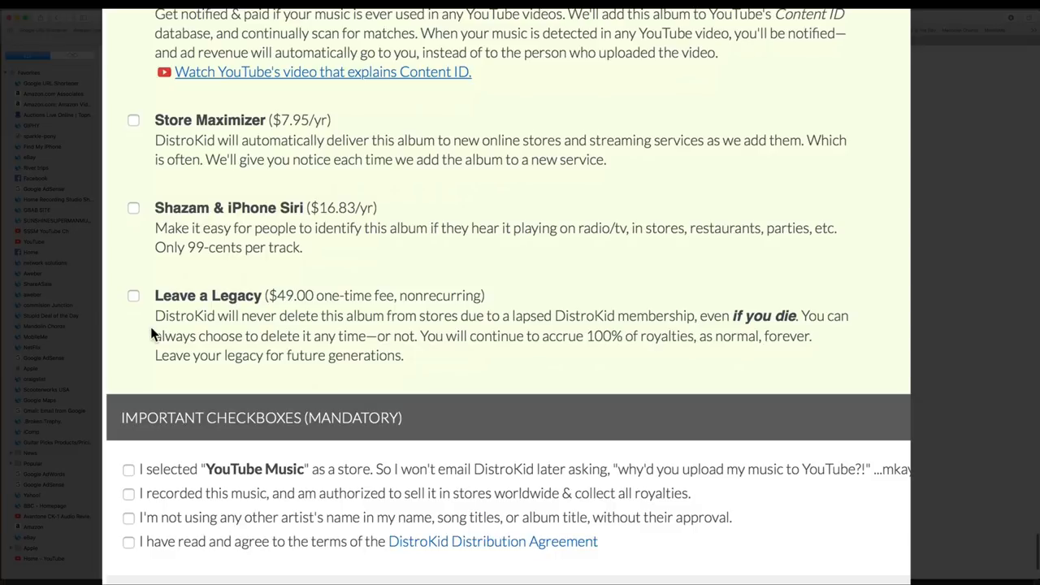
scroll("down", 3)
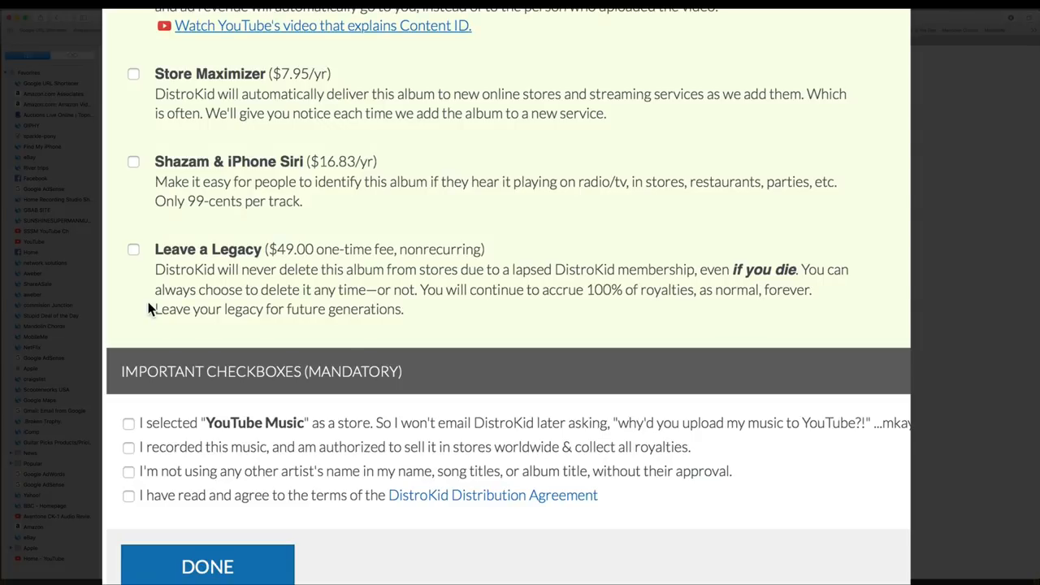
mouse_move(187, 414)
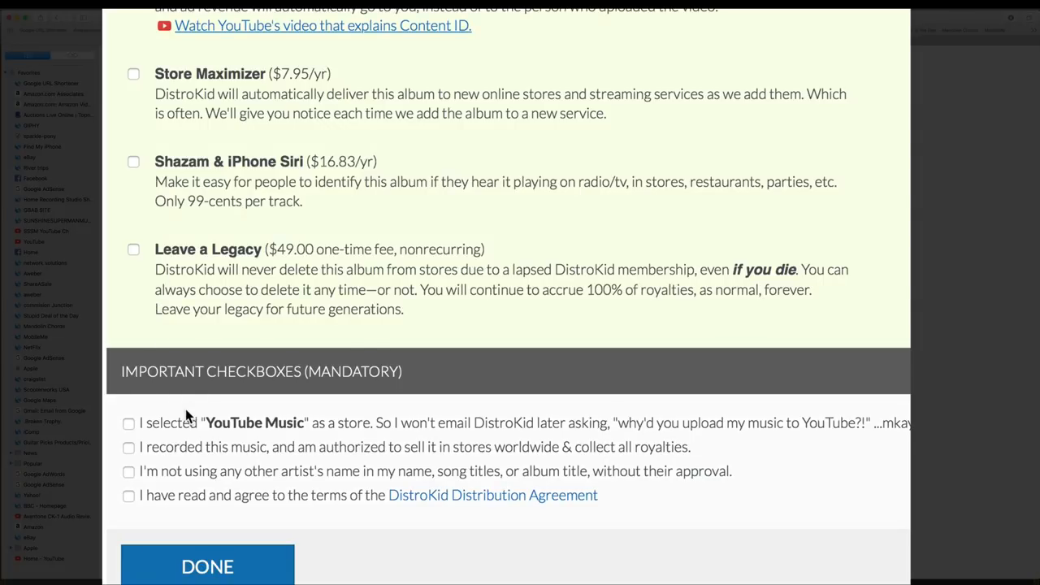
mouse_move(269, 282)
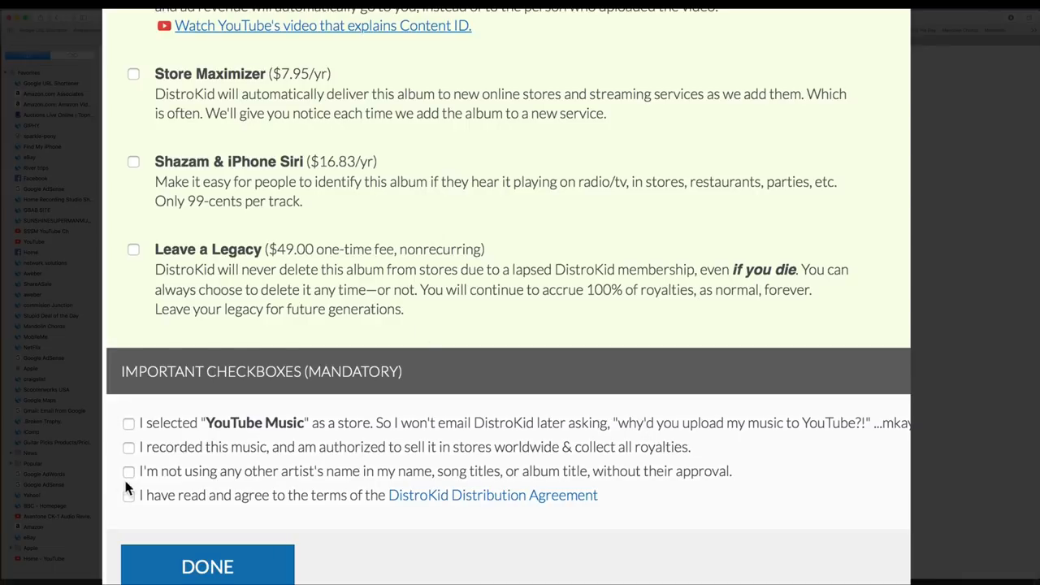
mouse_move(130, 426)
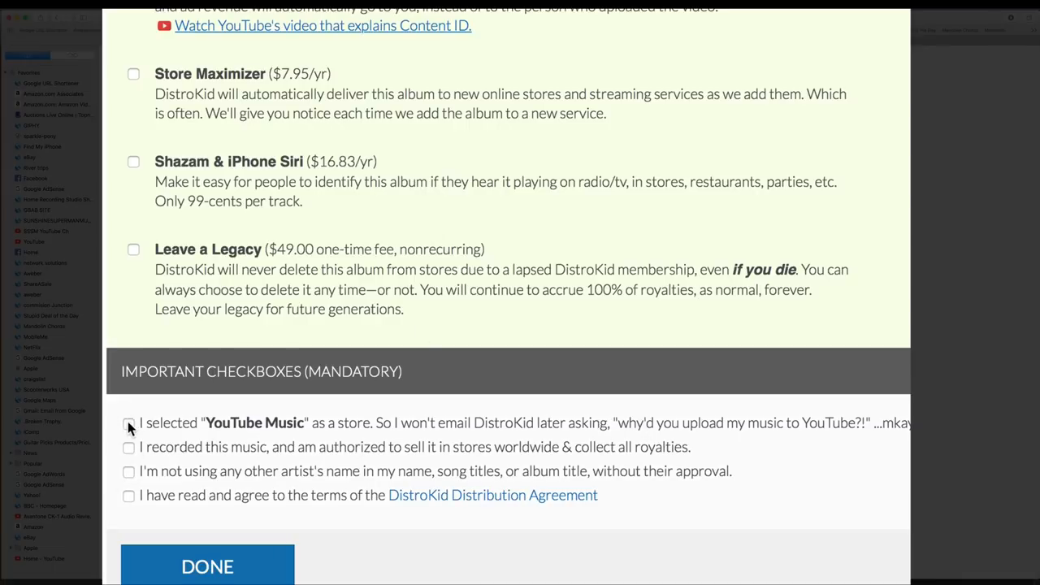
scroll("down", 3)
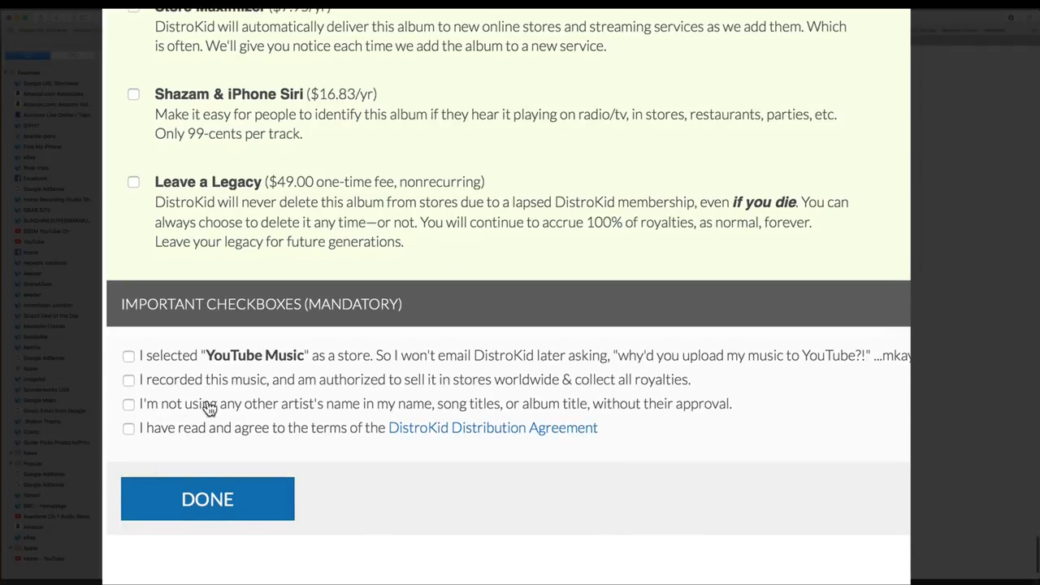
mouse_move(122, 407)
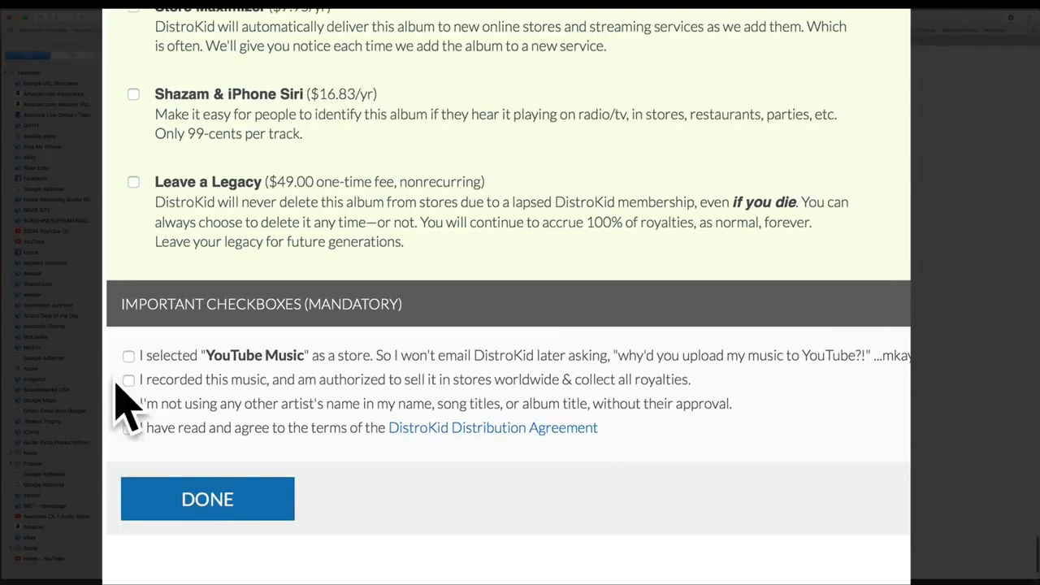
left_click(128, 380)
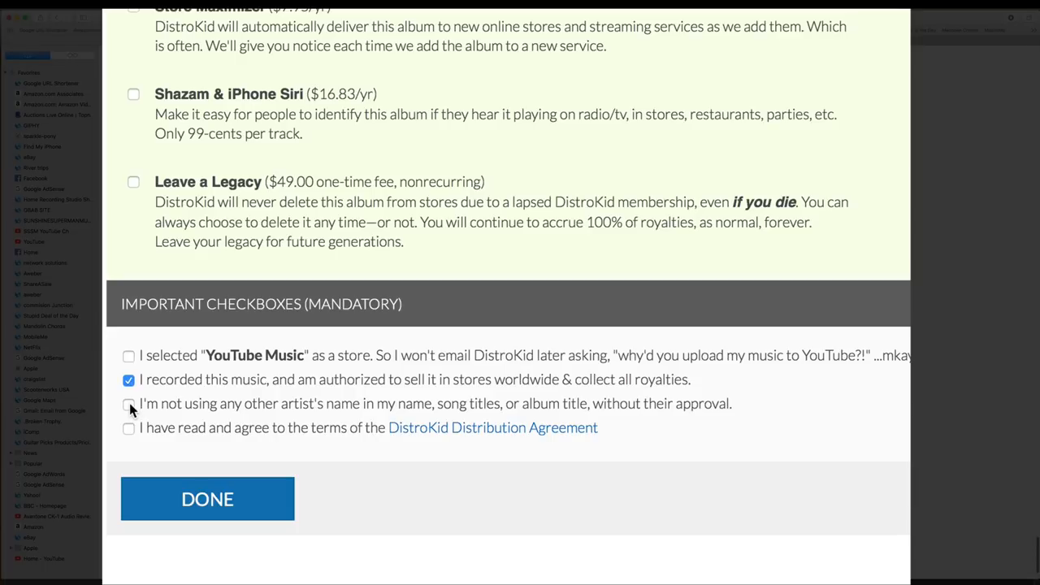
left_click(129, 404)
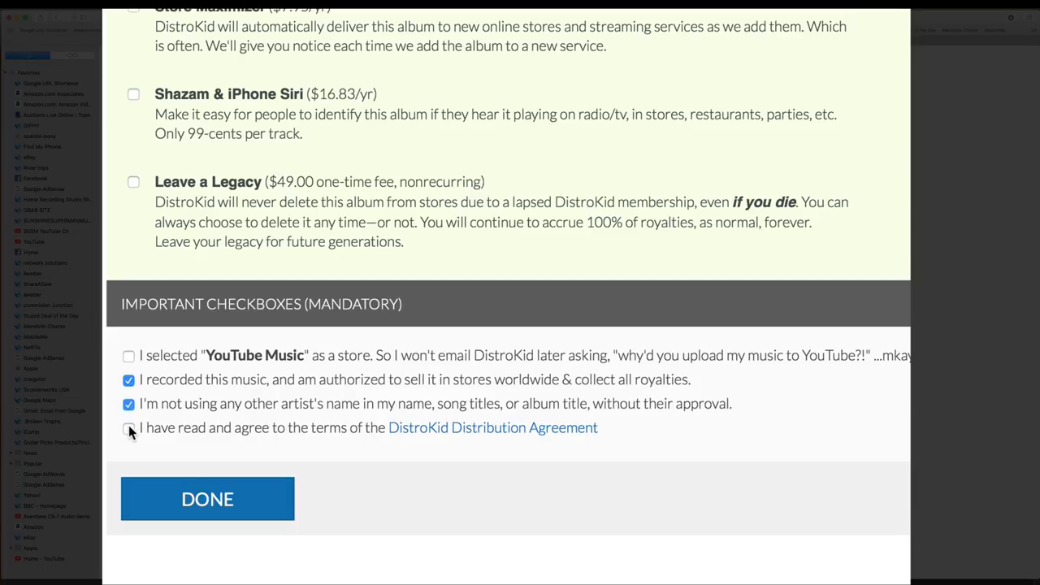
left_click(129, 428)
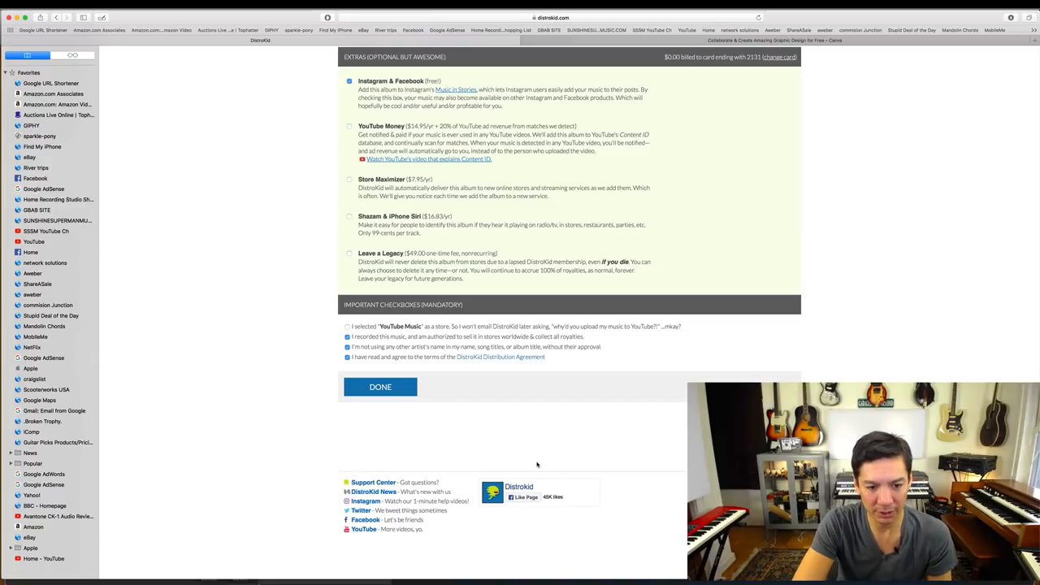
mouse_move(585, 452)
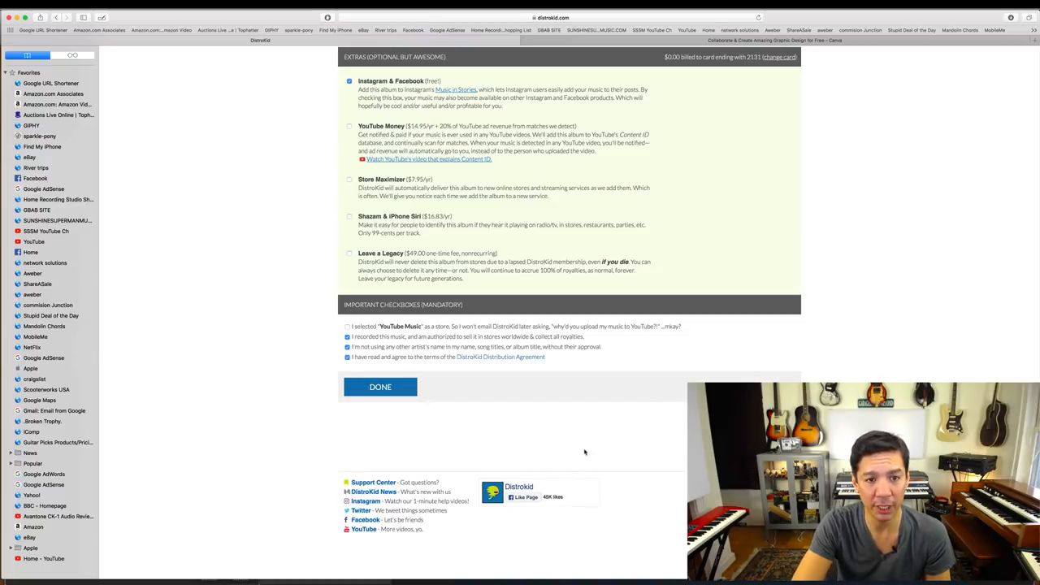
mouse_move(381, 387)
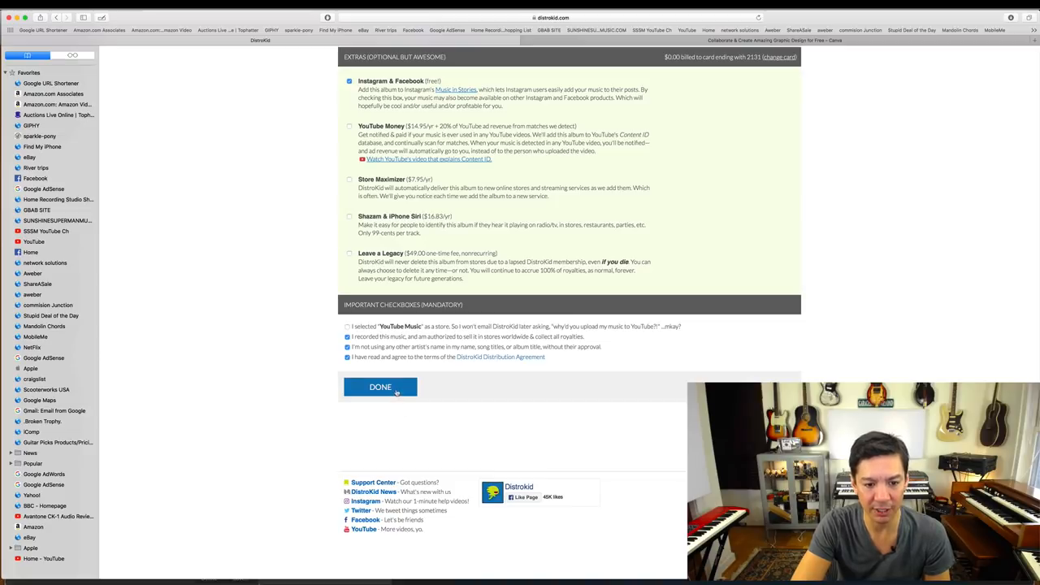
- Attempt submitting with DONE and close the 'Make sure you did everything right' warning
left_click(380, 387)
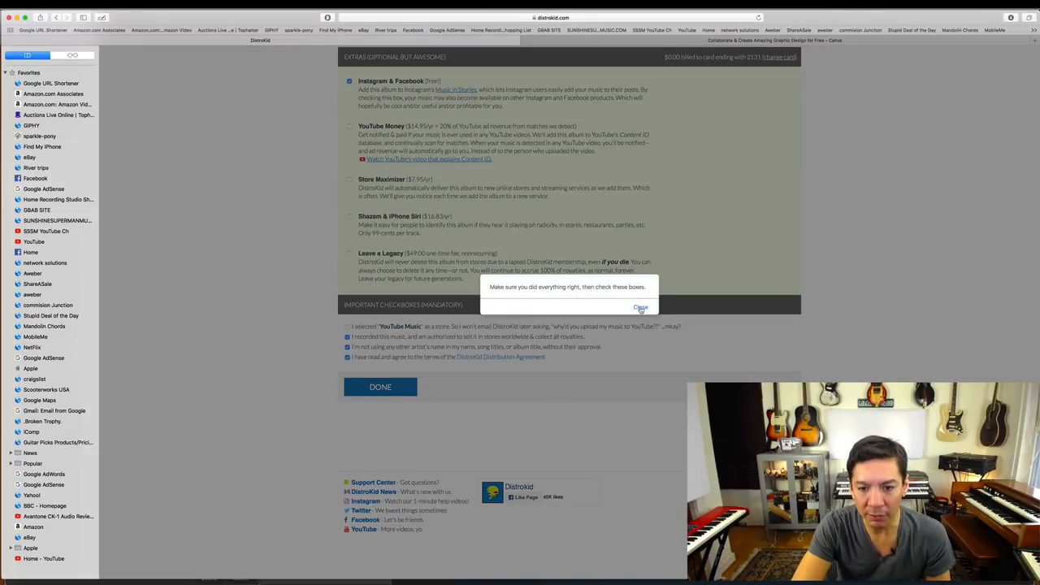
left_click(640, 307)
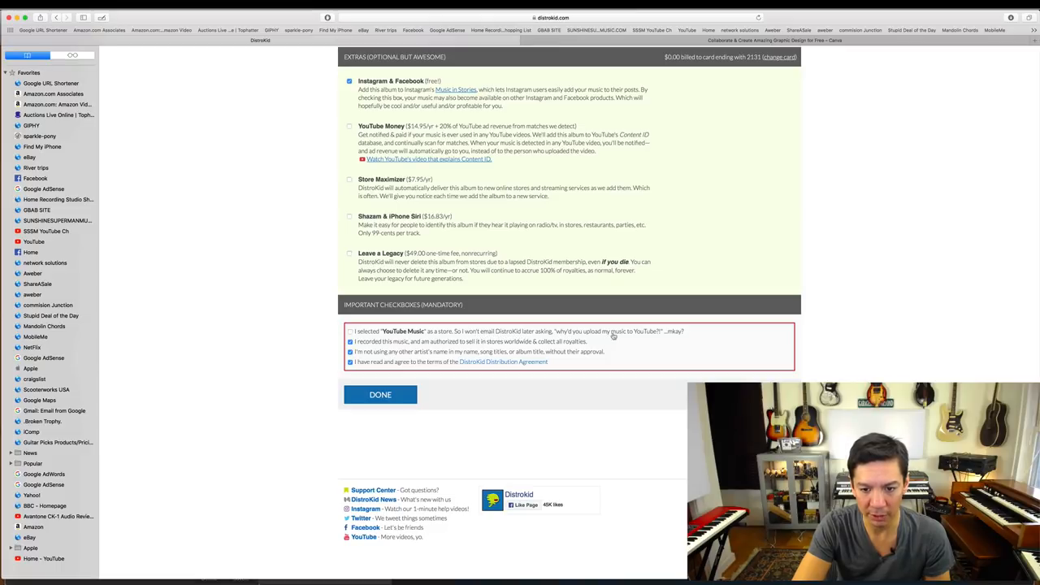
left_click(350, 332)
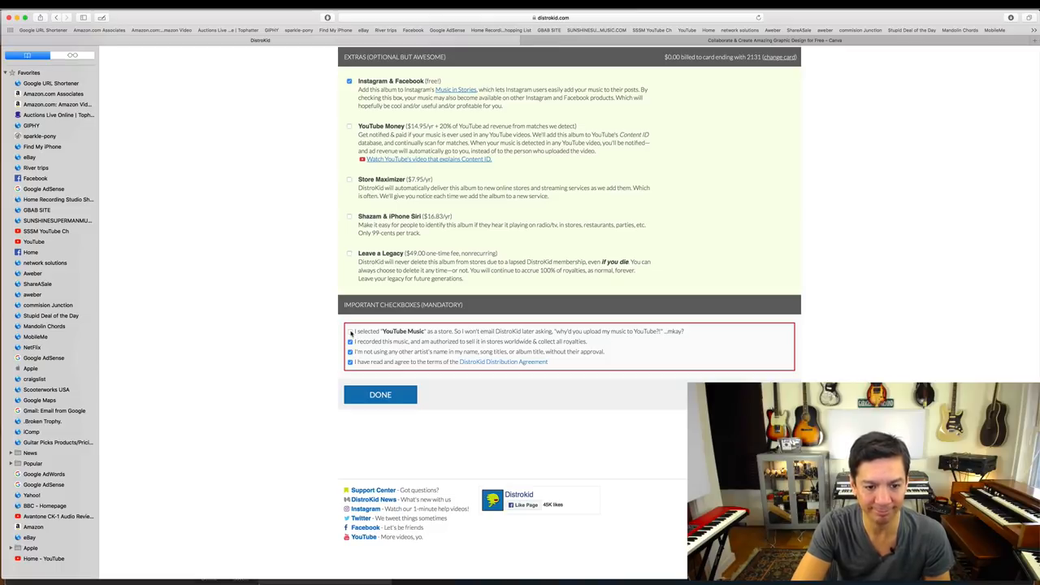
- Scroll through the form to find the Google Play & YouTube Music store entry
scroll("up", 3)
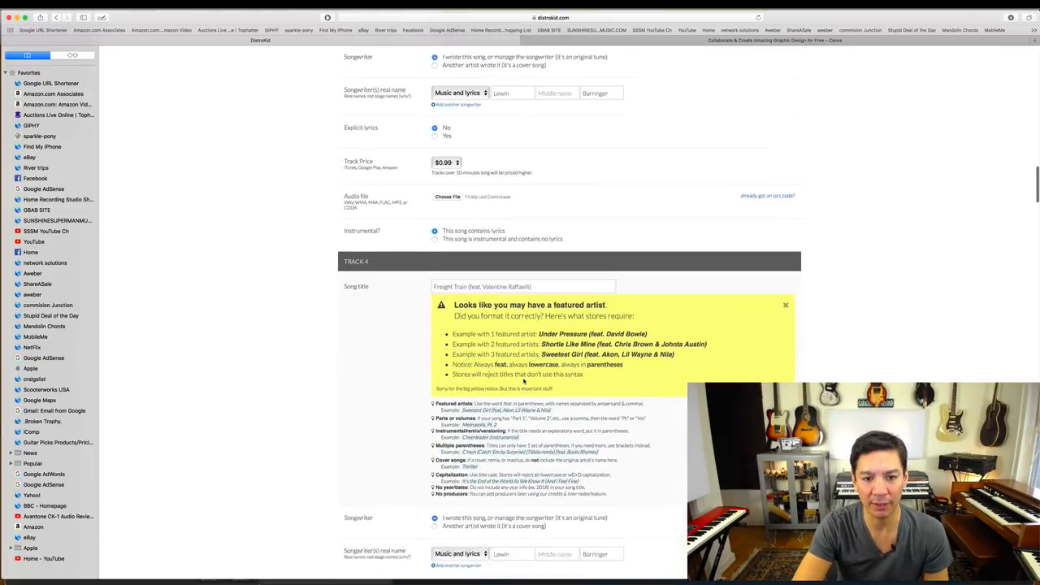
scroll("down", 3)
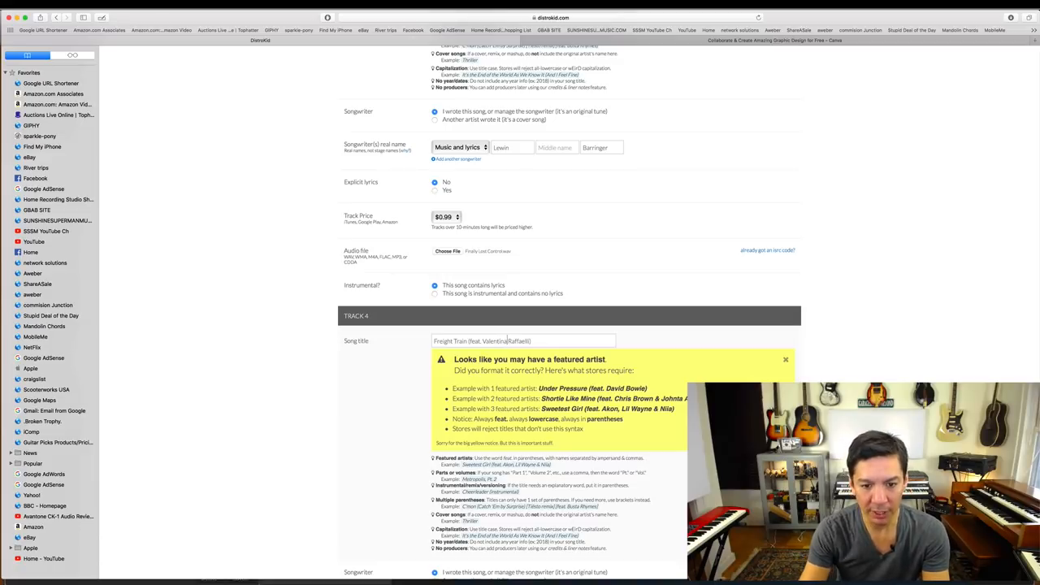
scroll("down", 3)
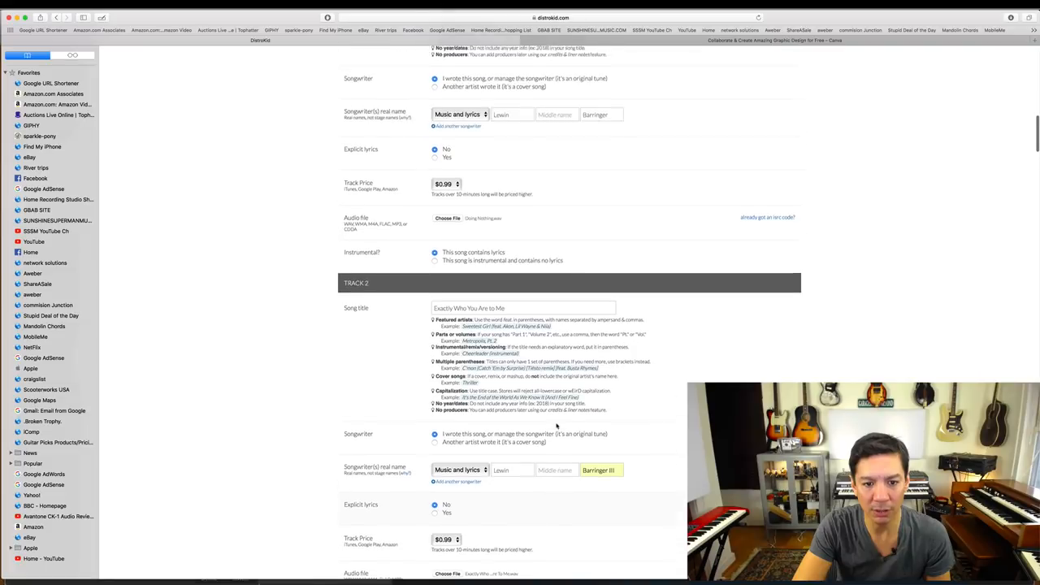
scroll("up", 3)
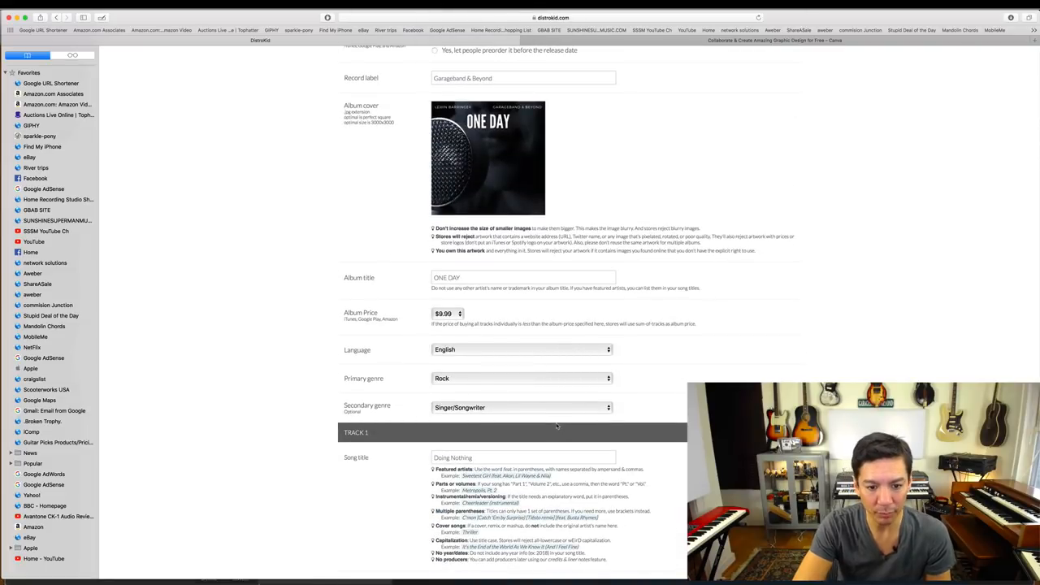
scroll("up", 3)
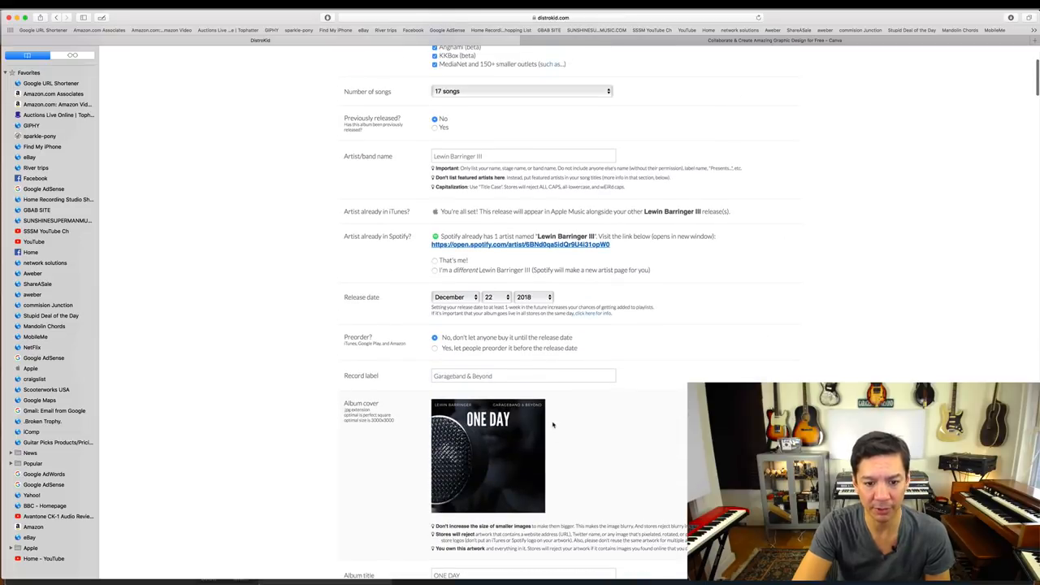
scroll("up", 3)
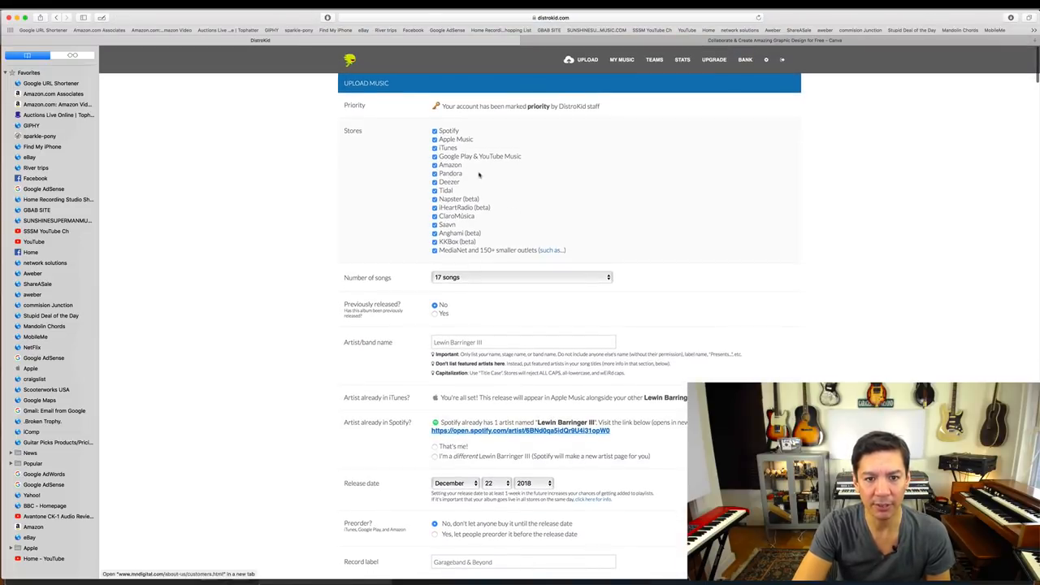
scroll("down", 3)
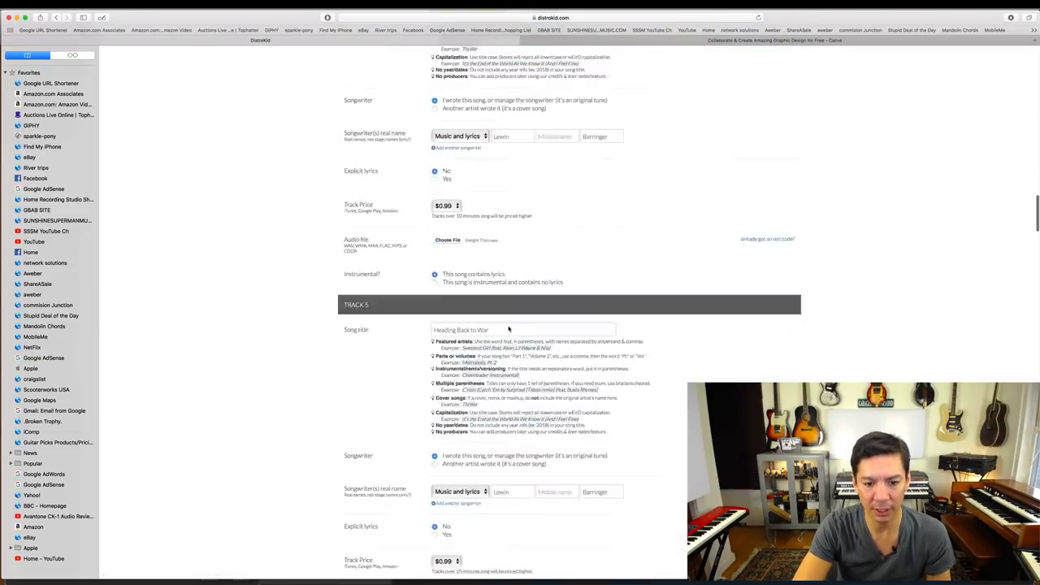
scroll("down", 3)
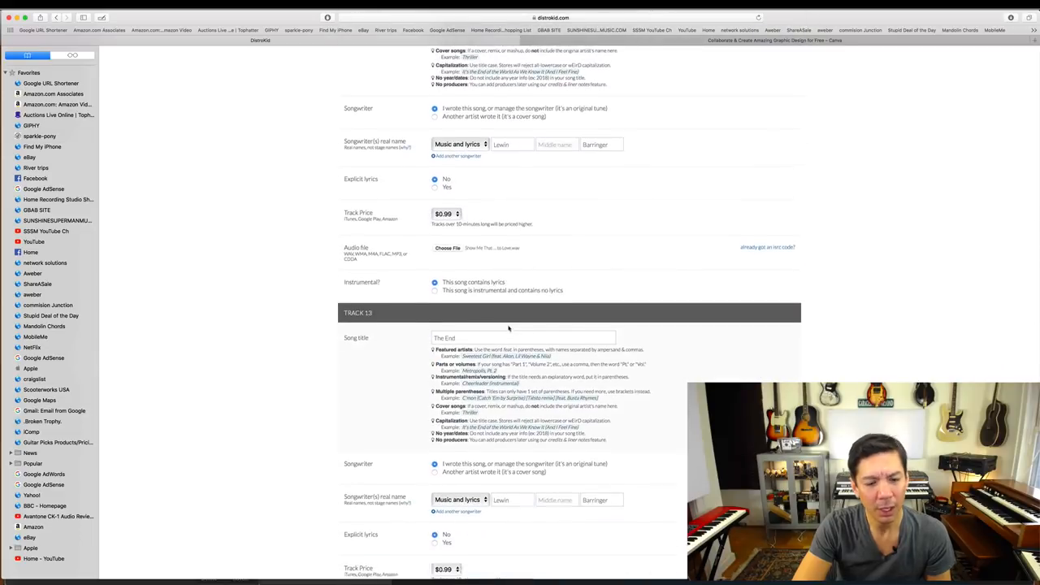
scroll("up", 3)
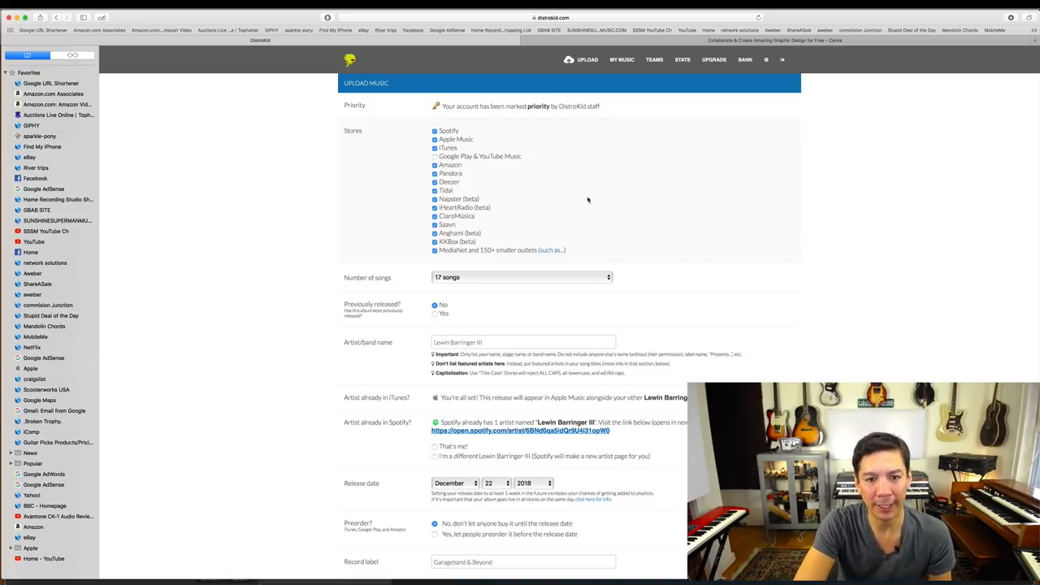
mouse_move(559, 185)
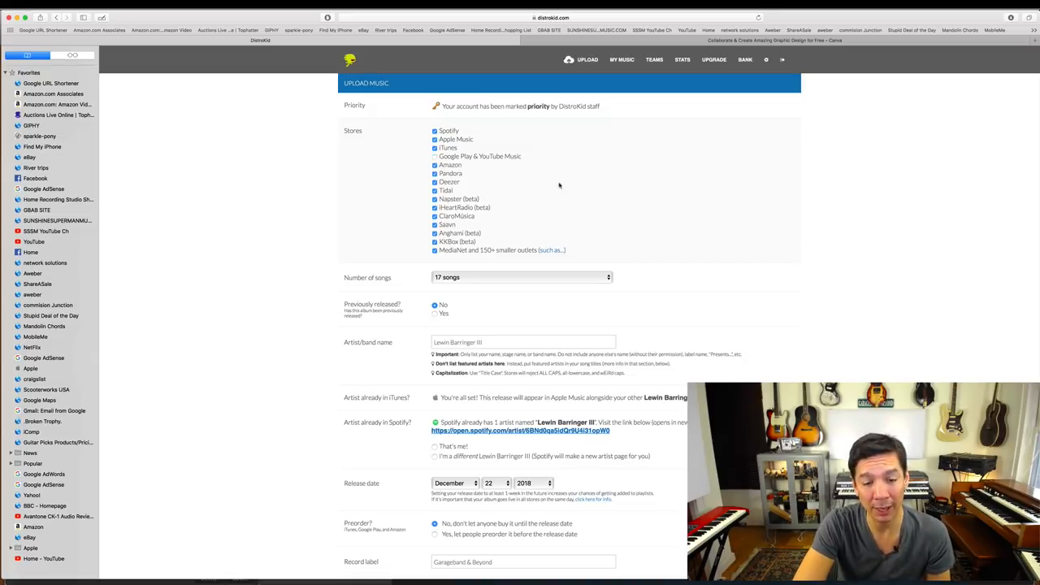
mouse_move(599, 221)
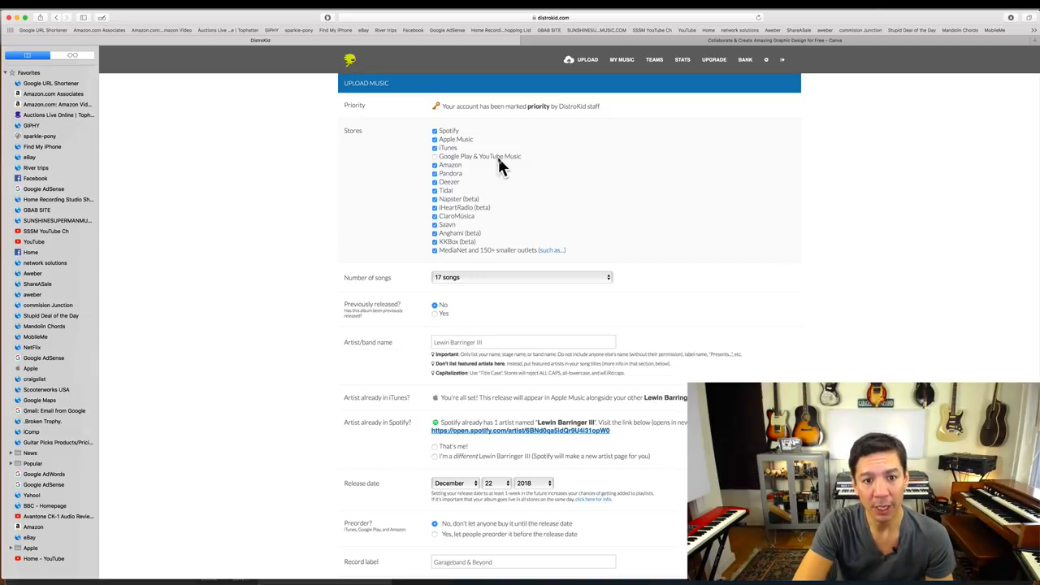
mouse_move(492, 167)
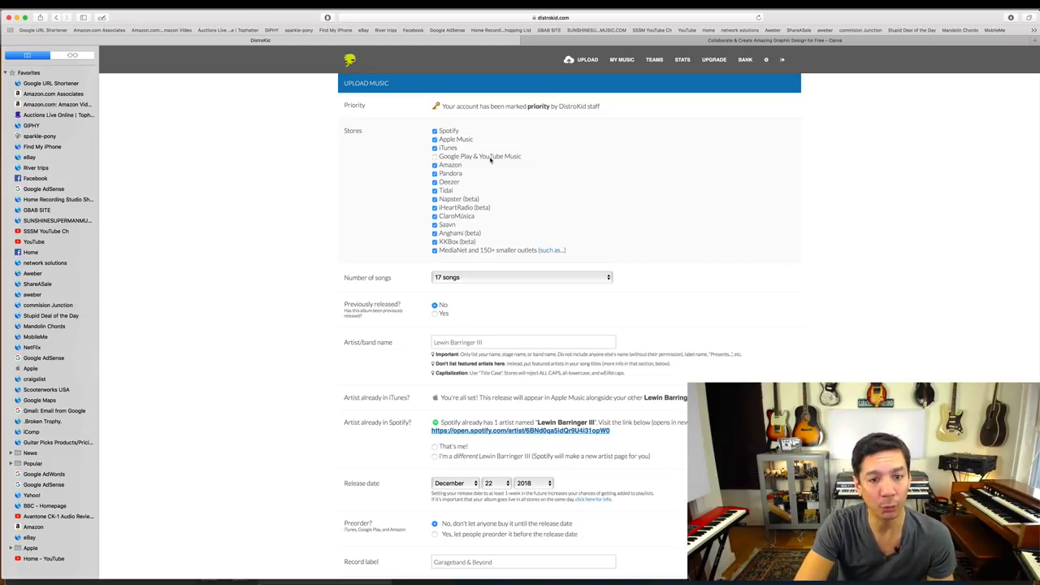
mouse_move(545, 180)
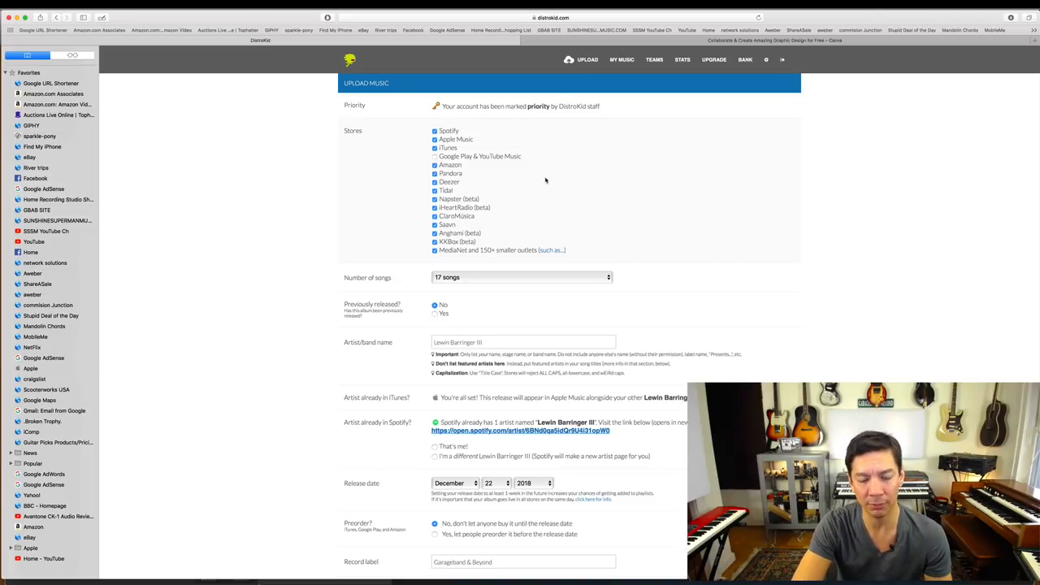
- Submit the 'One Day' album with DONE at the bottom of the form
scroll("down", 3)
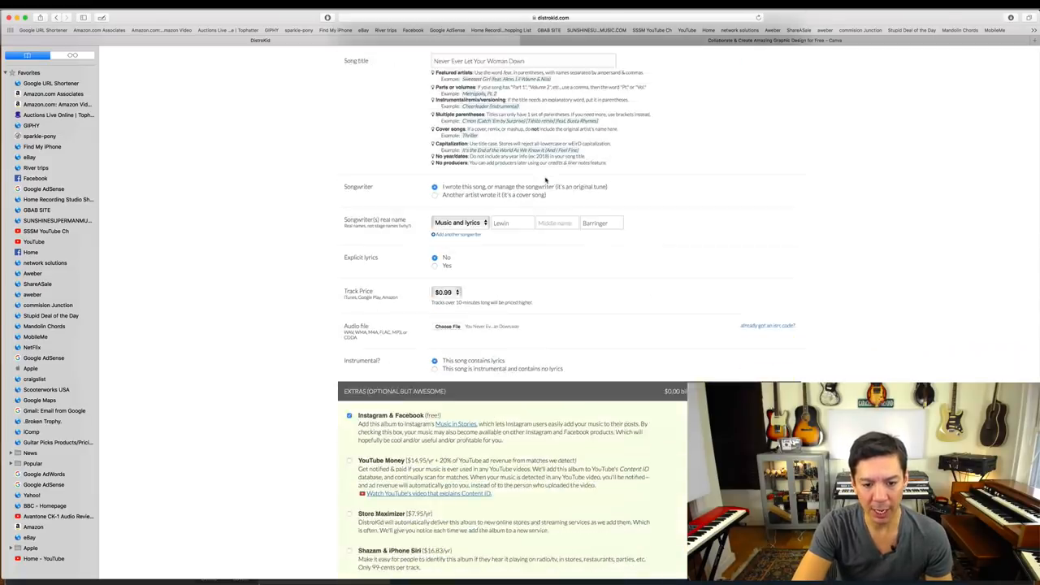
scroll("down", 3)
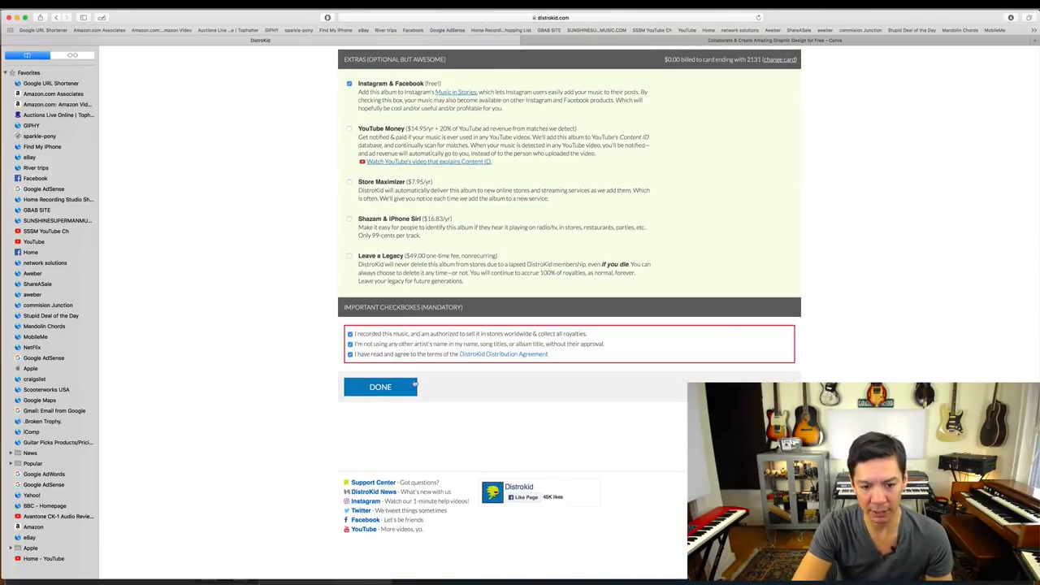
left_click(380, 387)
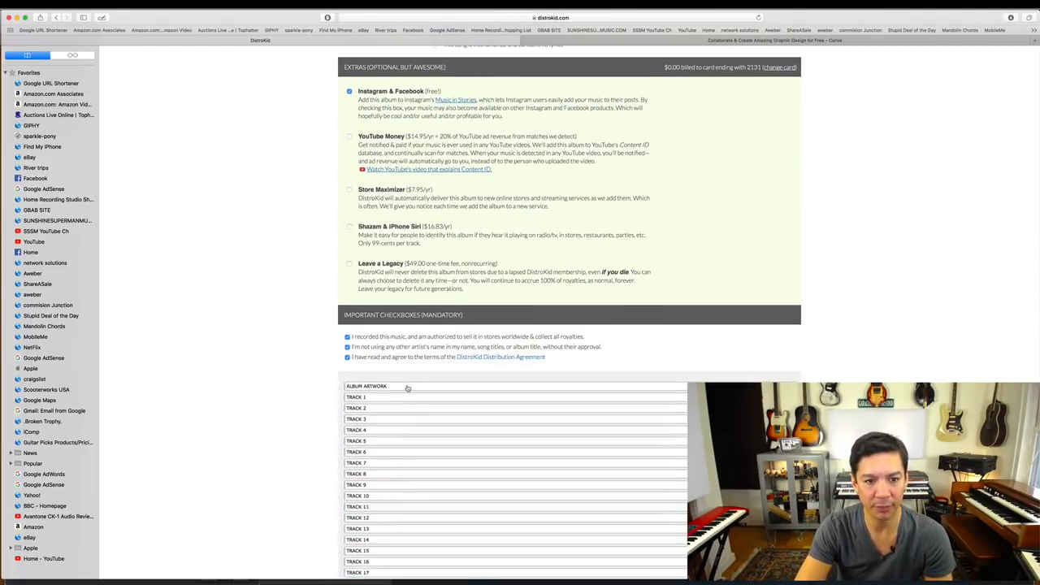